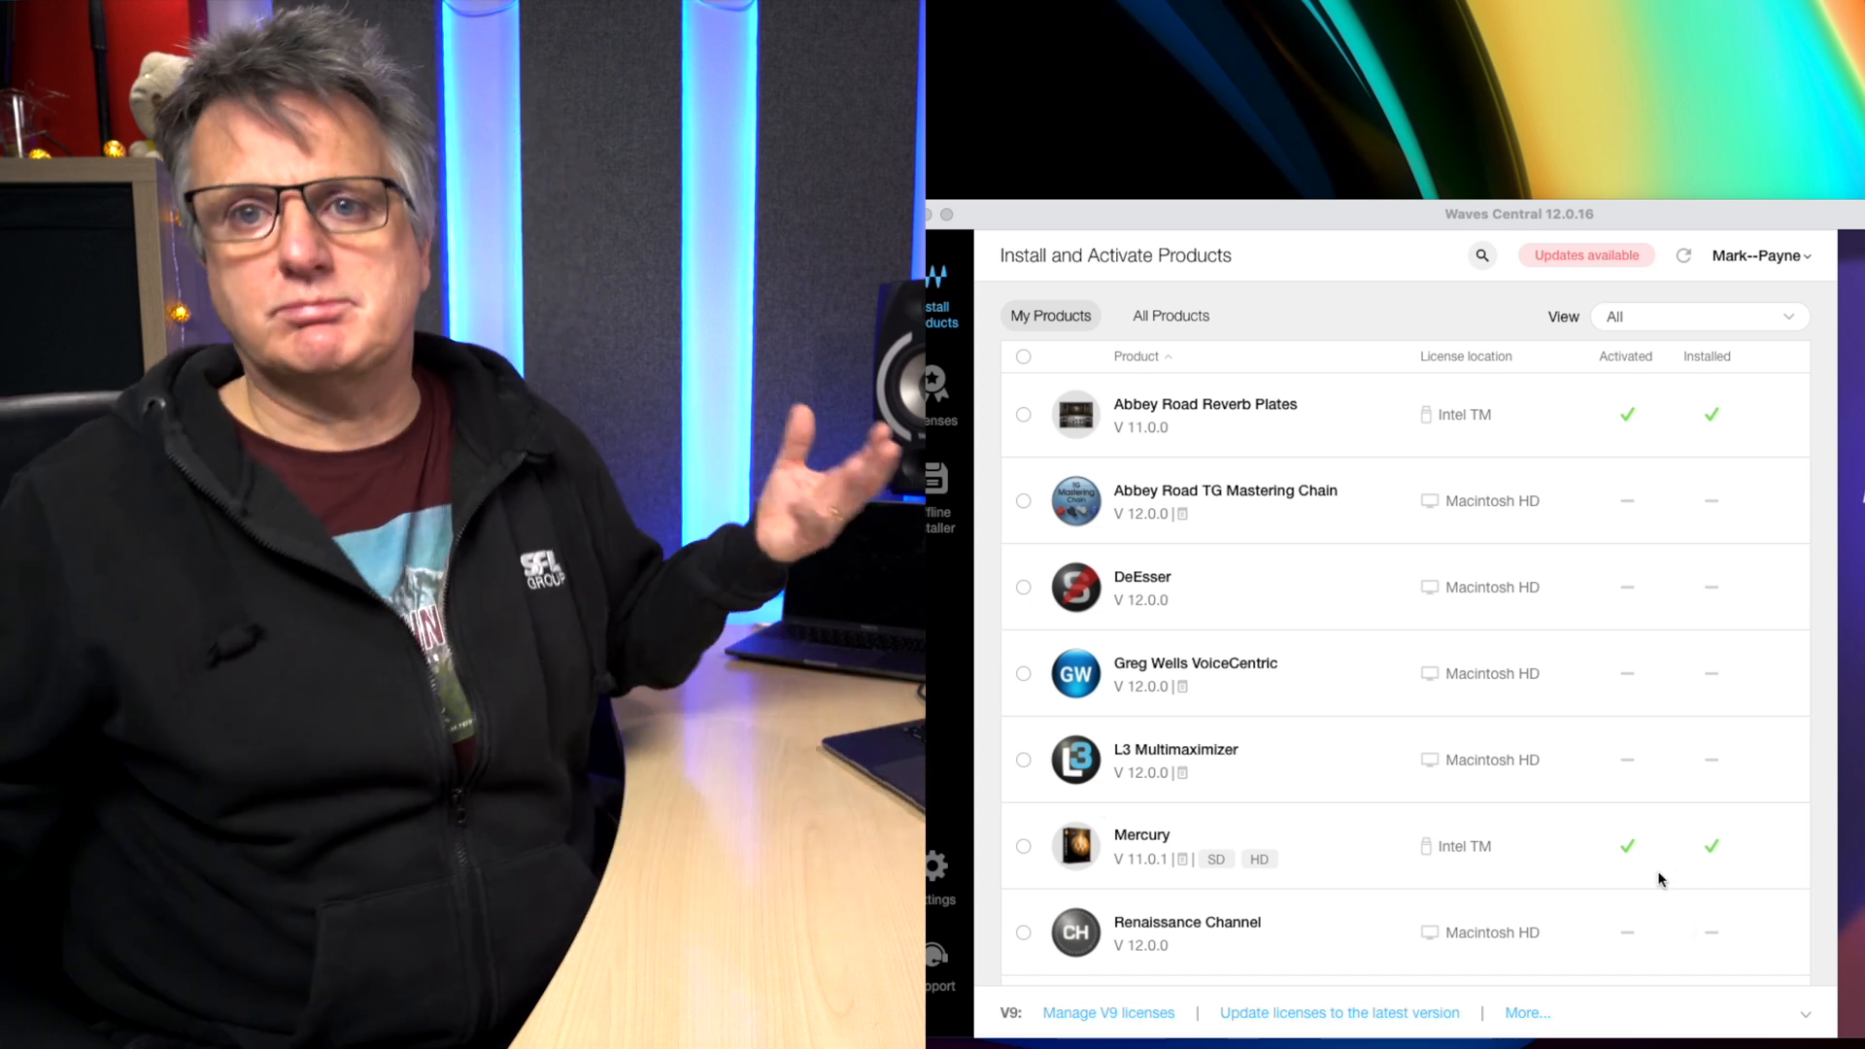
Step: Scroll the missing plug-ins alert (CLA Guitars, H-Reverb, L1, L2, Melodyne) and continue
scroll(down, 3)
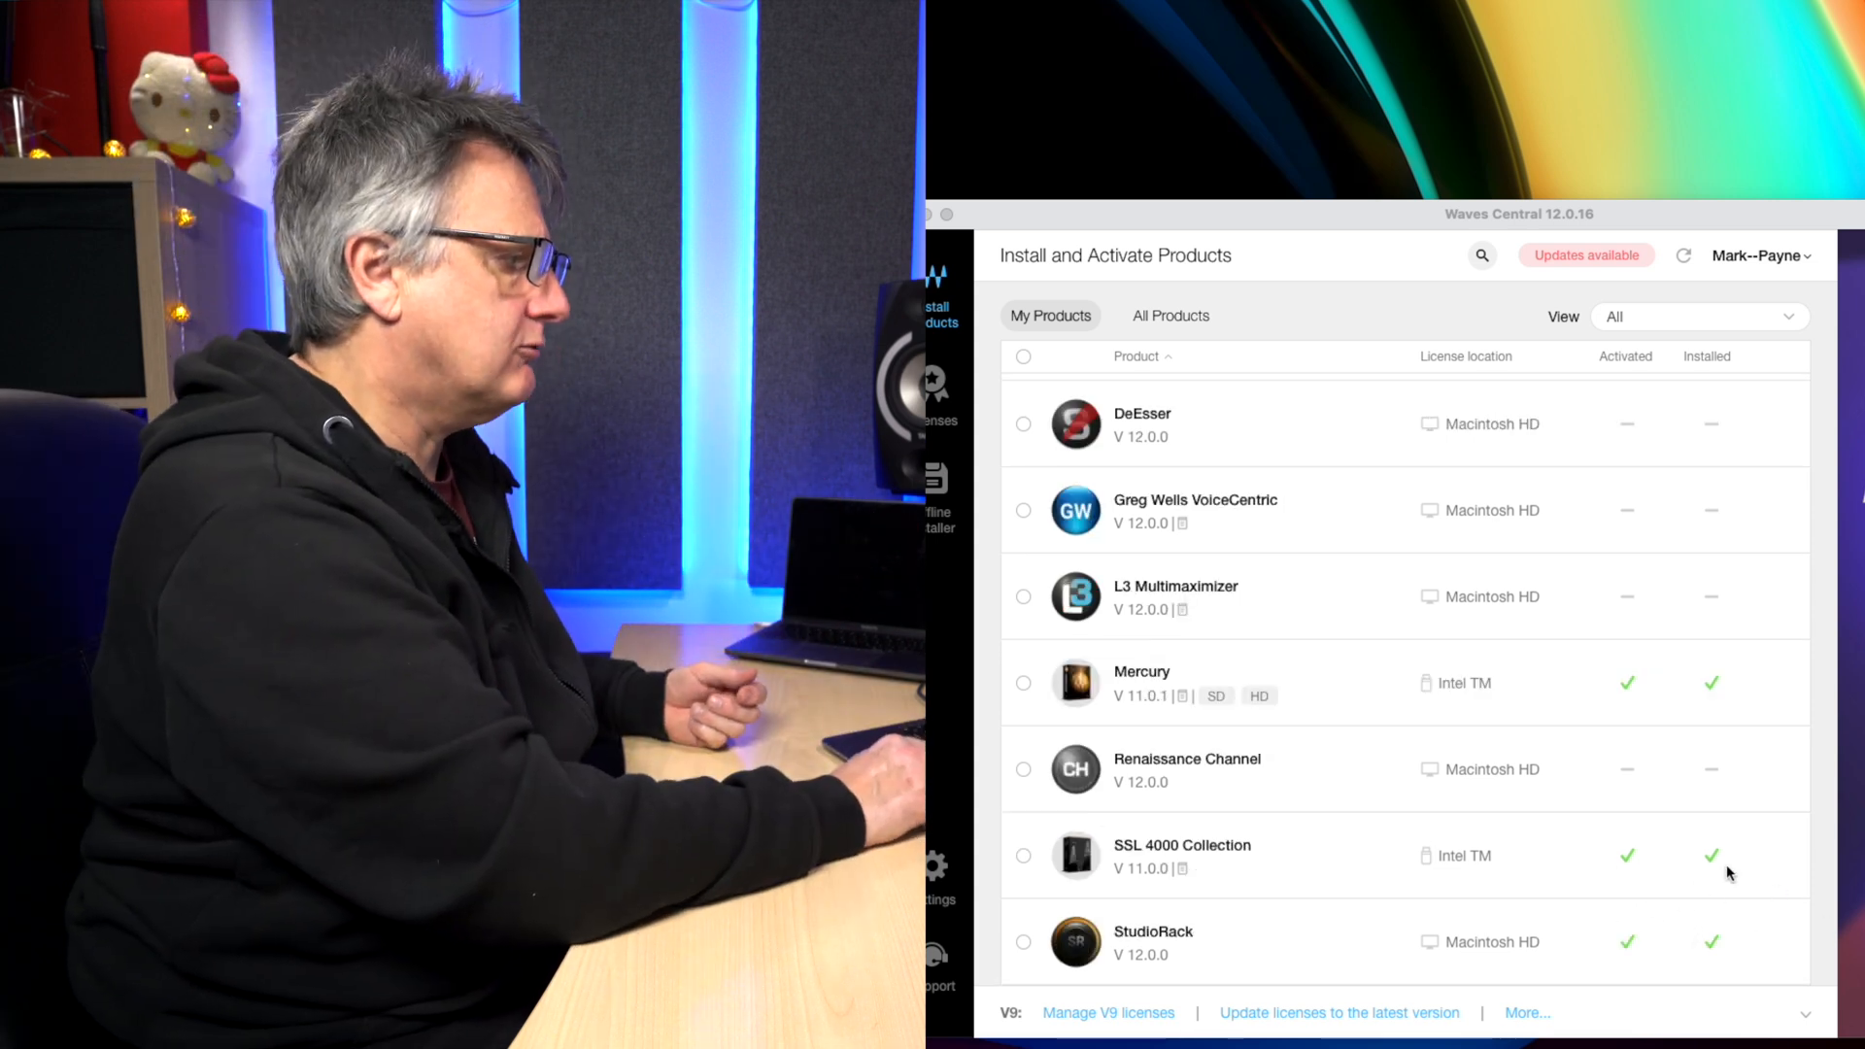
mouse_move(1685, 984)
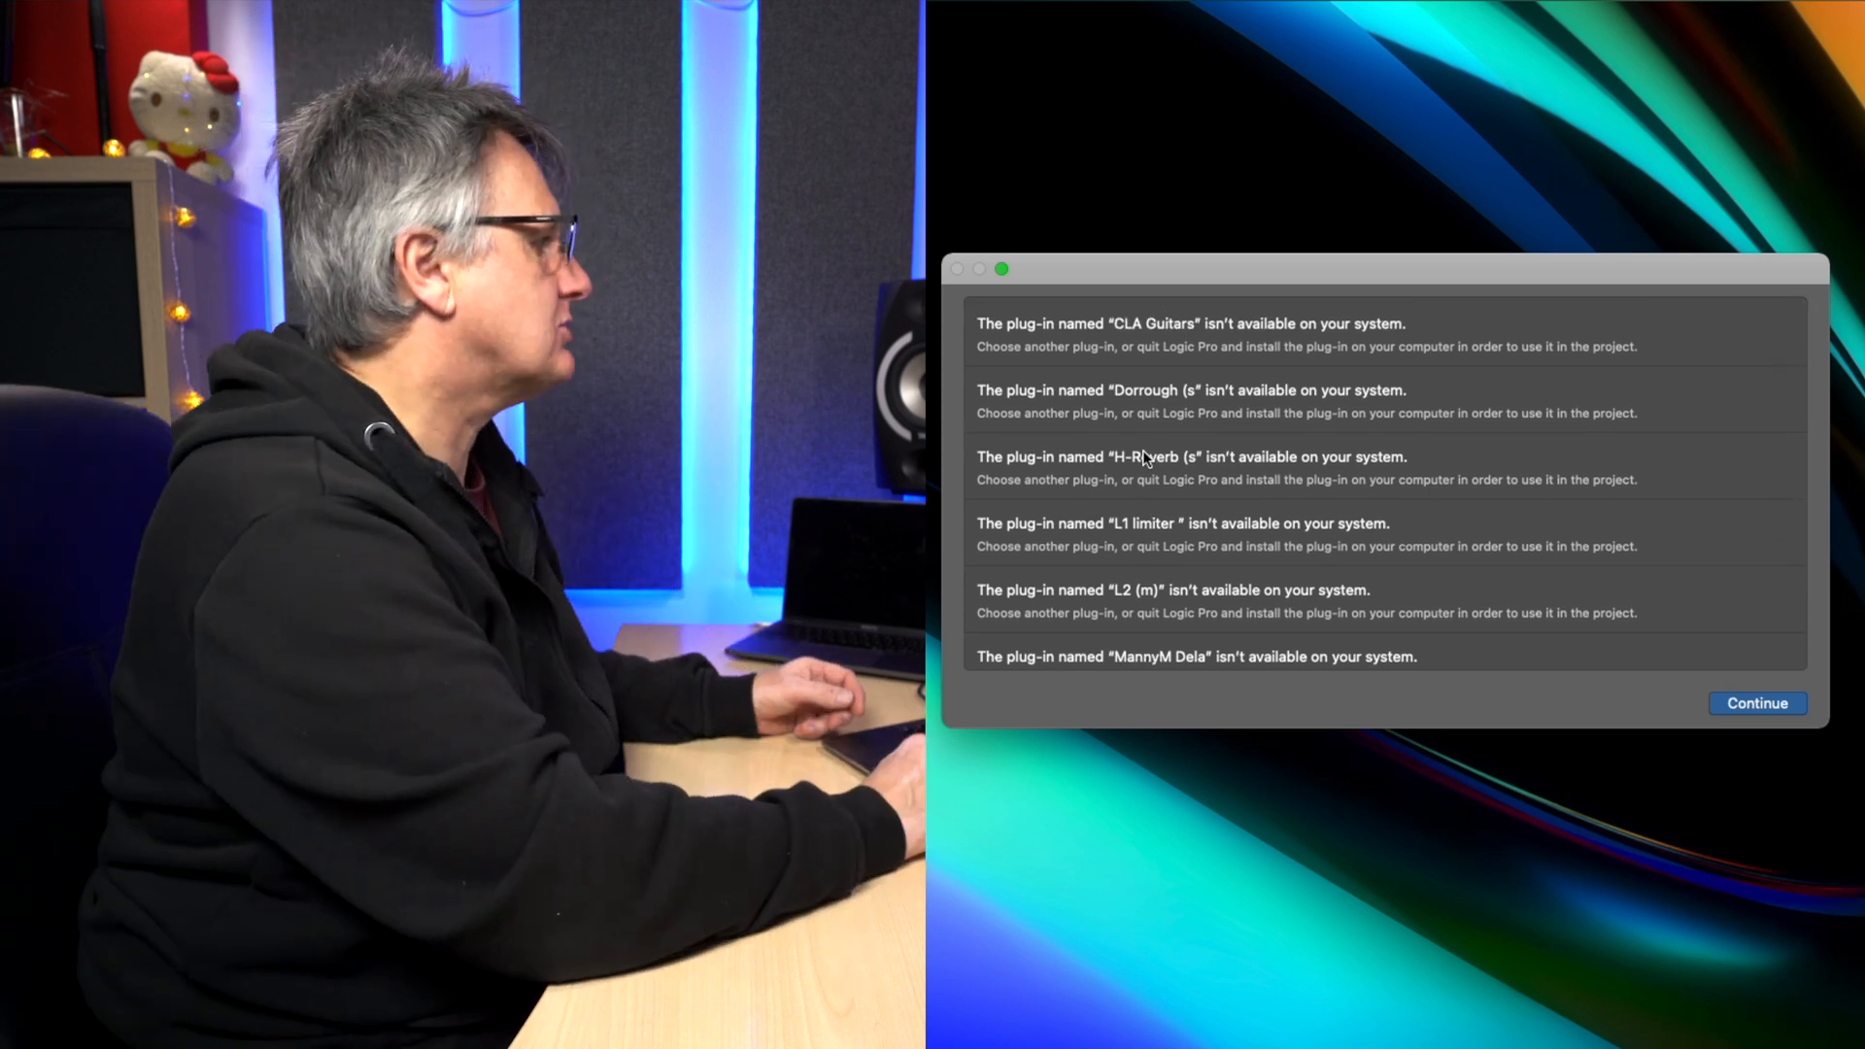
mouse_move(1148, 404)
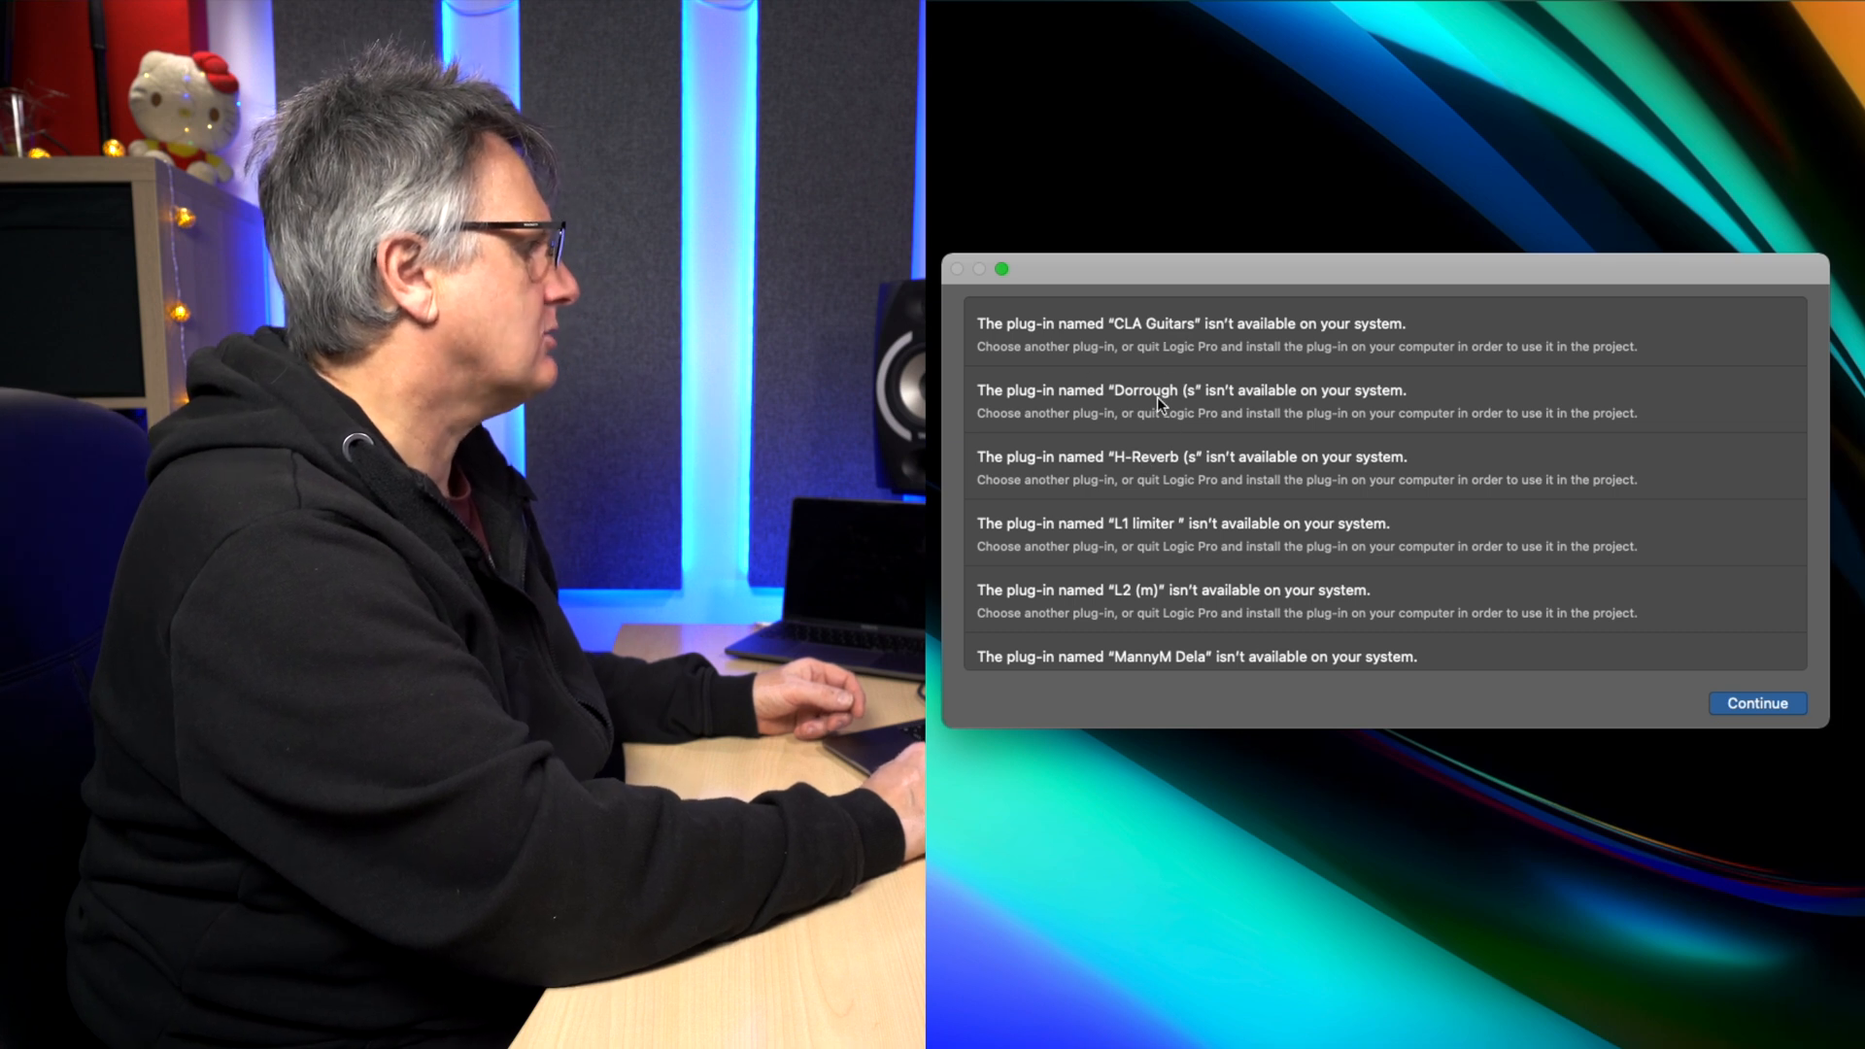
mouse_move(1138, 476)
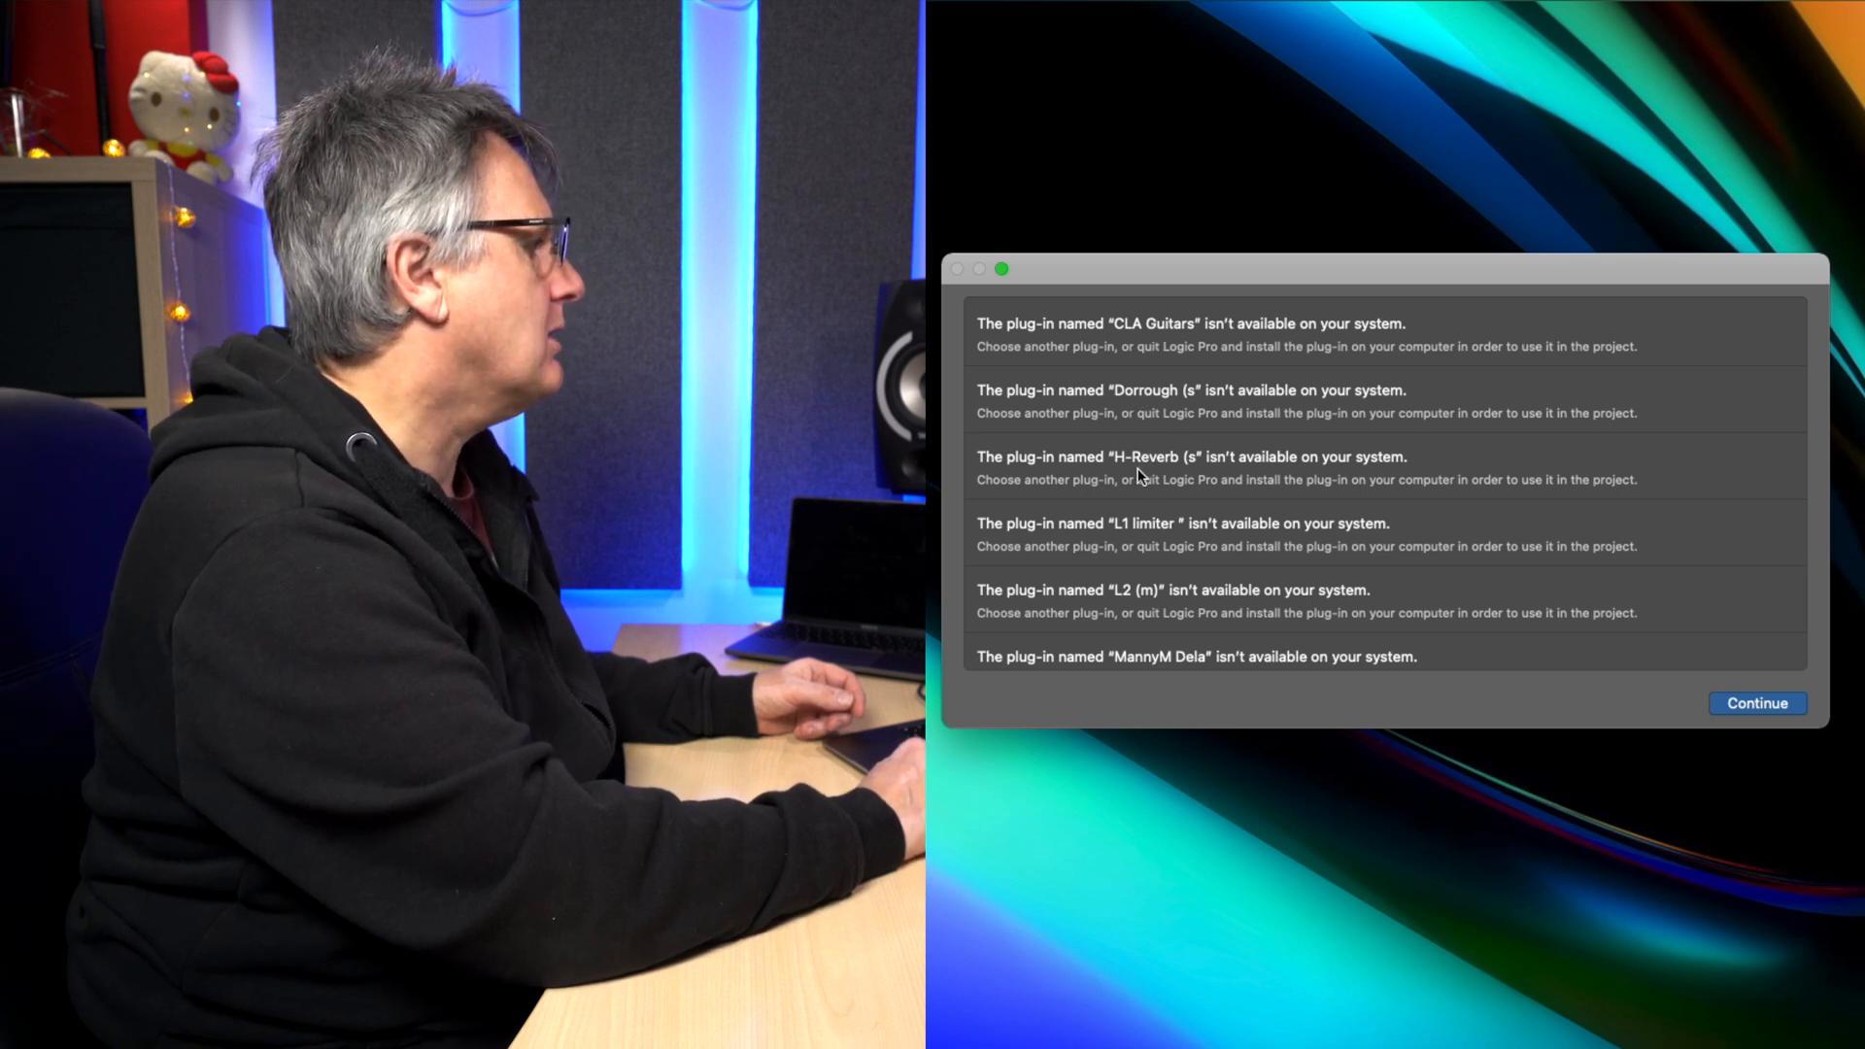
scroll(down, 3)
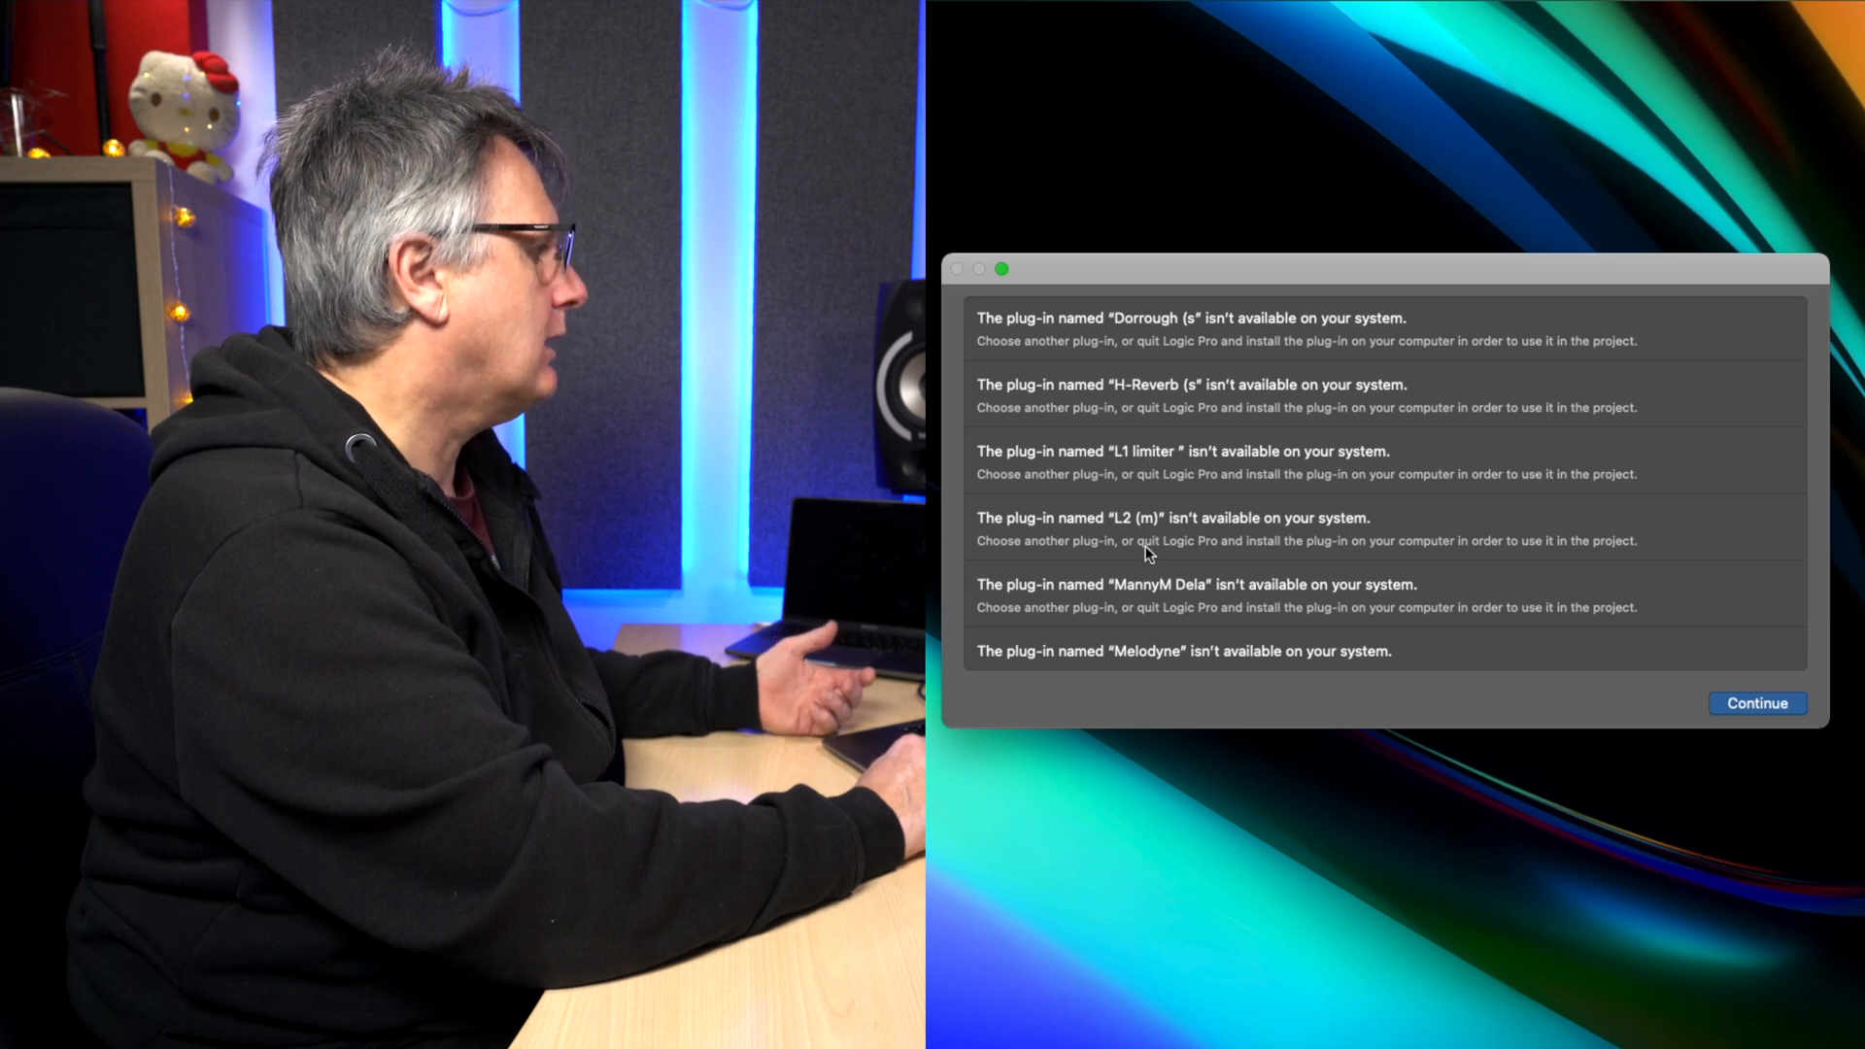
scroll(down, 3)
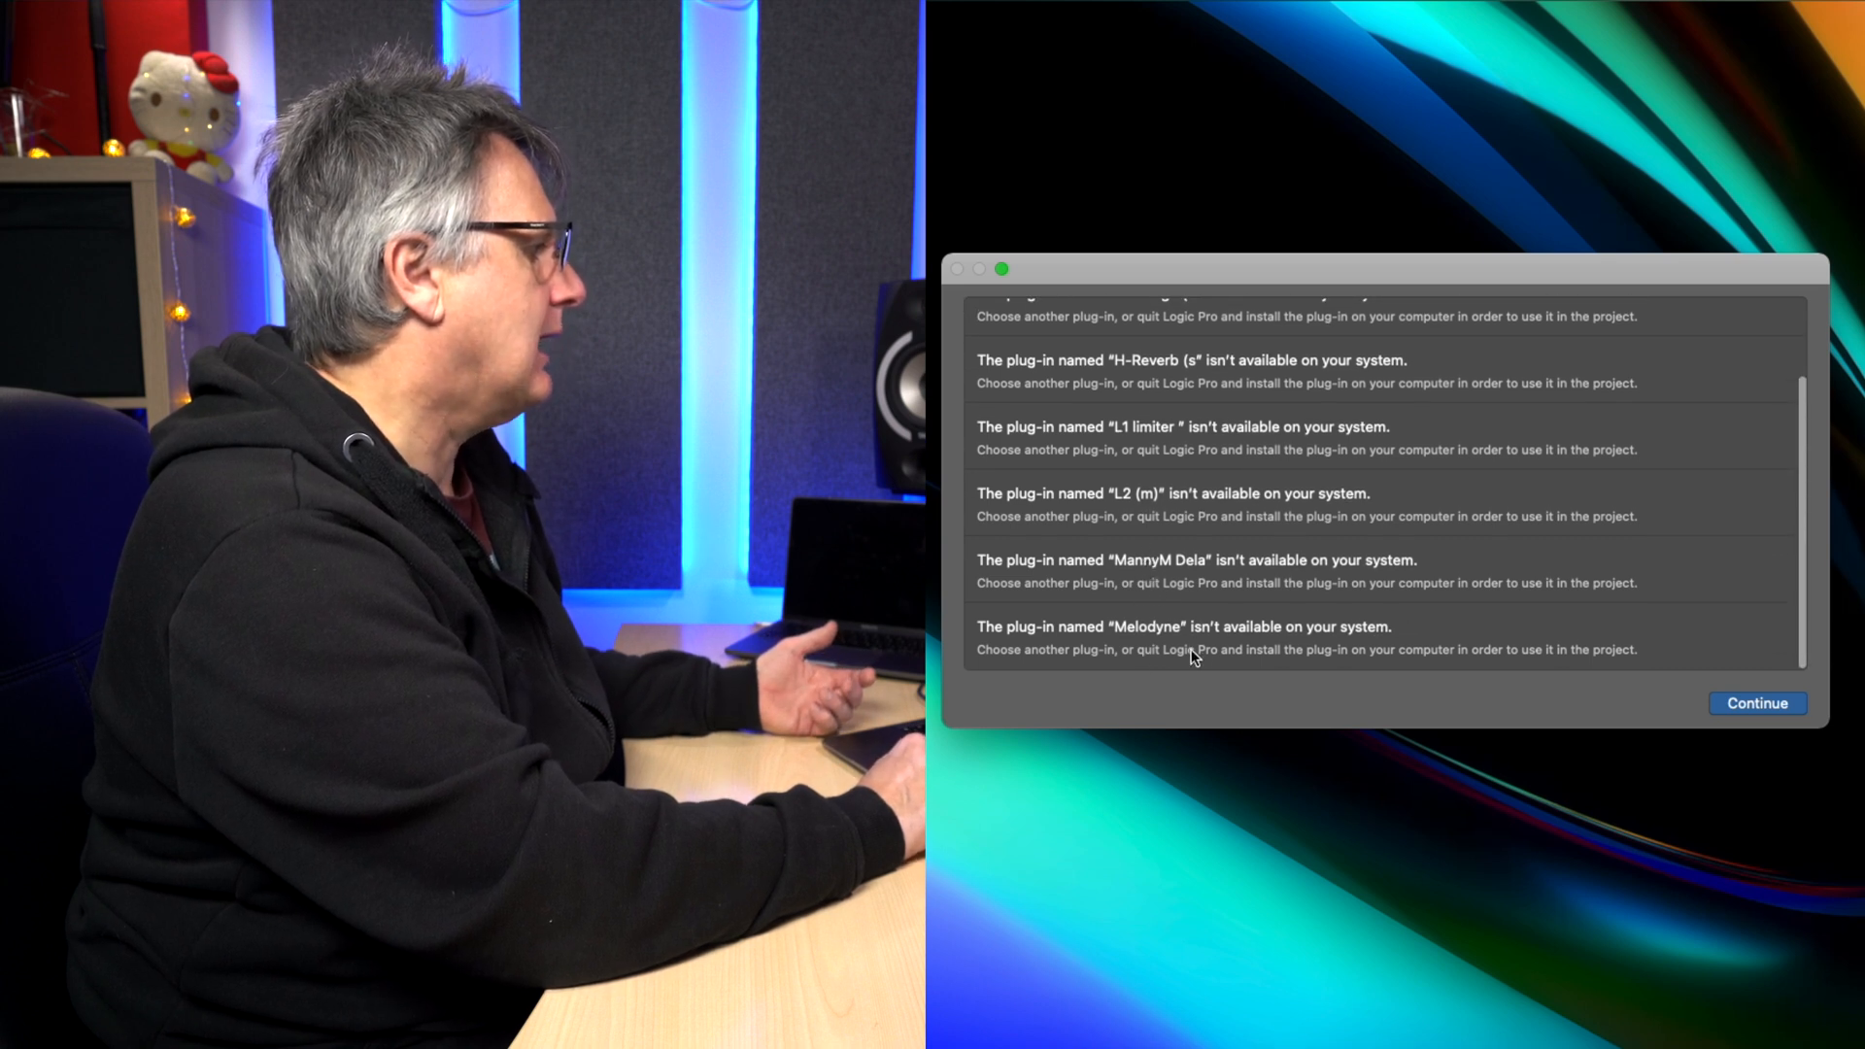
click(1756, 703)
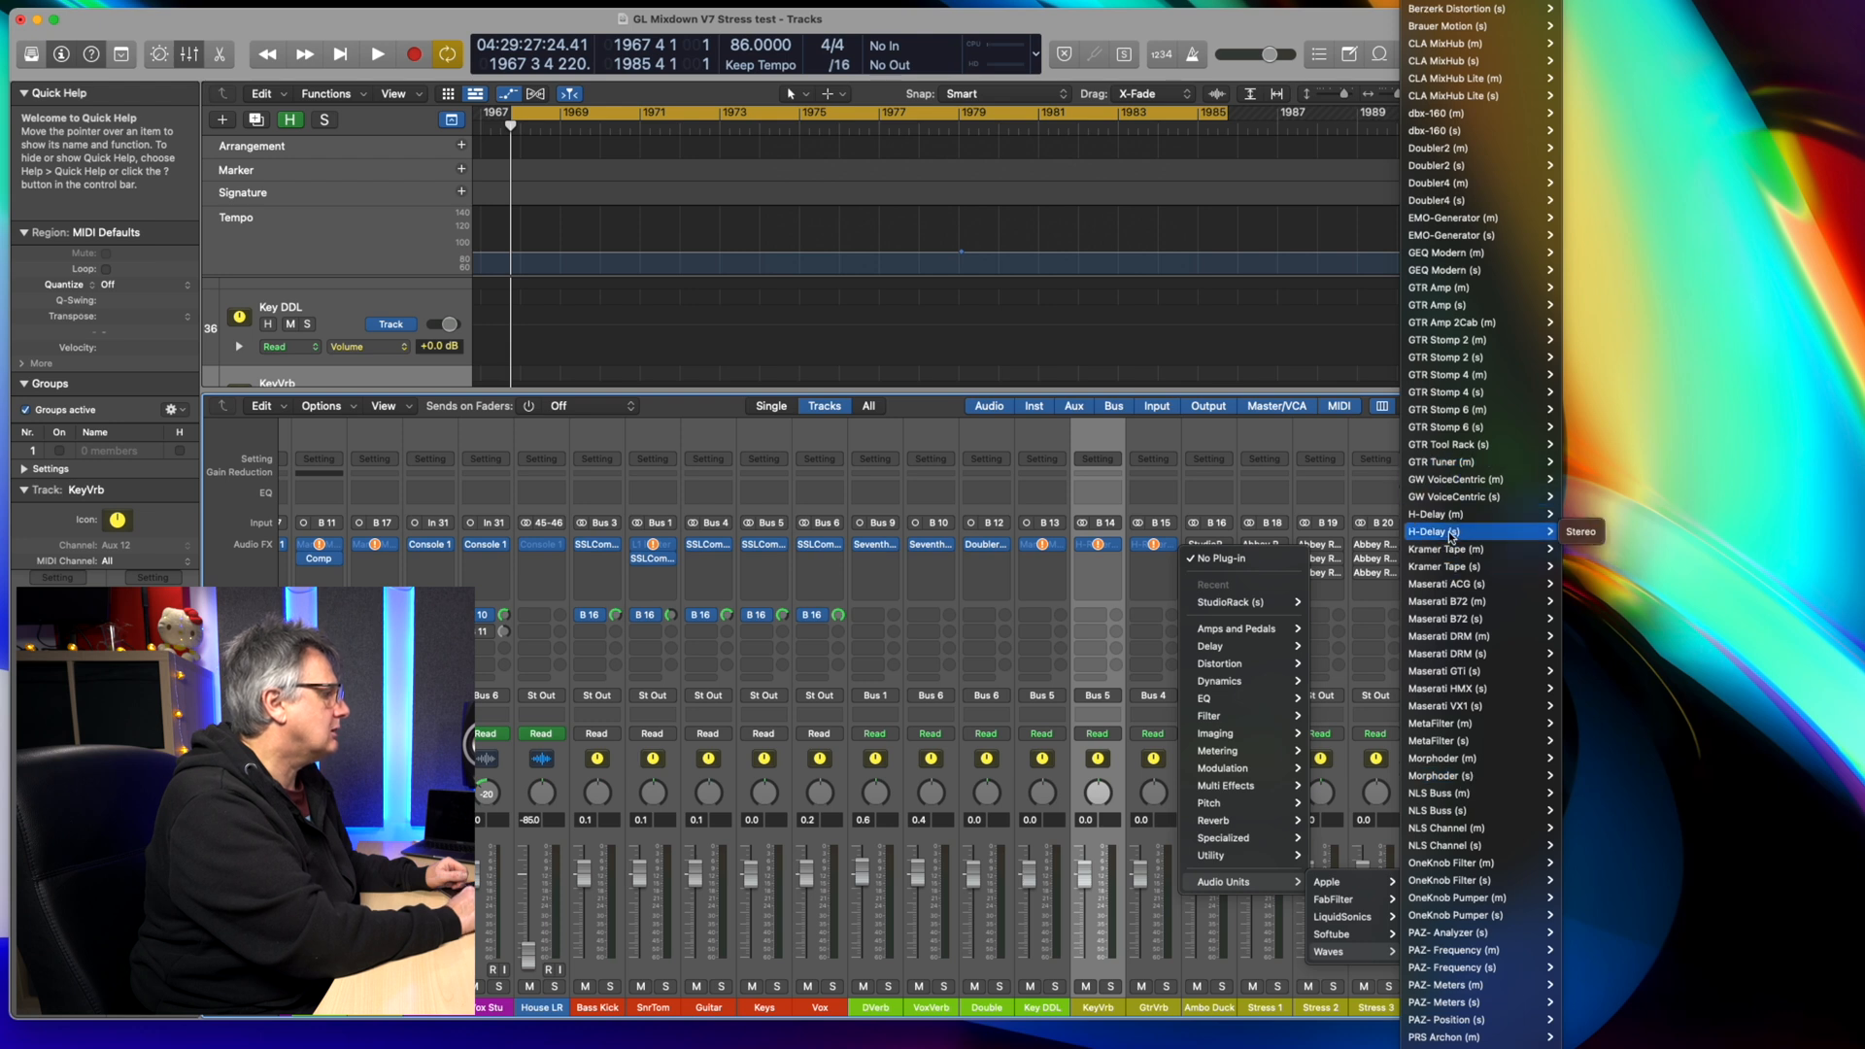
mouse_move(1451, 514)
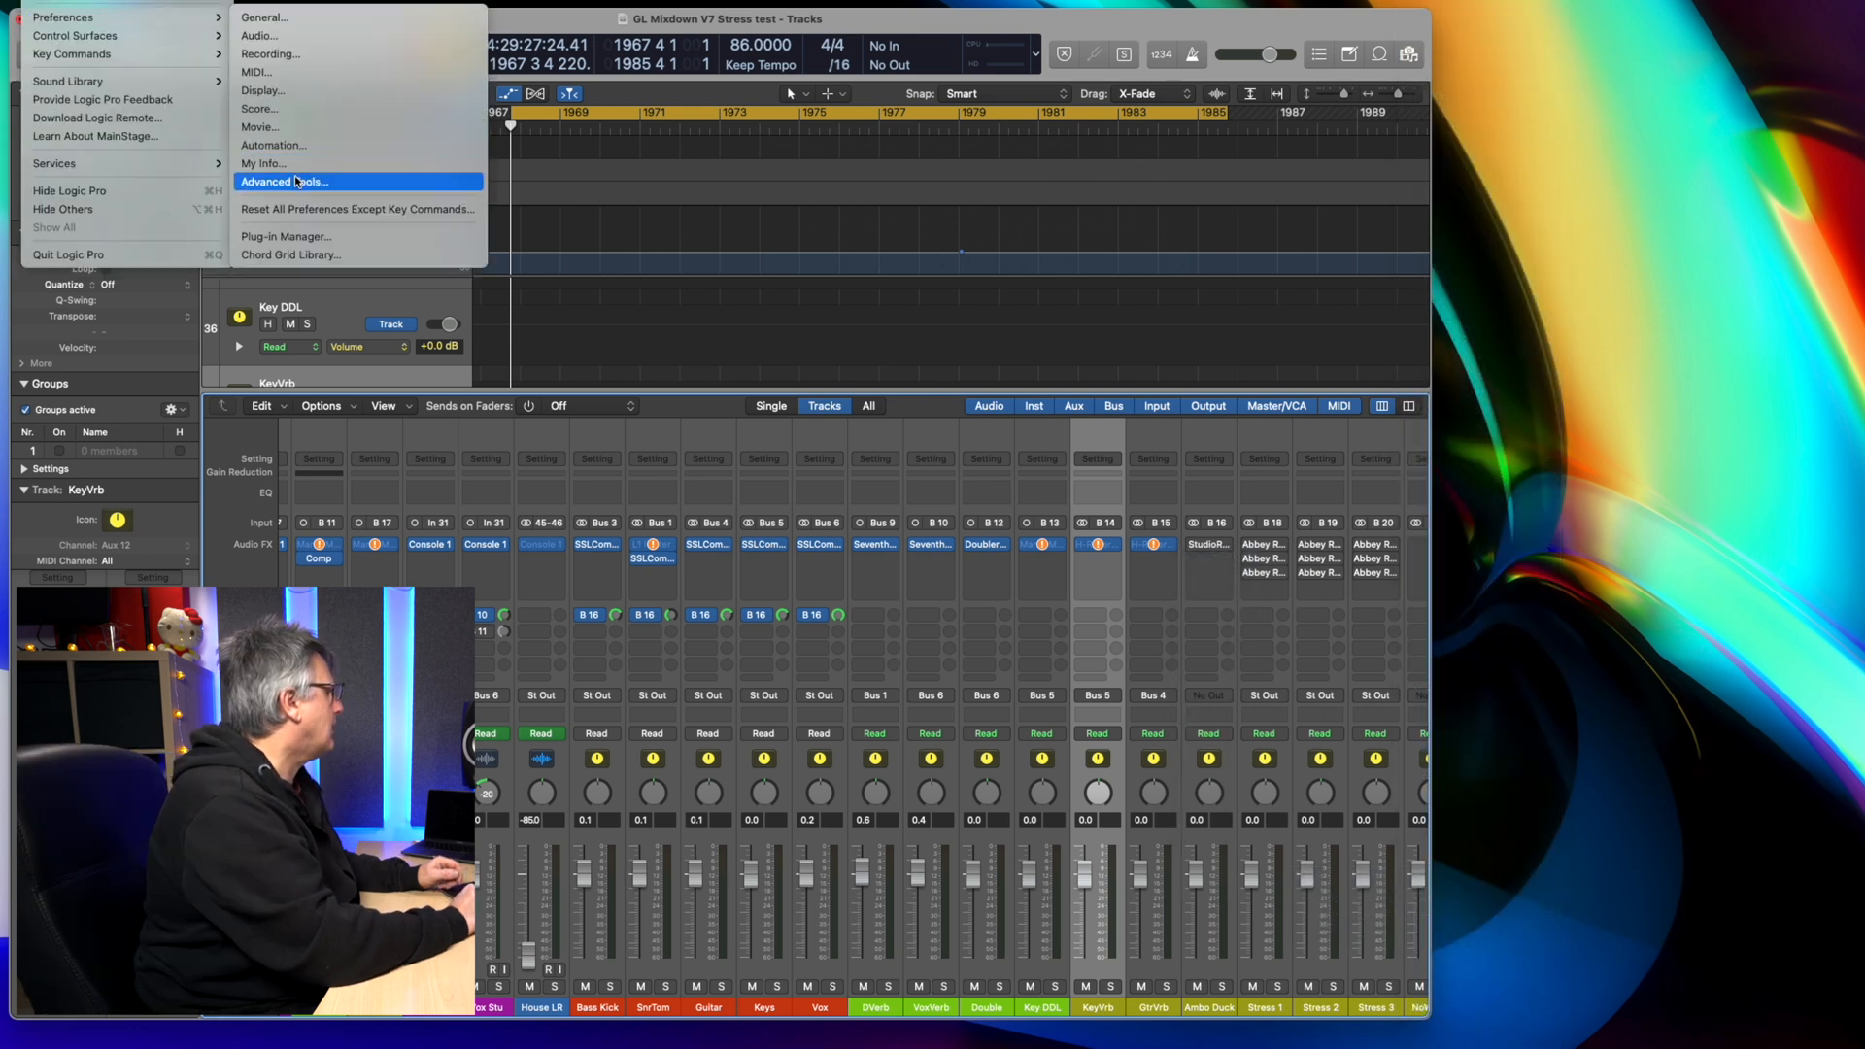
Step: Show the Waves plug-ins in the Plug-in Manager and scroll their validation results
click(284, 235)
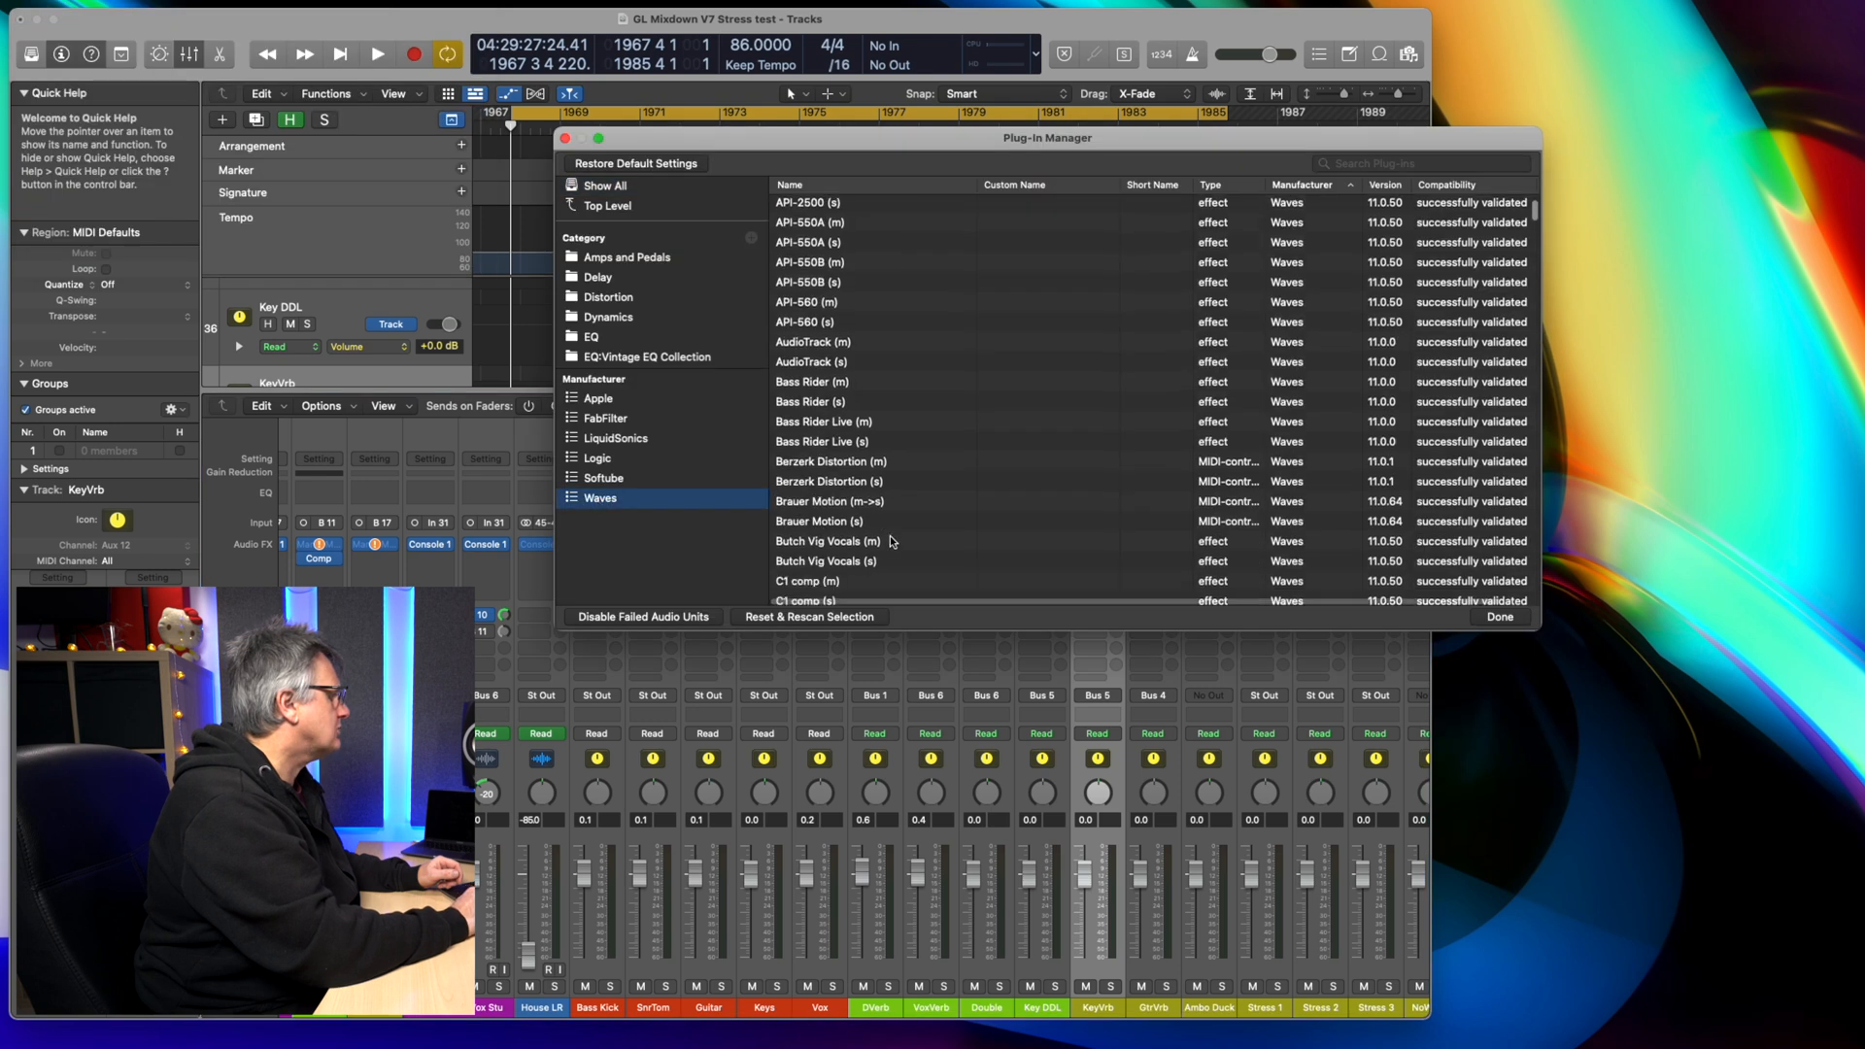
scroll(down, 3)
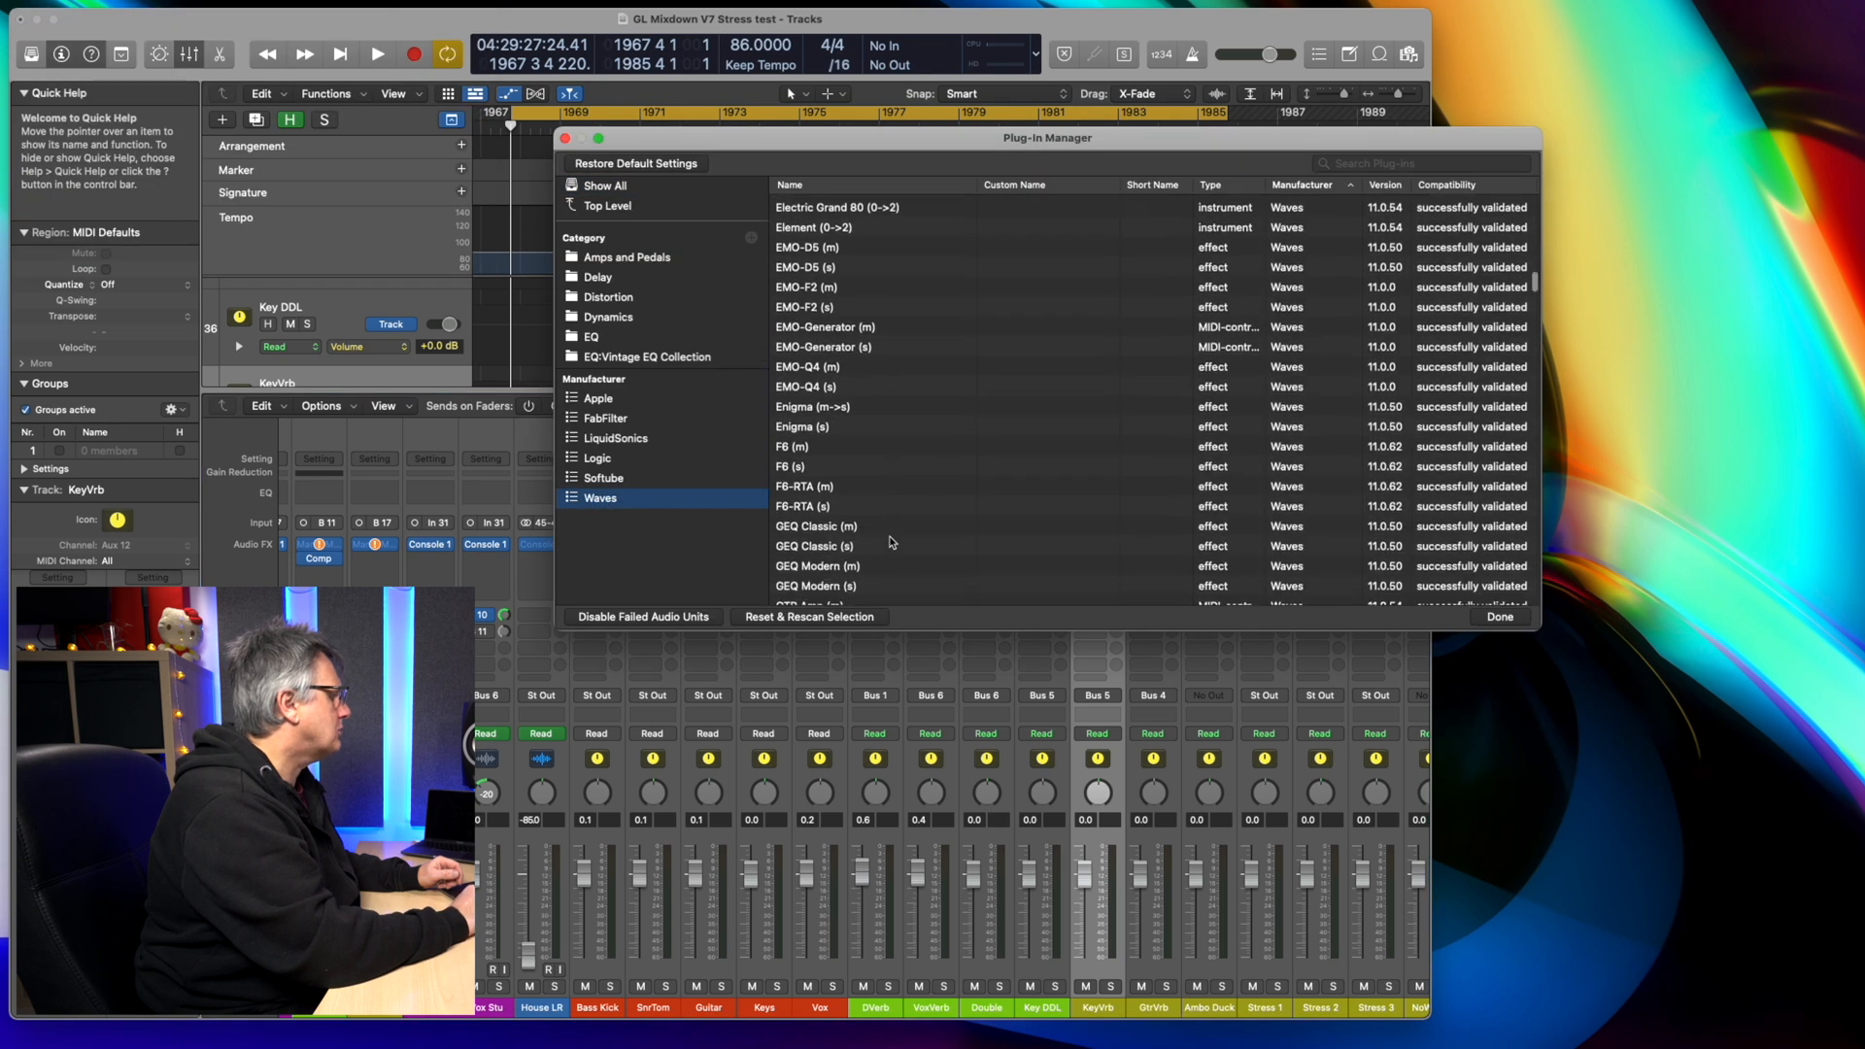
scroll(down, 3)
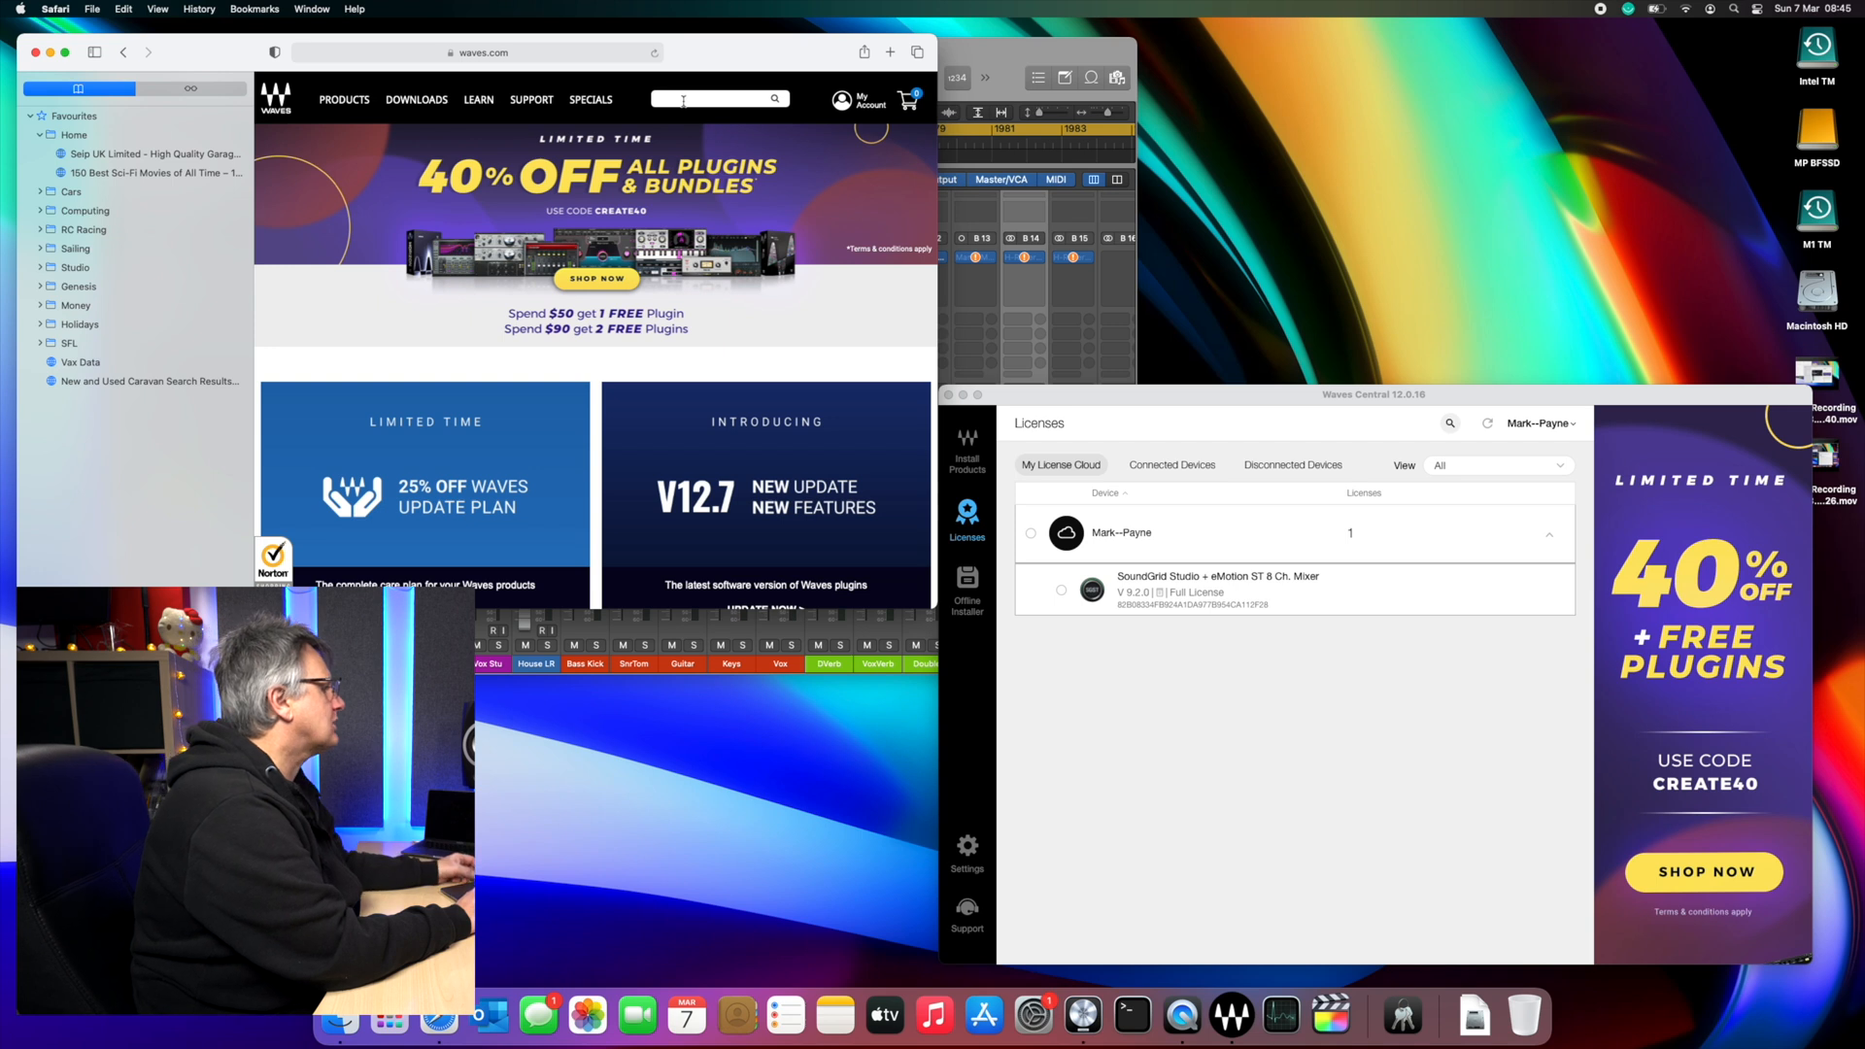
Step: Search waves.com for StudioRack and request the free StudioRack plug-in
text(st)
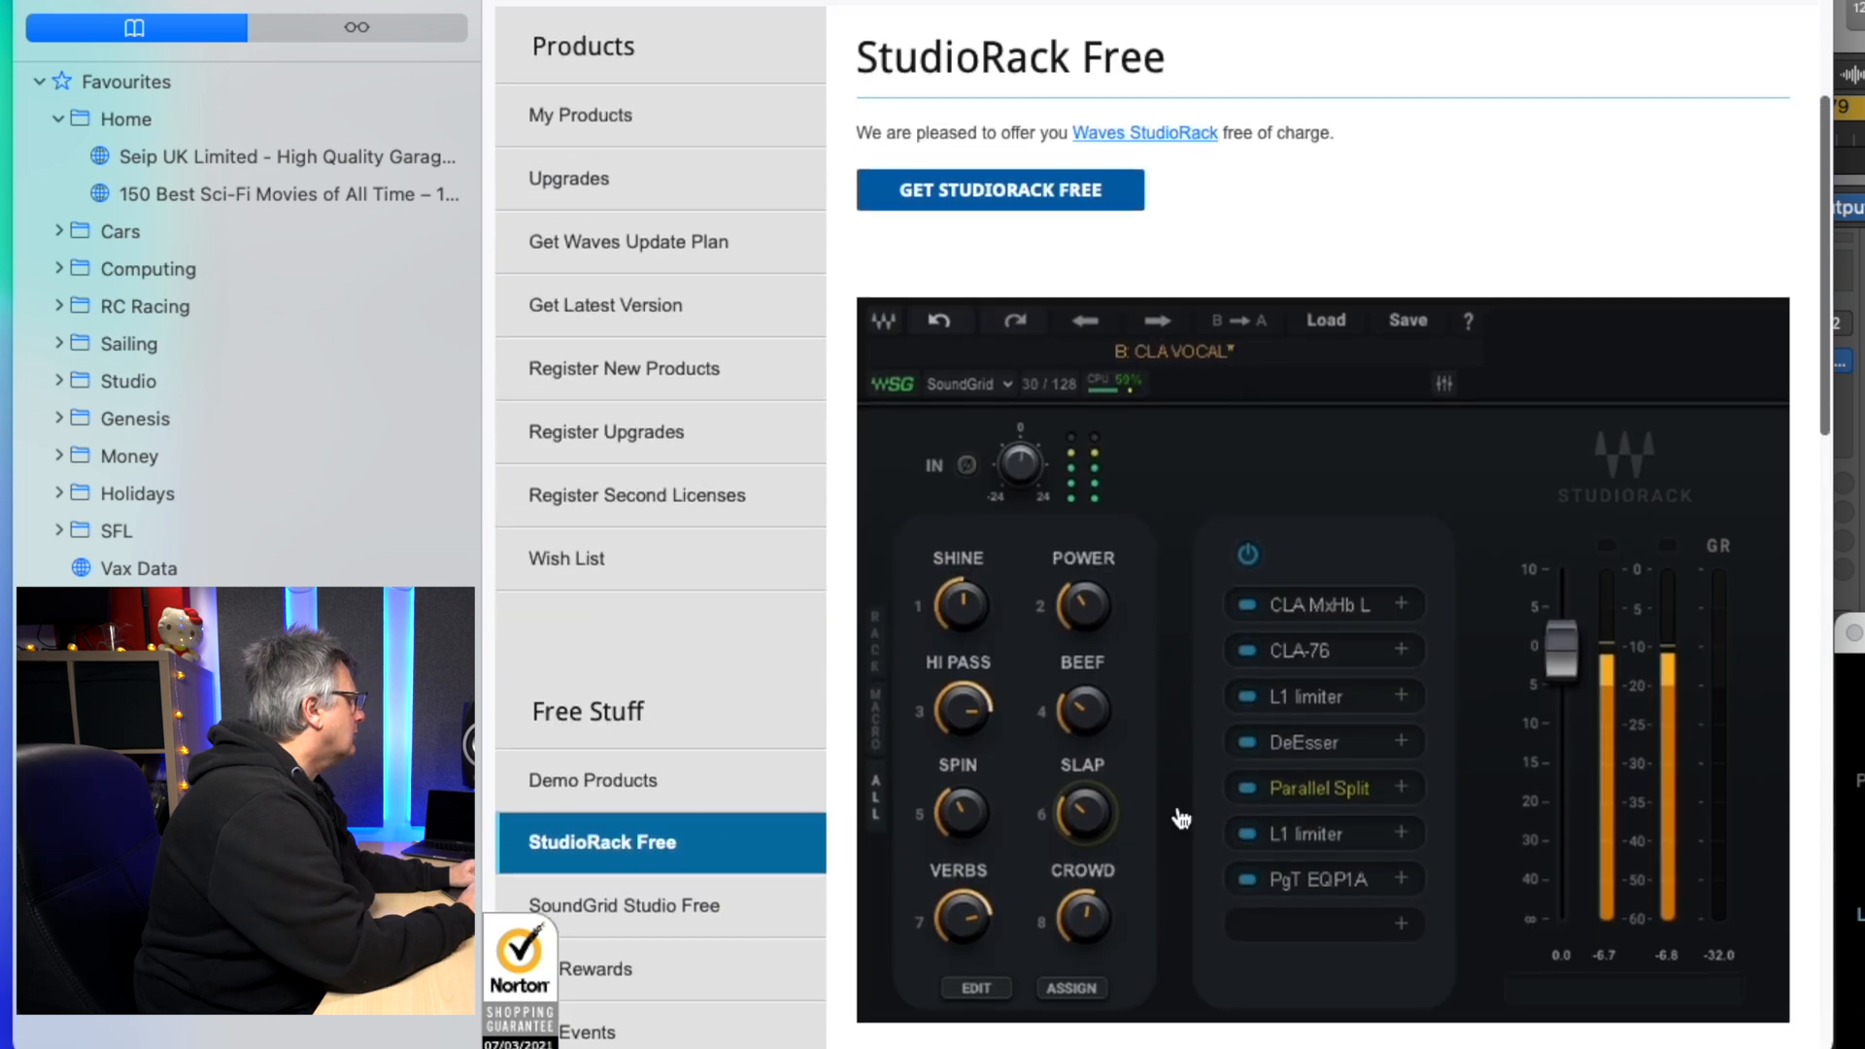
click(1000, 189)
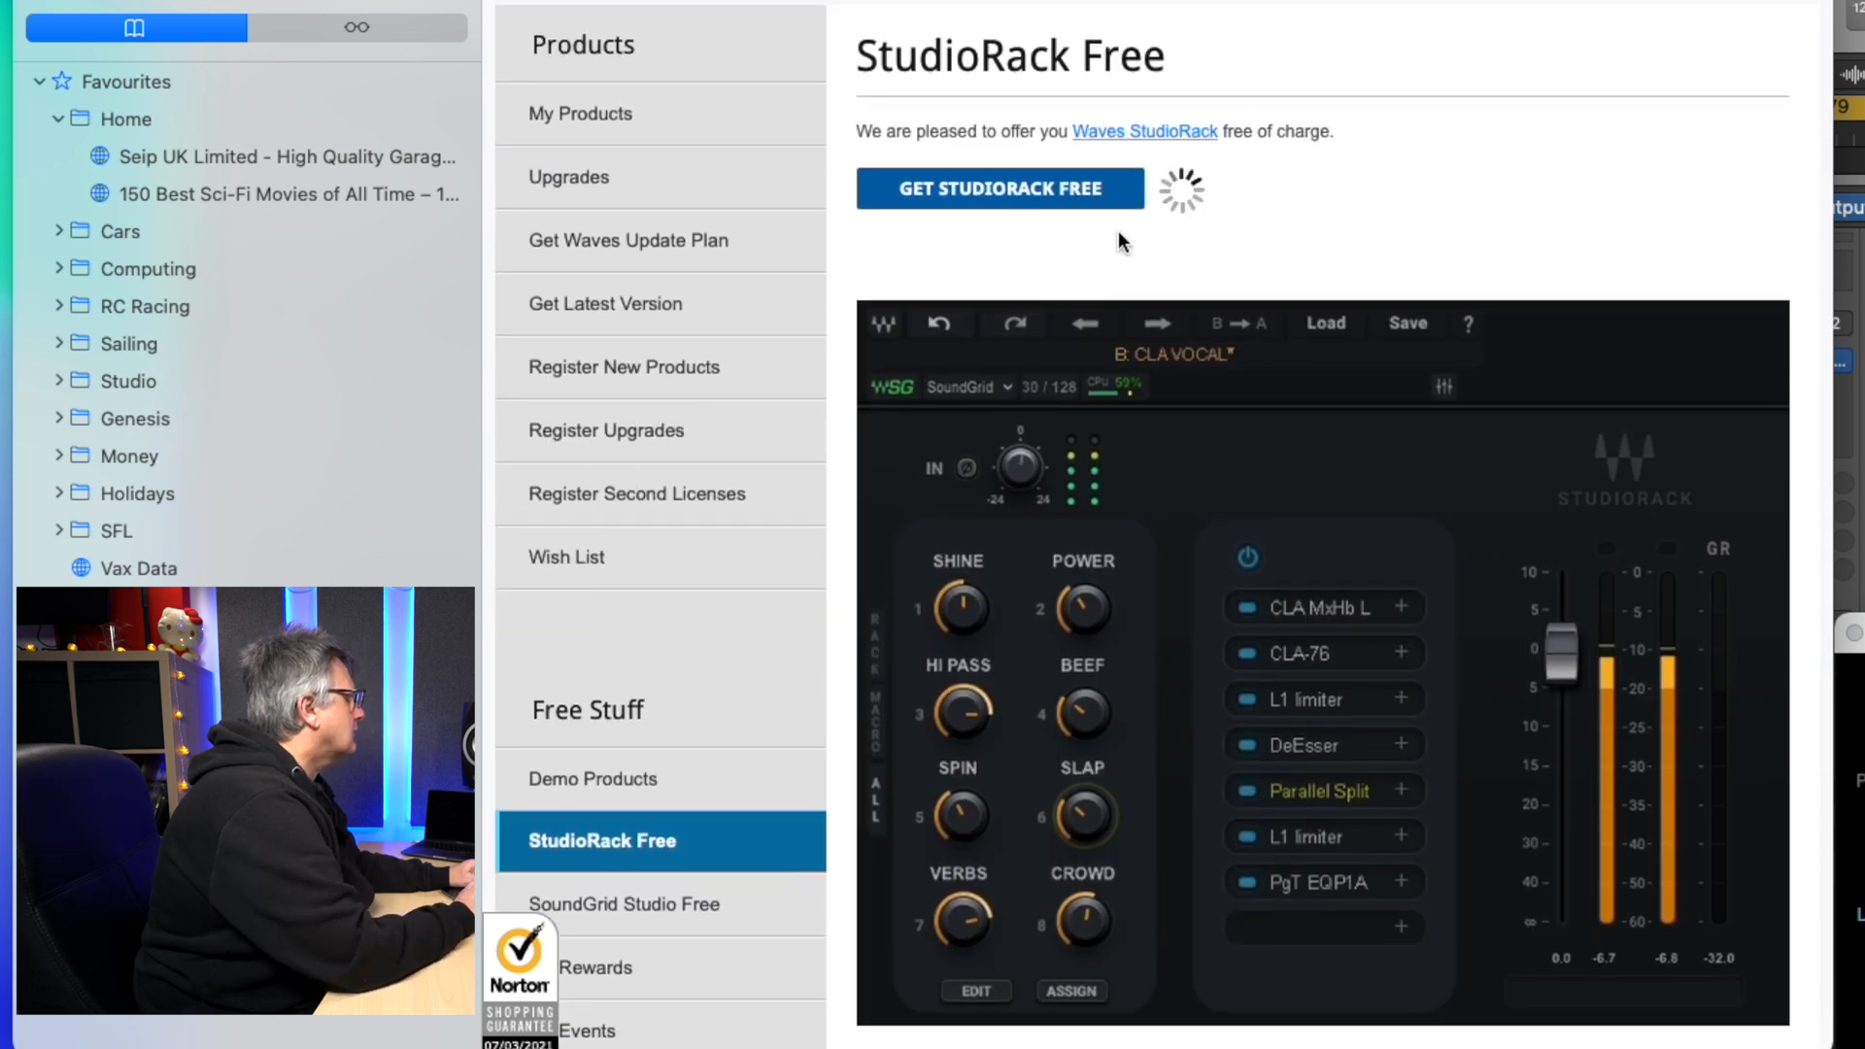
click(1000, 187)
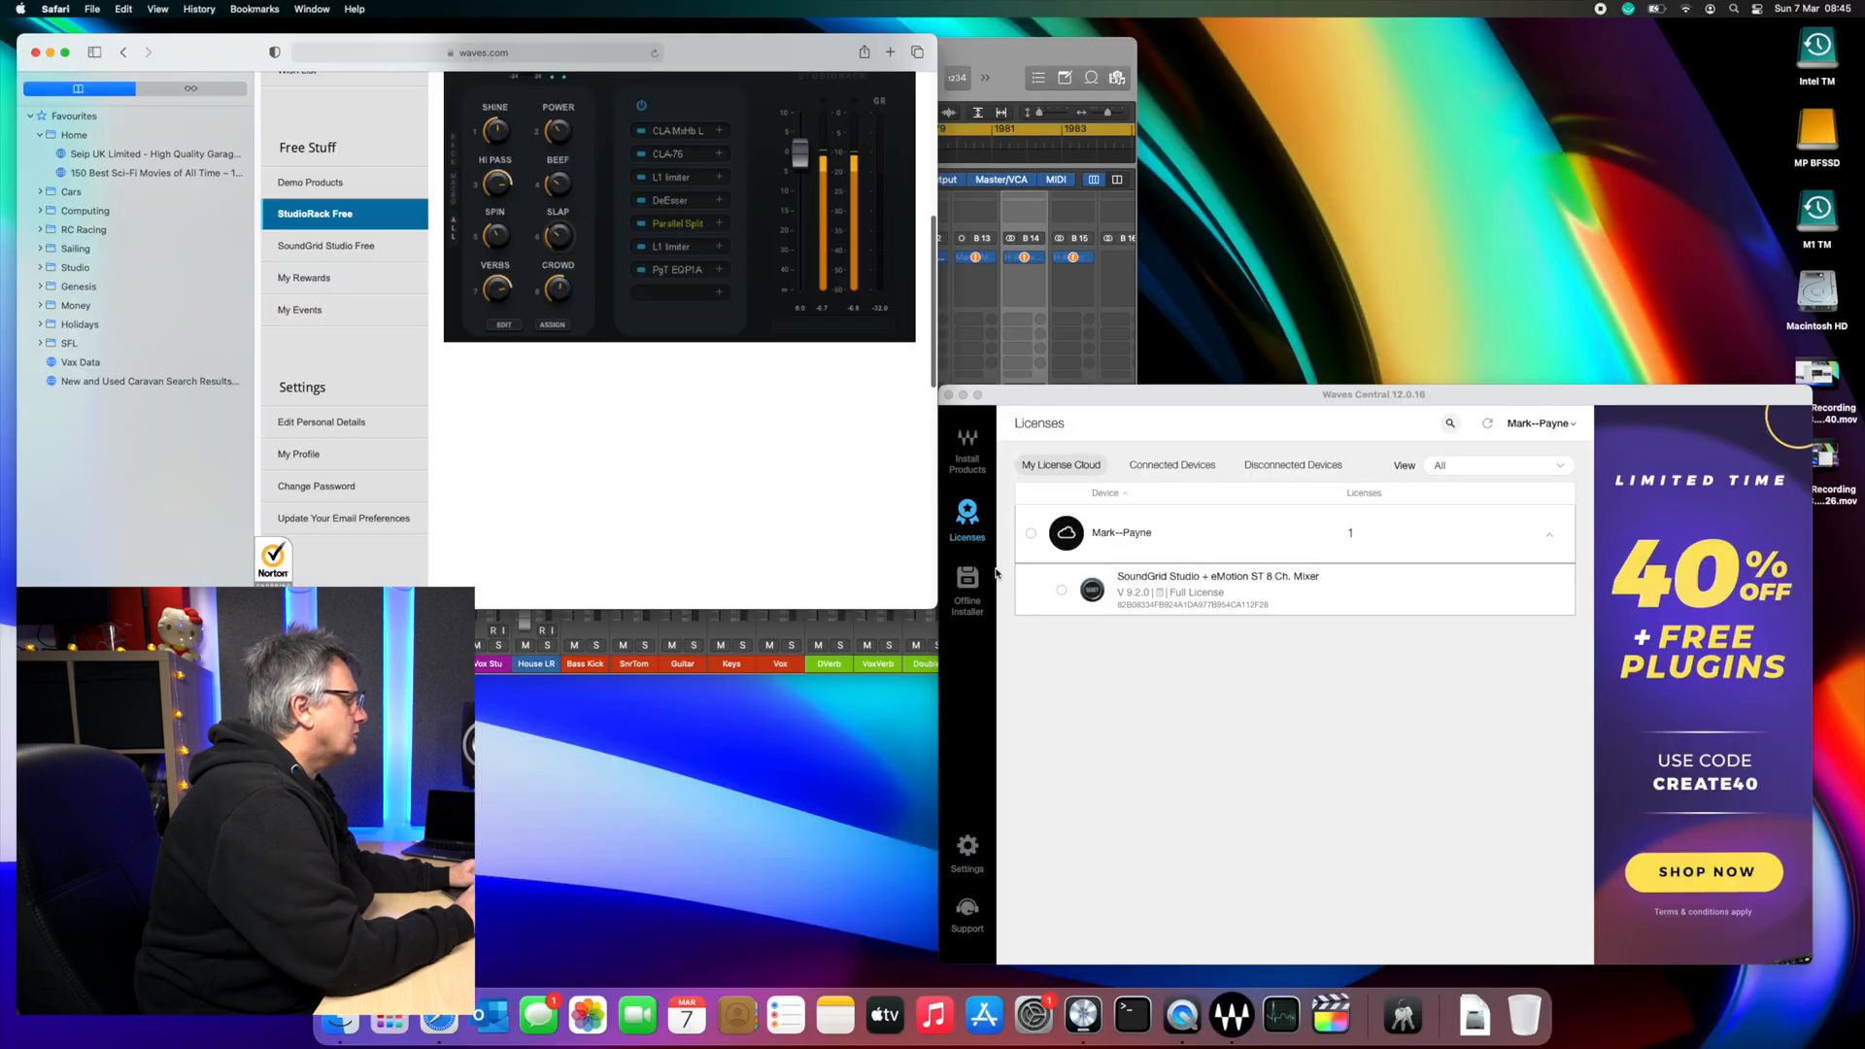
Step: Select StudioRack (My License Cloud) under Install Products in Waves Central
click(1374, 394)
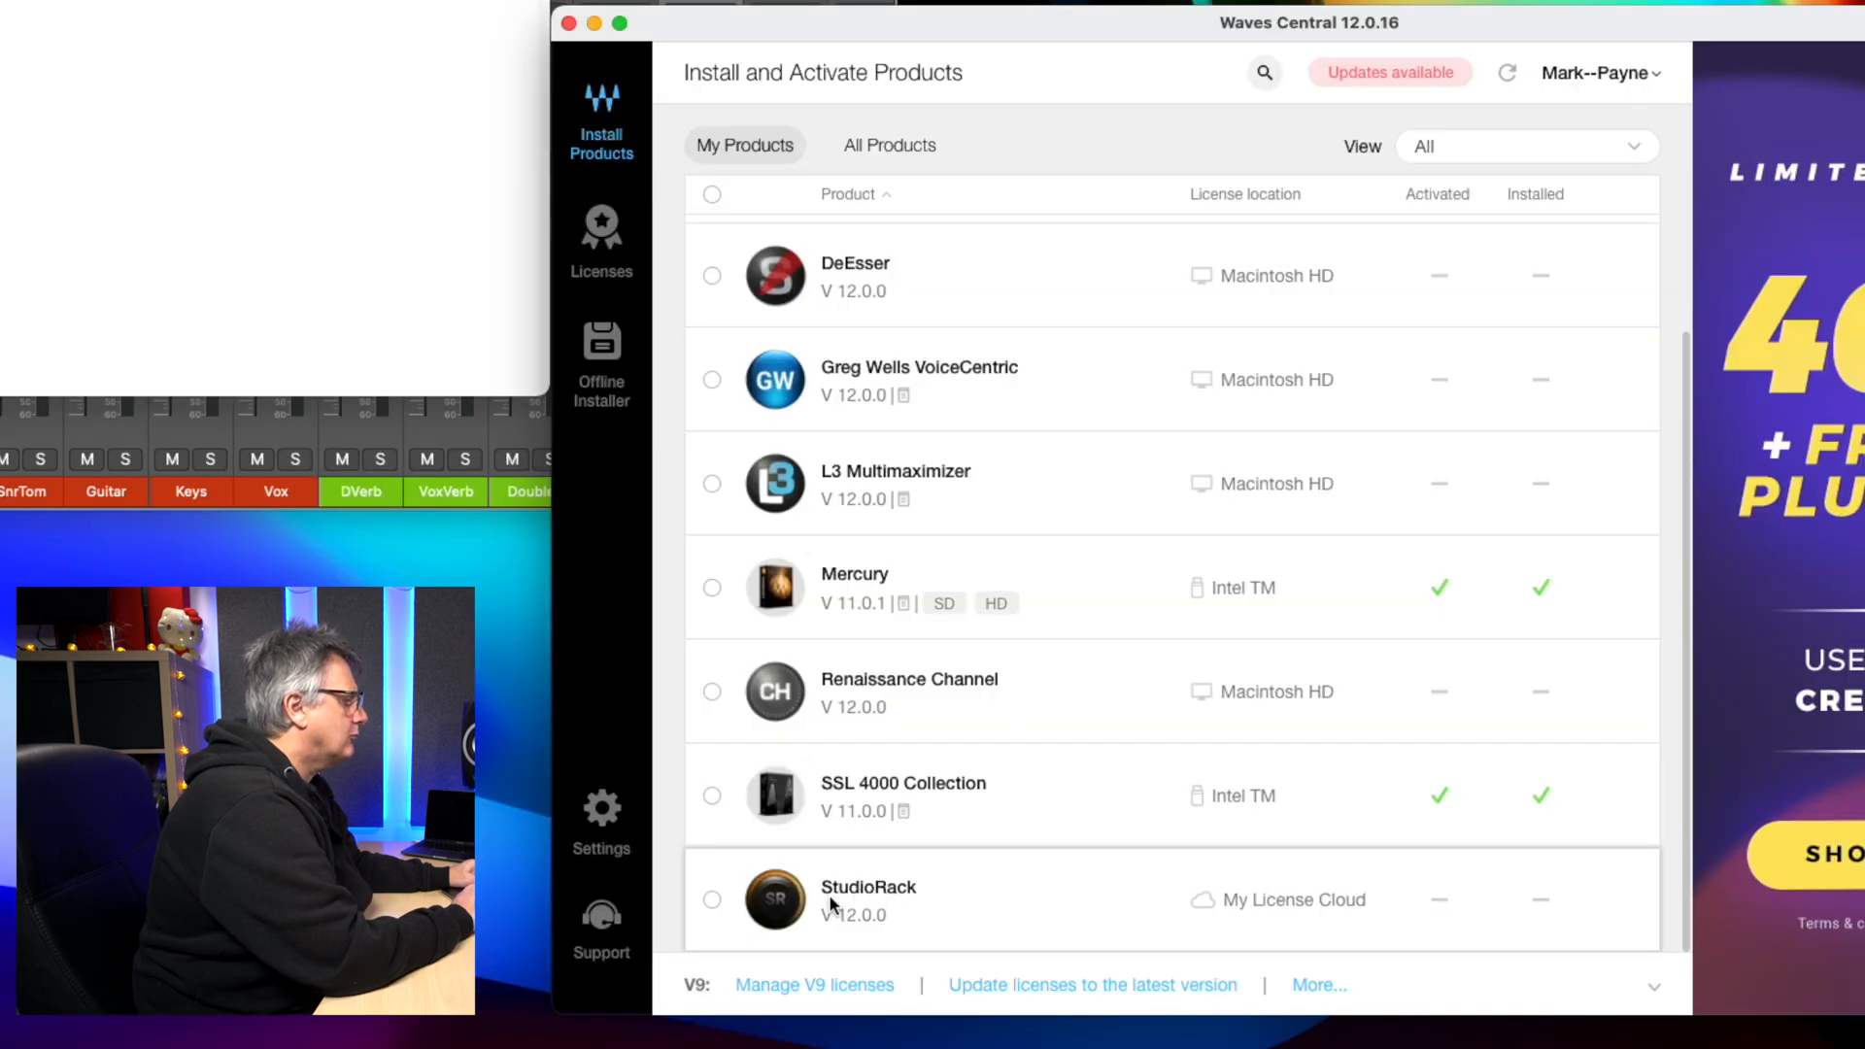
click(711, 901)
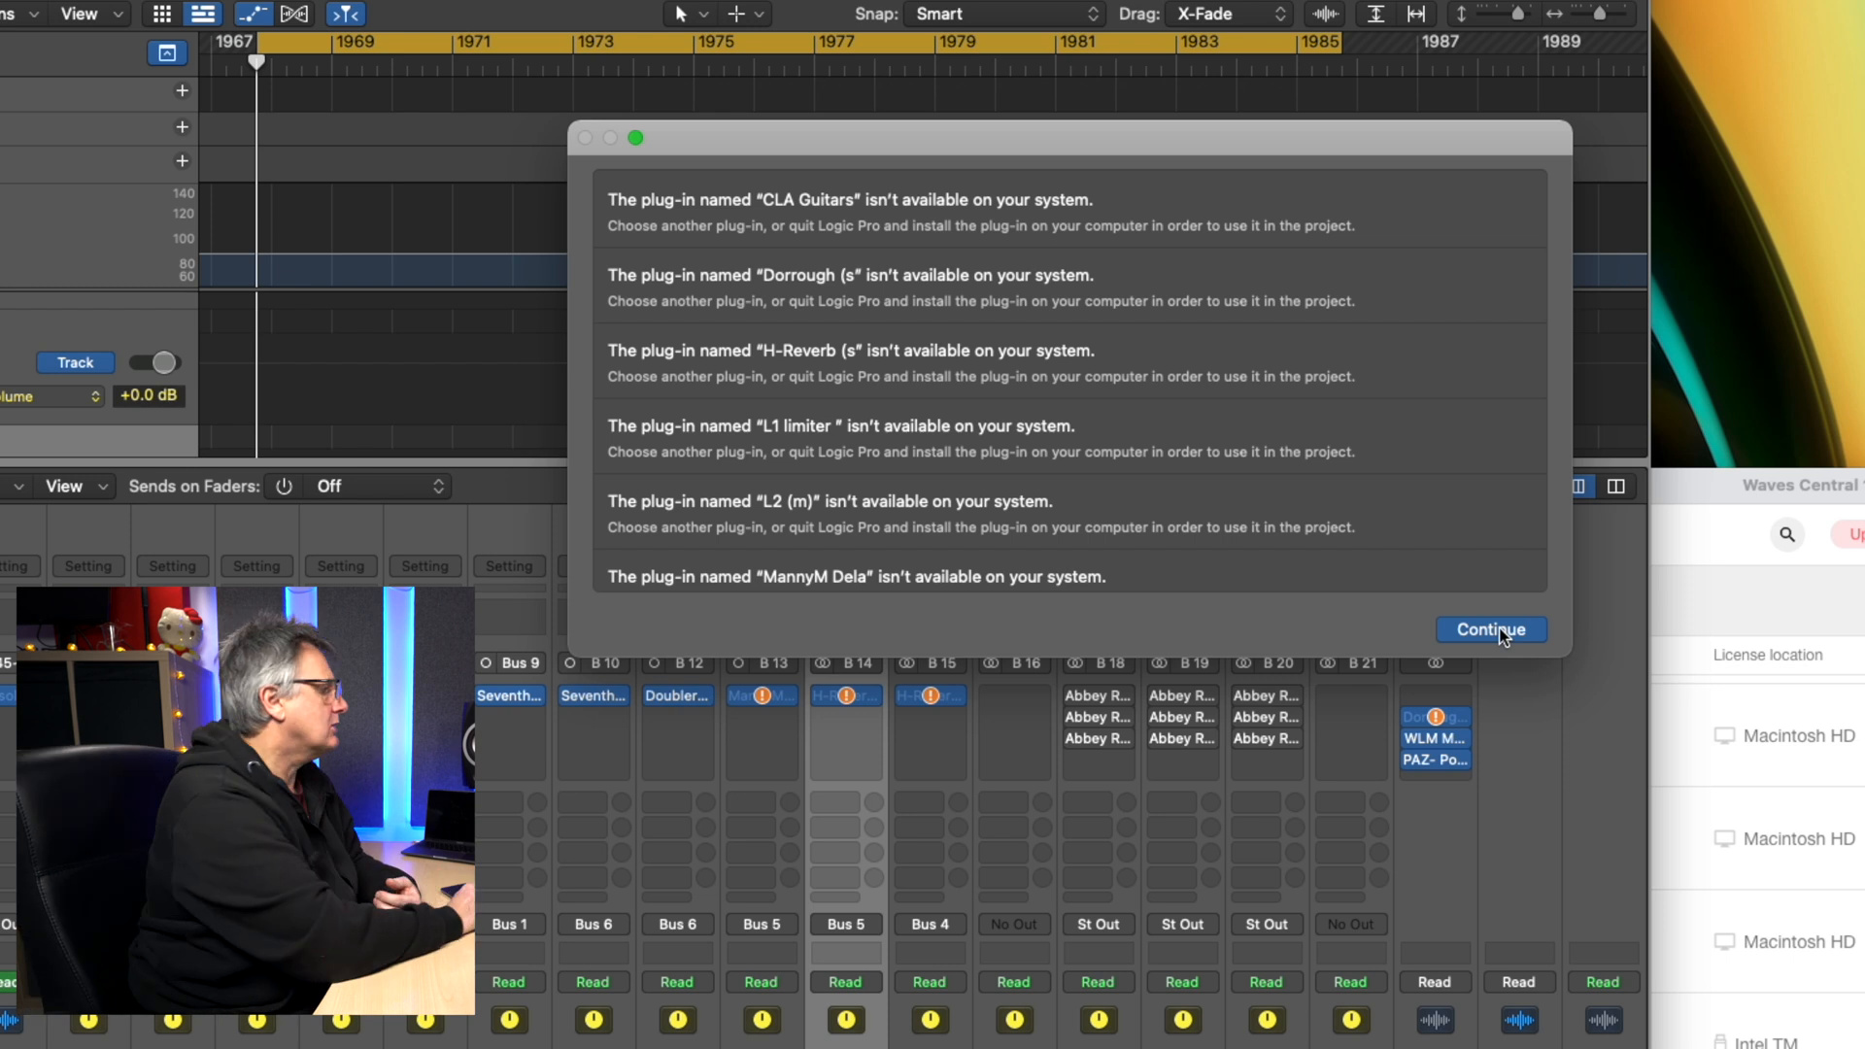
Step: Dismiss the missing plug-ins alert and open the plug-in menu for Ambo Duck's empty Audio FX slot
click(1490, 629)
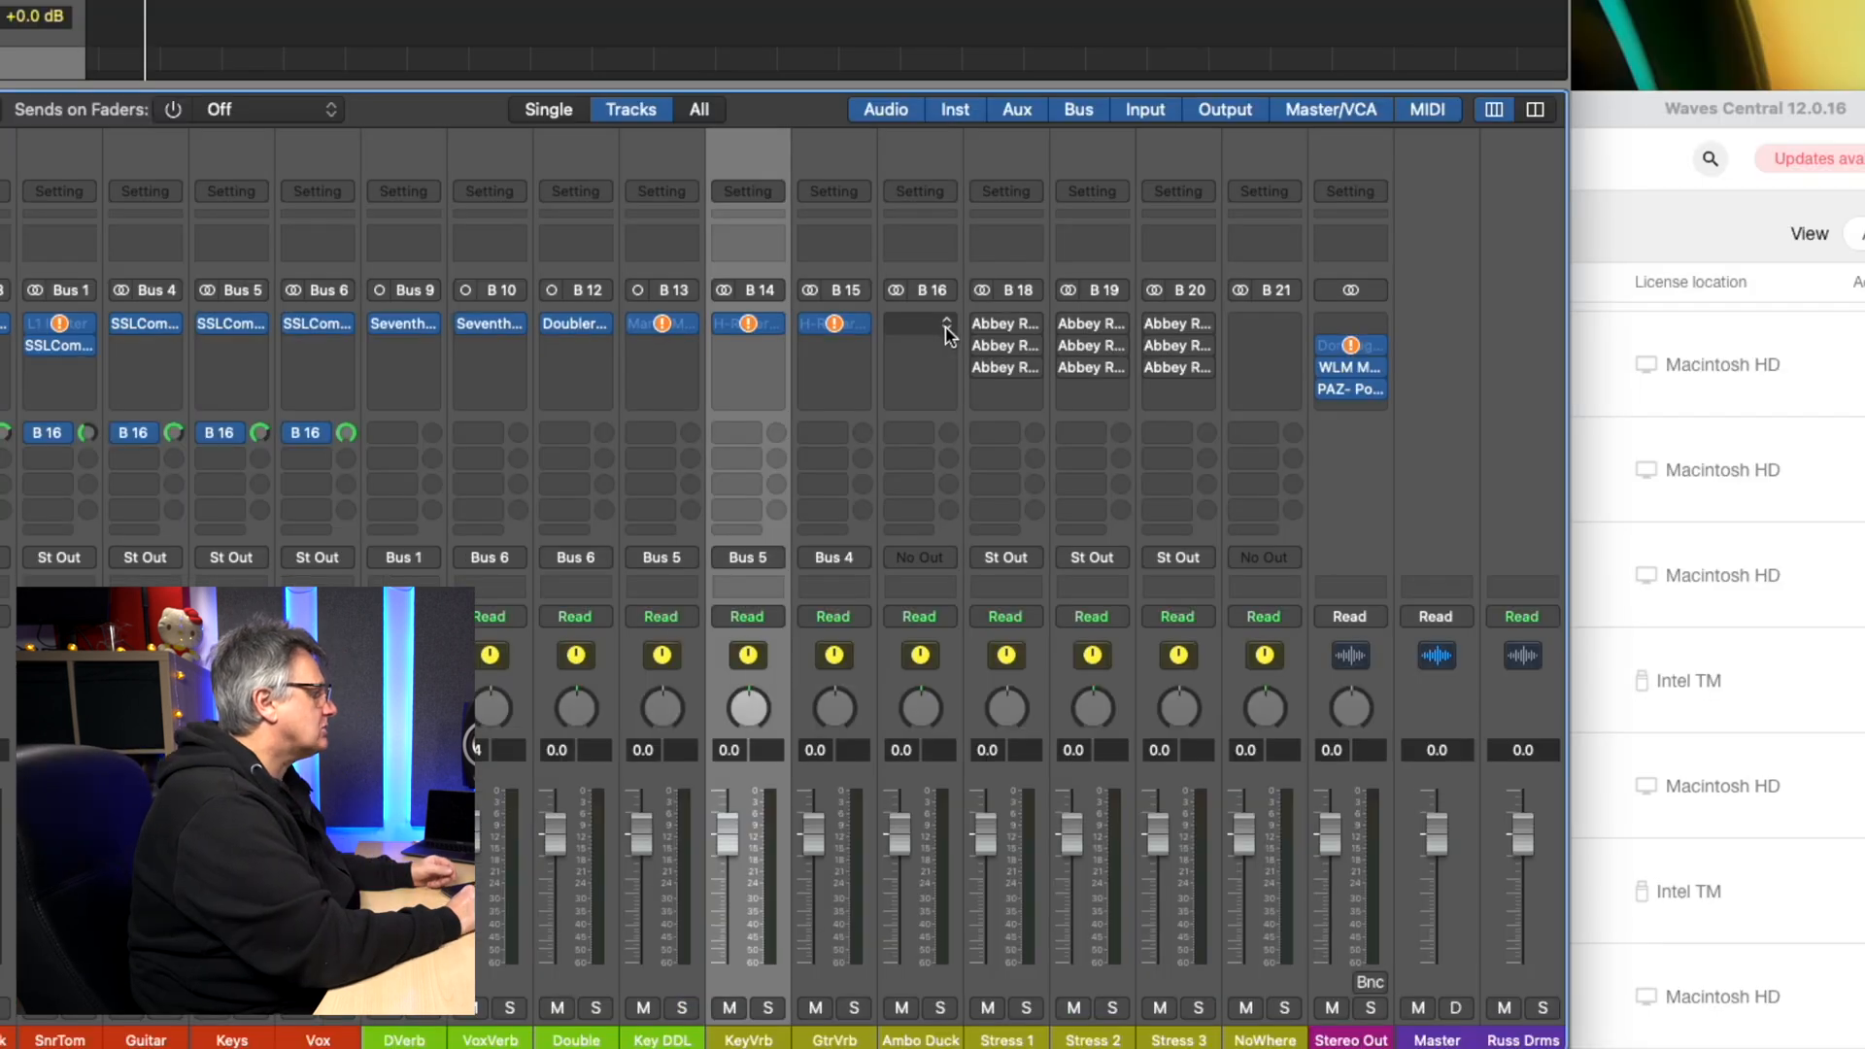
click(919, 323)
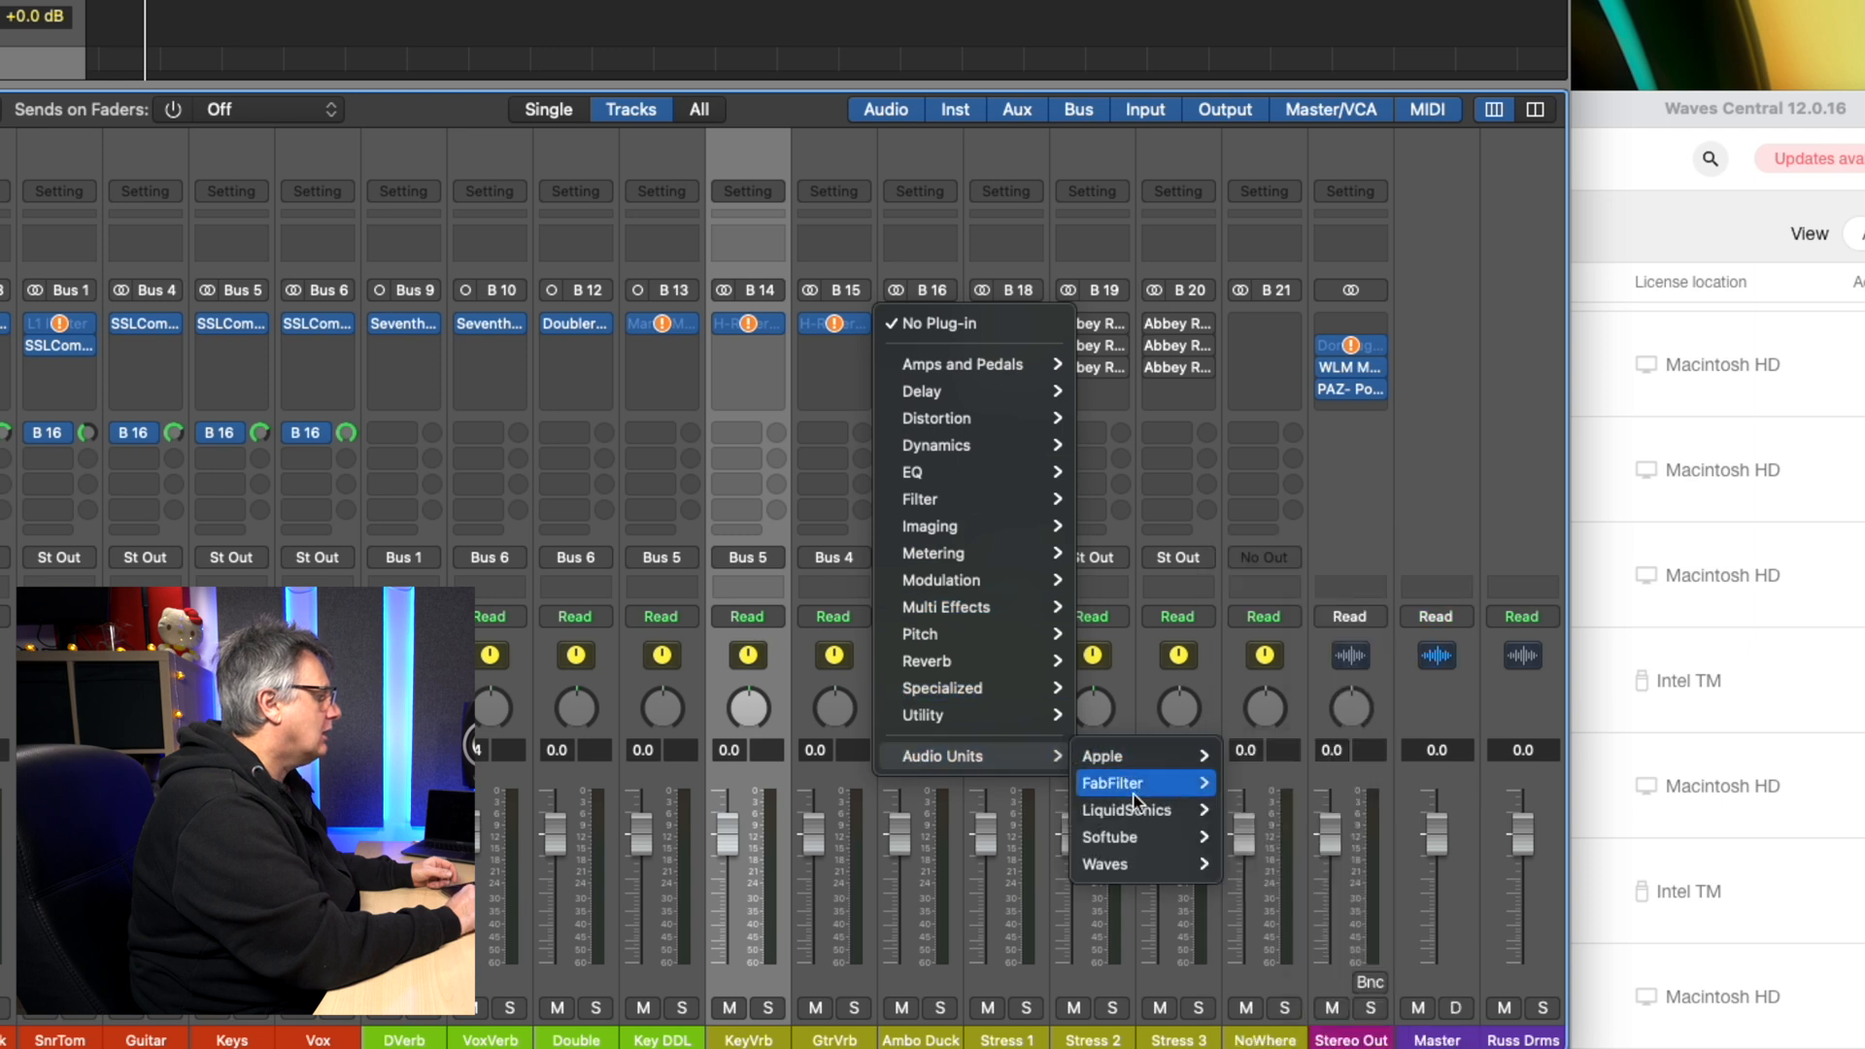
mouse_move(1104, 863)
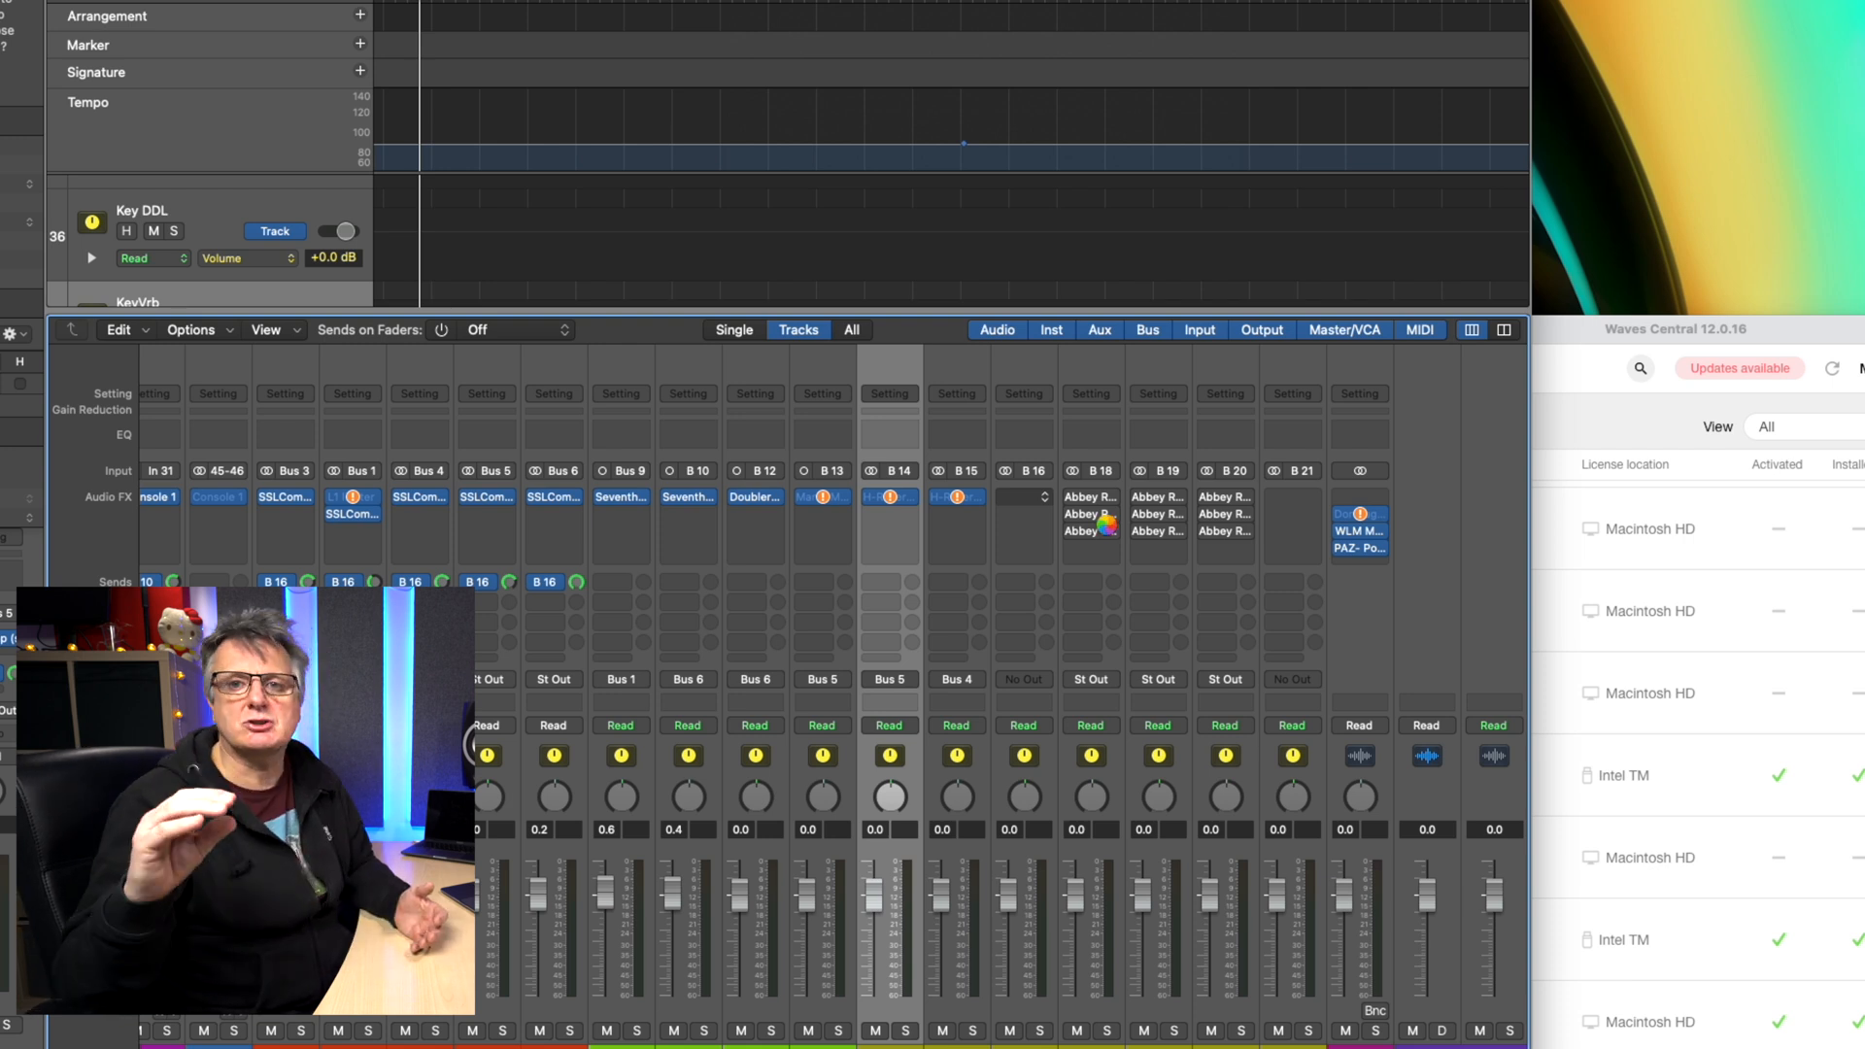
Step: Open StudioRack on Ambo Duck and add H-Reverb from the Reverb category to rack slot one
click(889, 497)
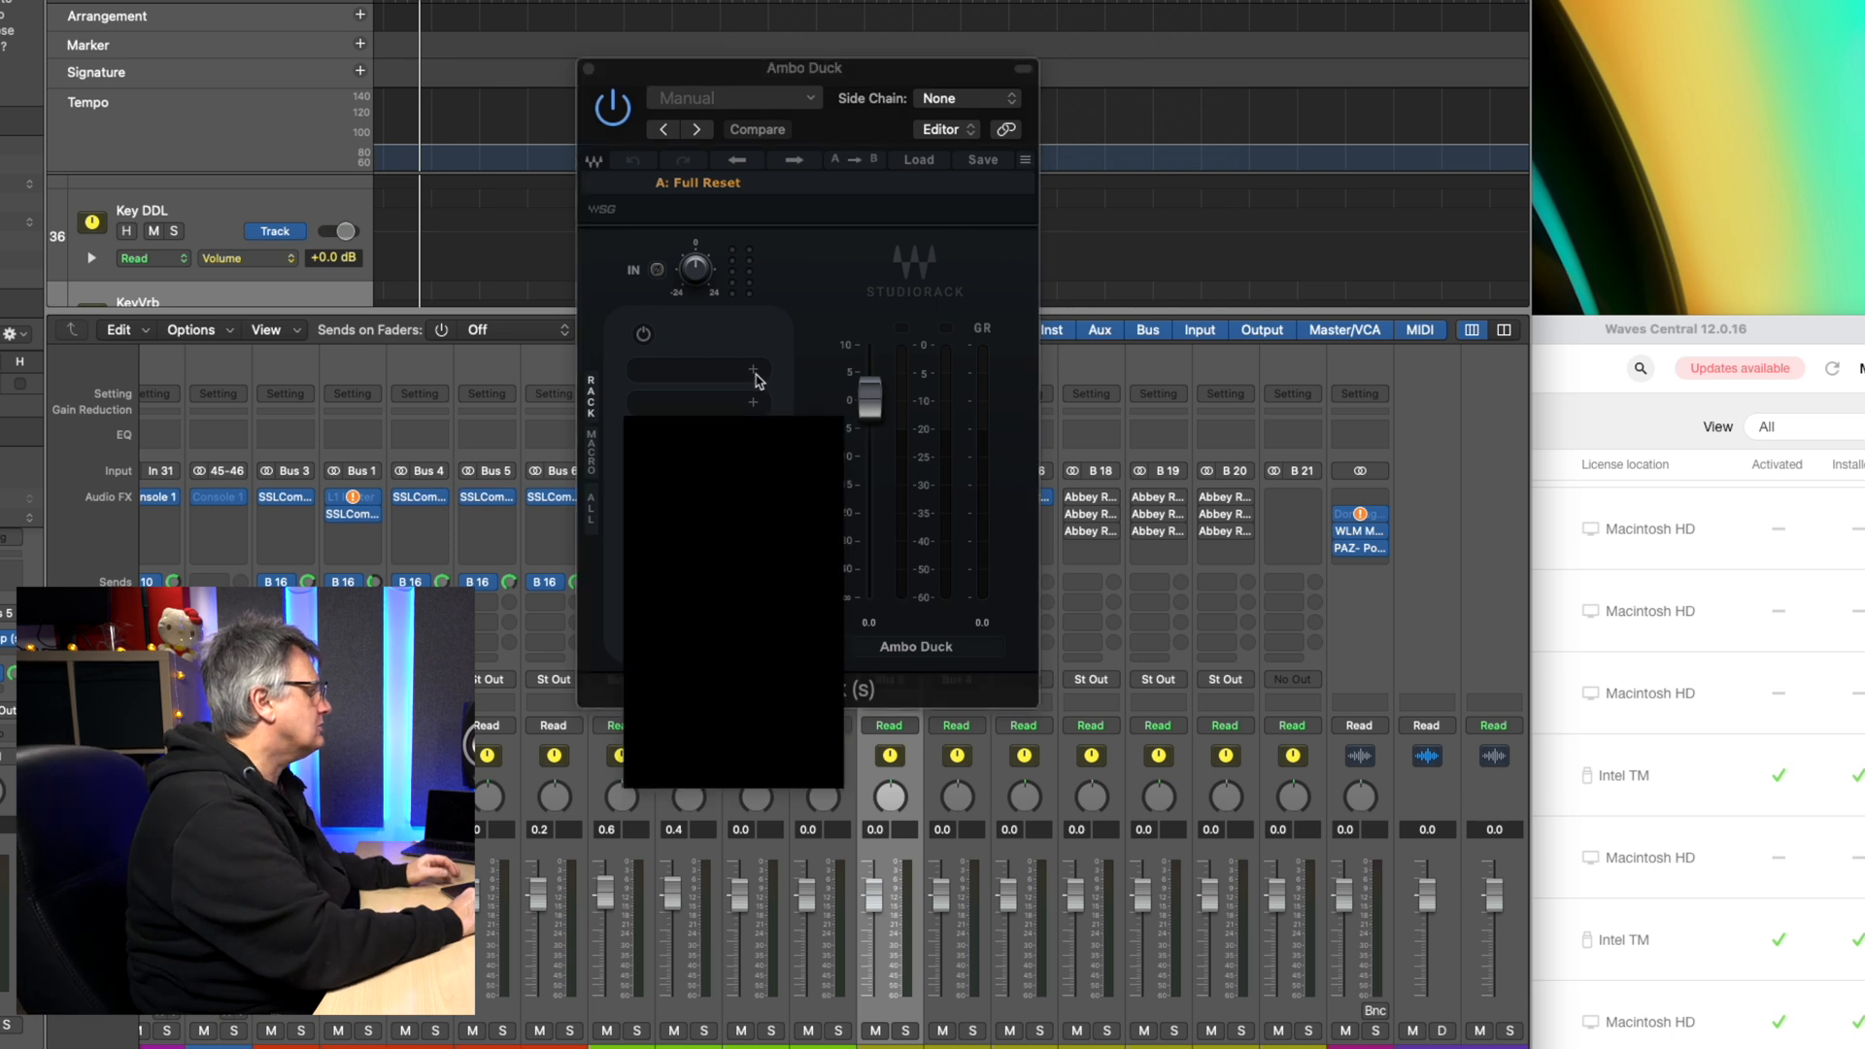
click(753, 402)
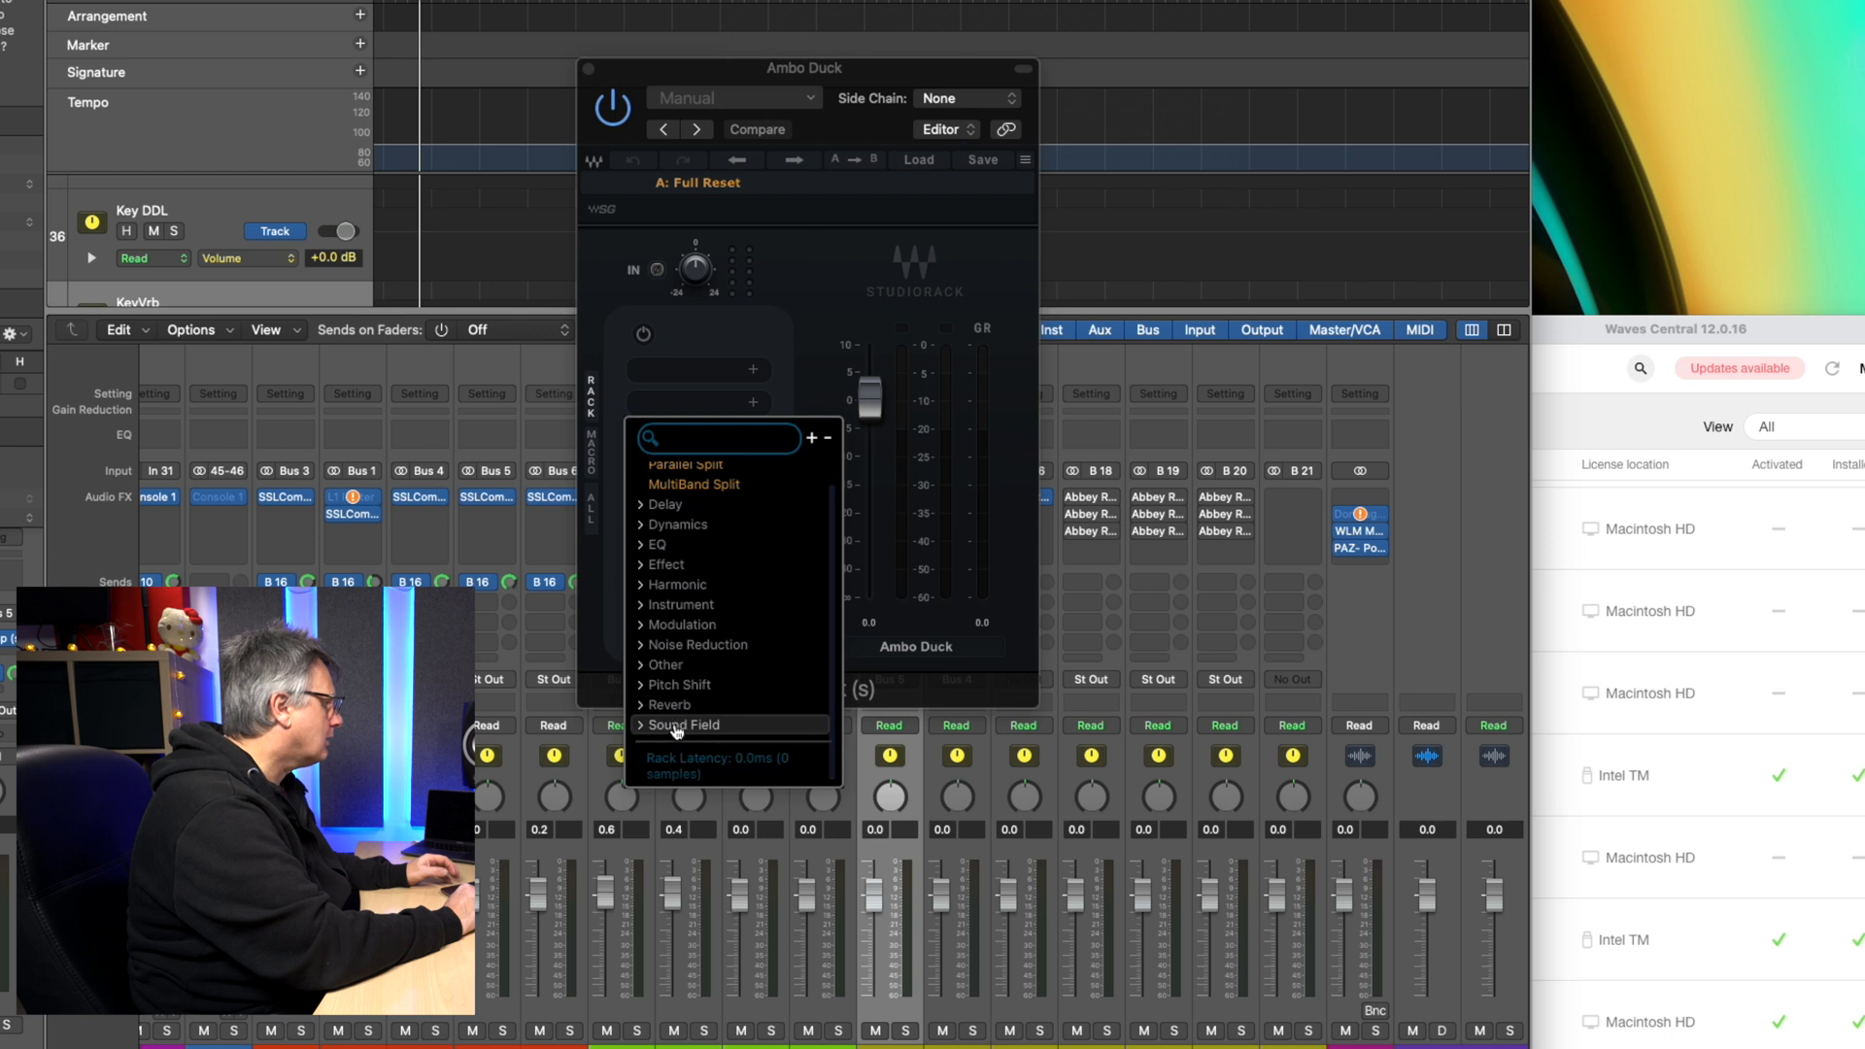
mouse_move(672, 705)
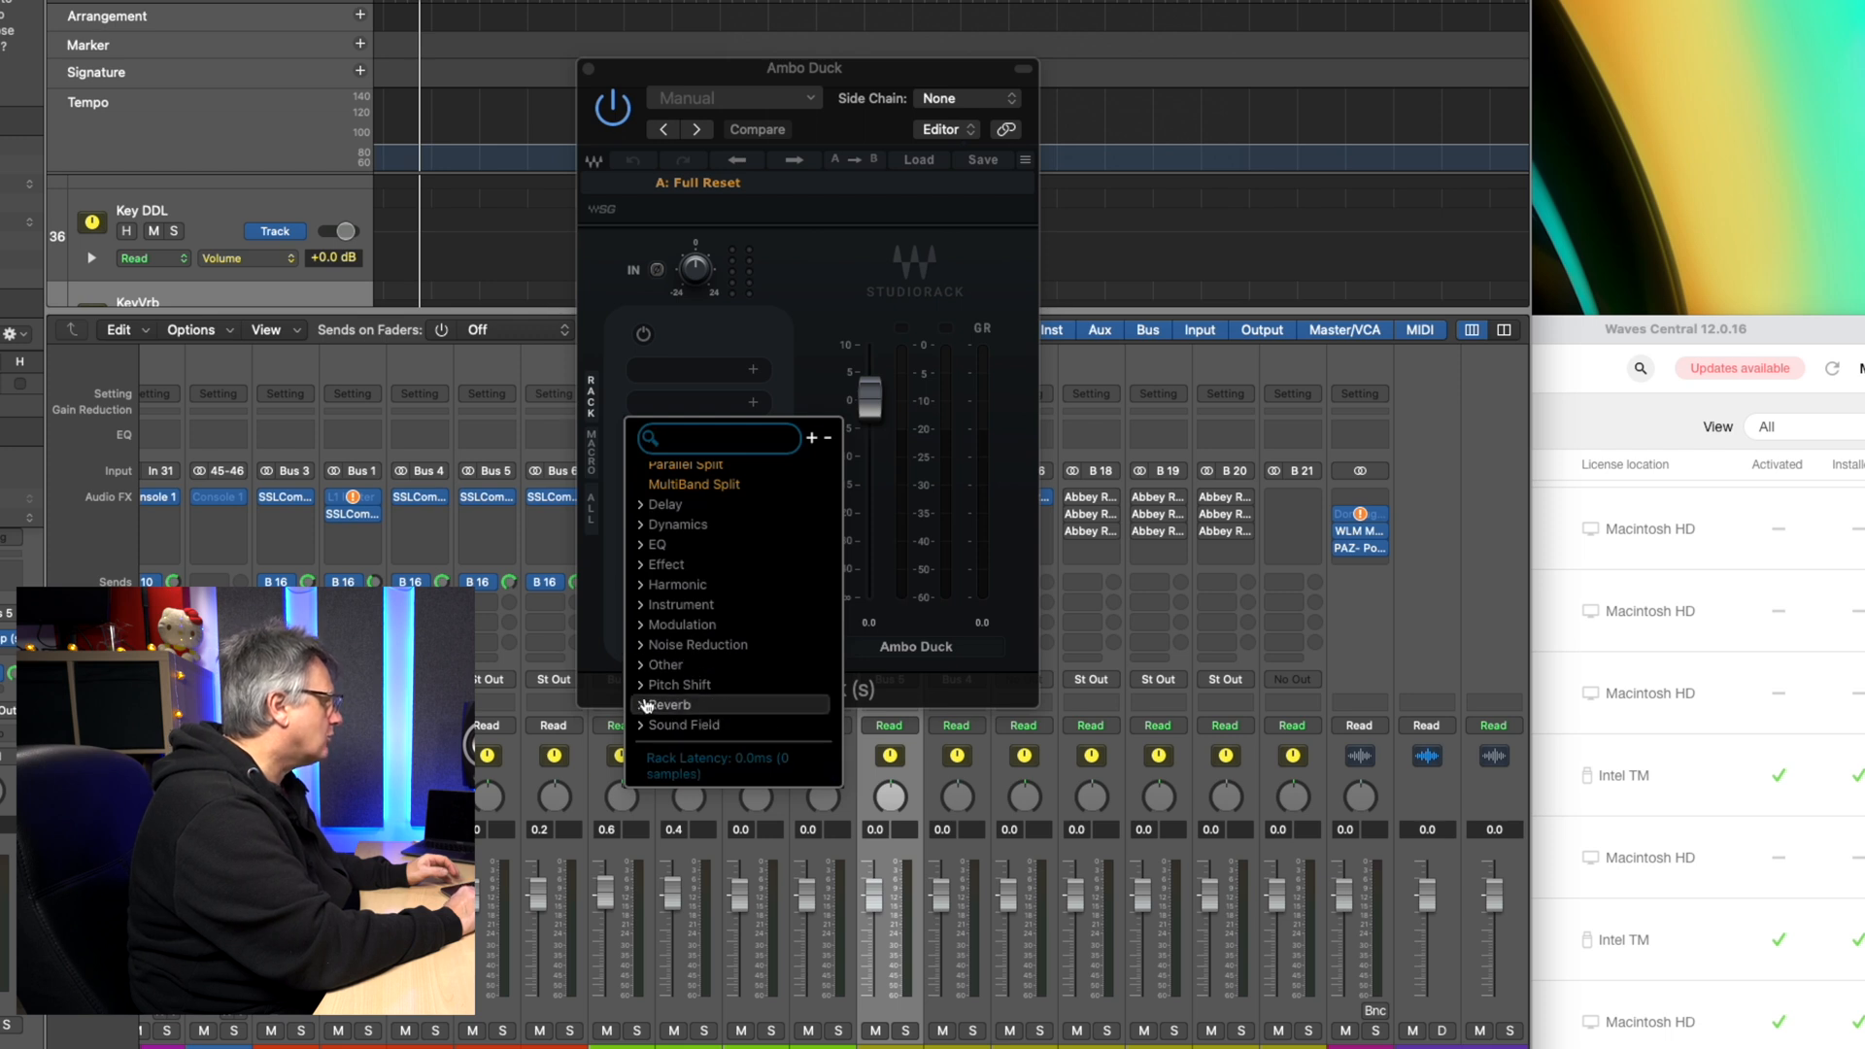
click(668, 704)
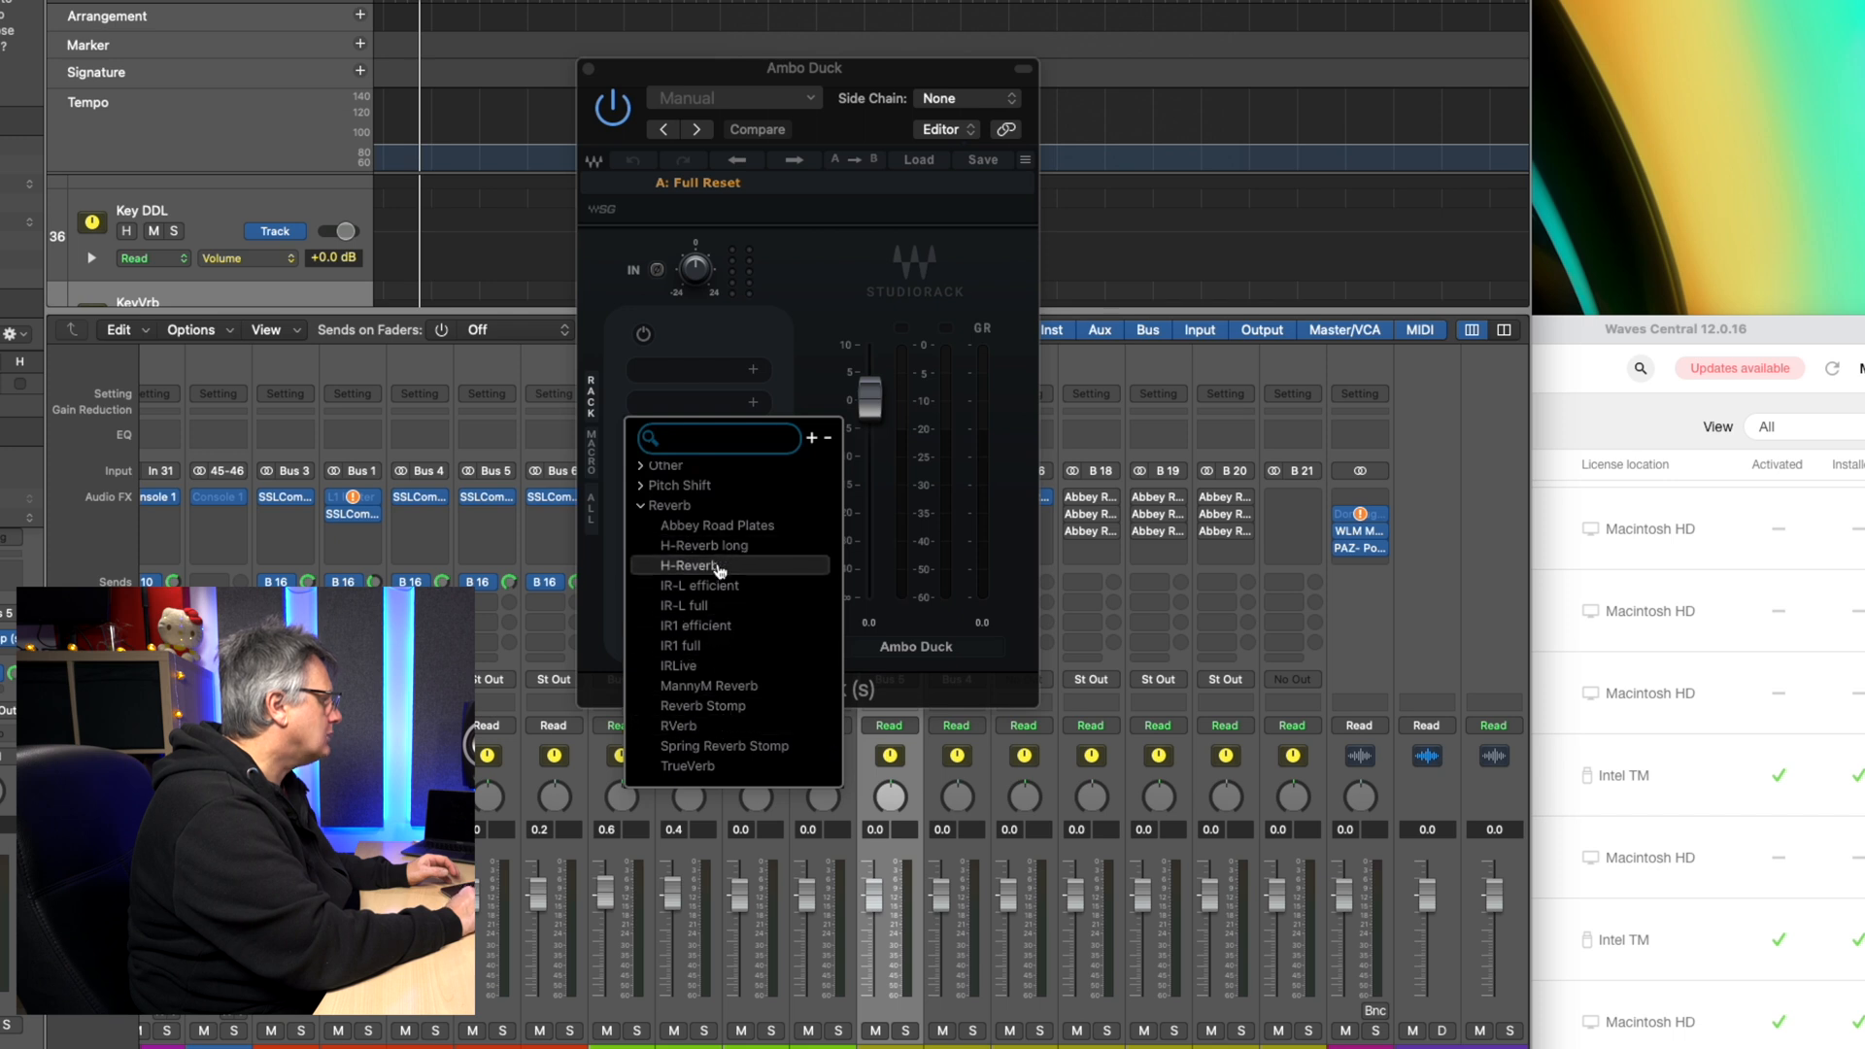
click(693, 565)
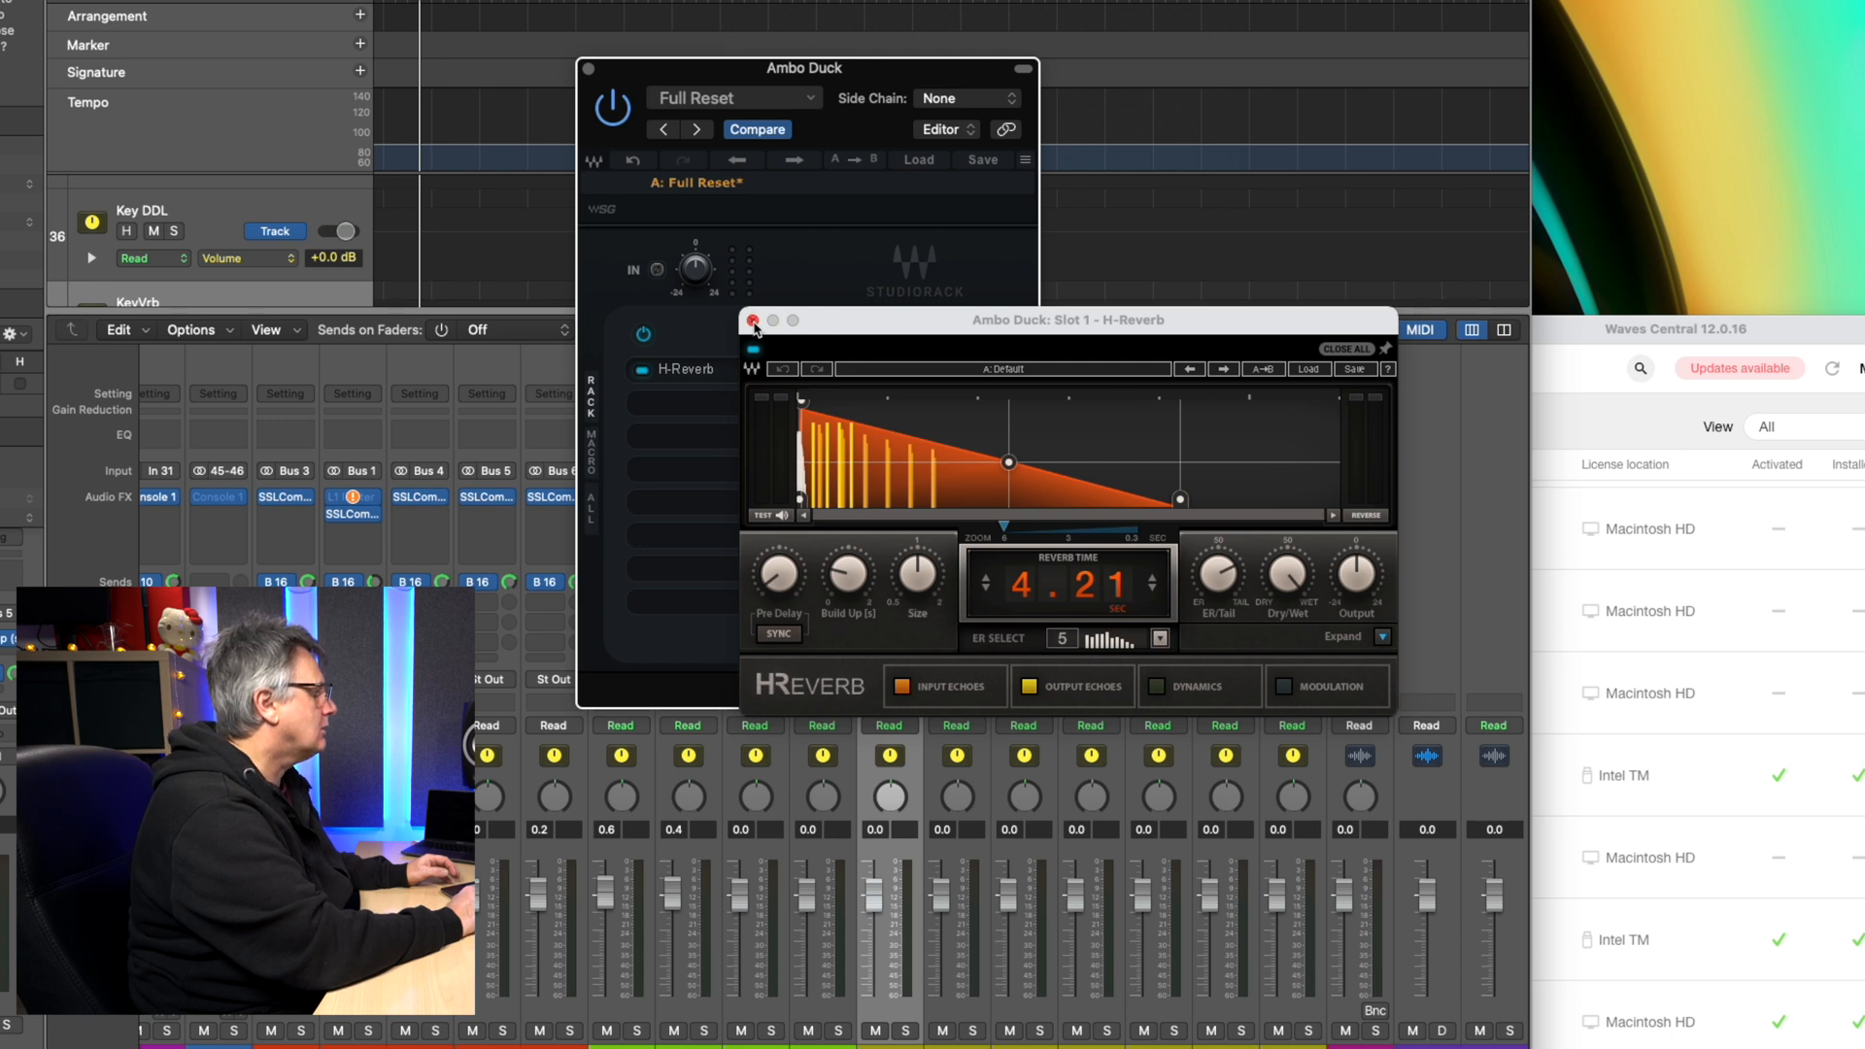
click(754, 319)
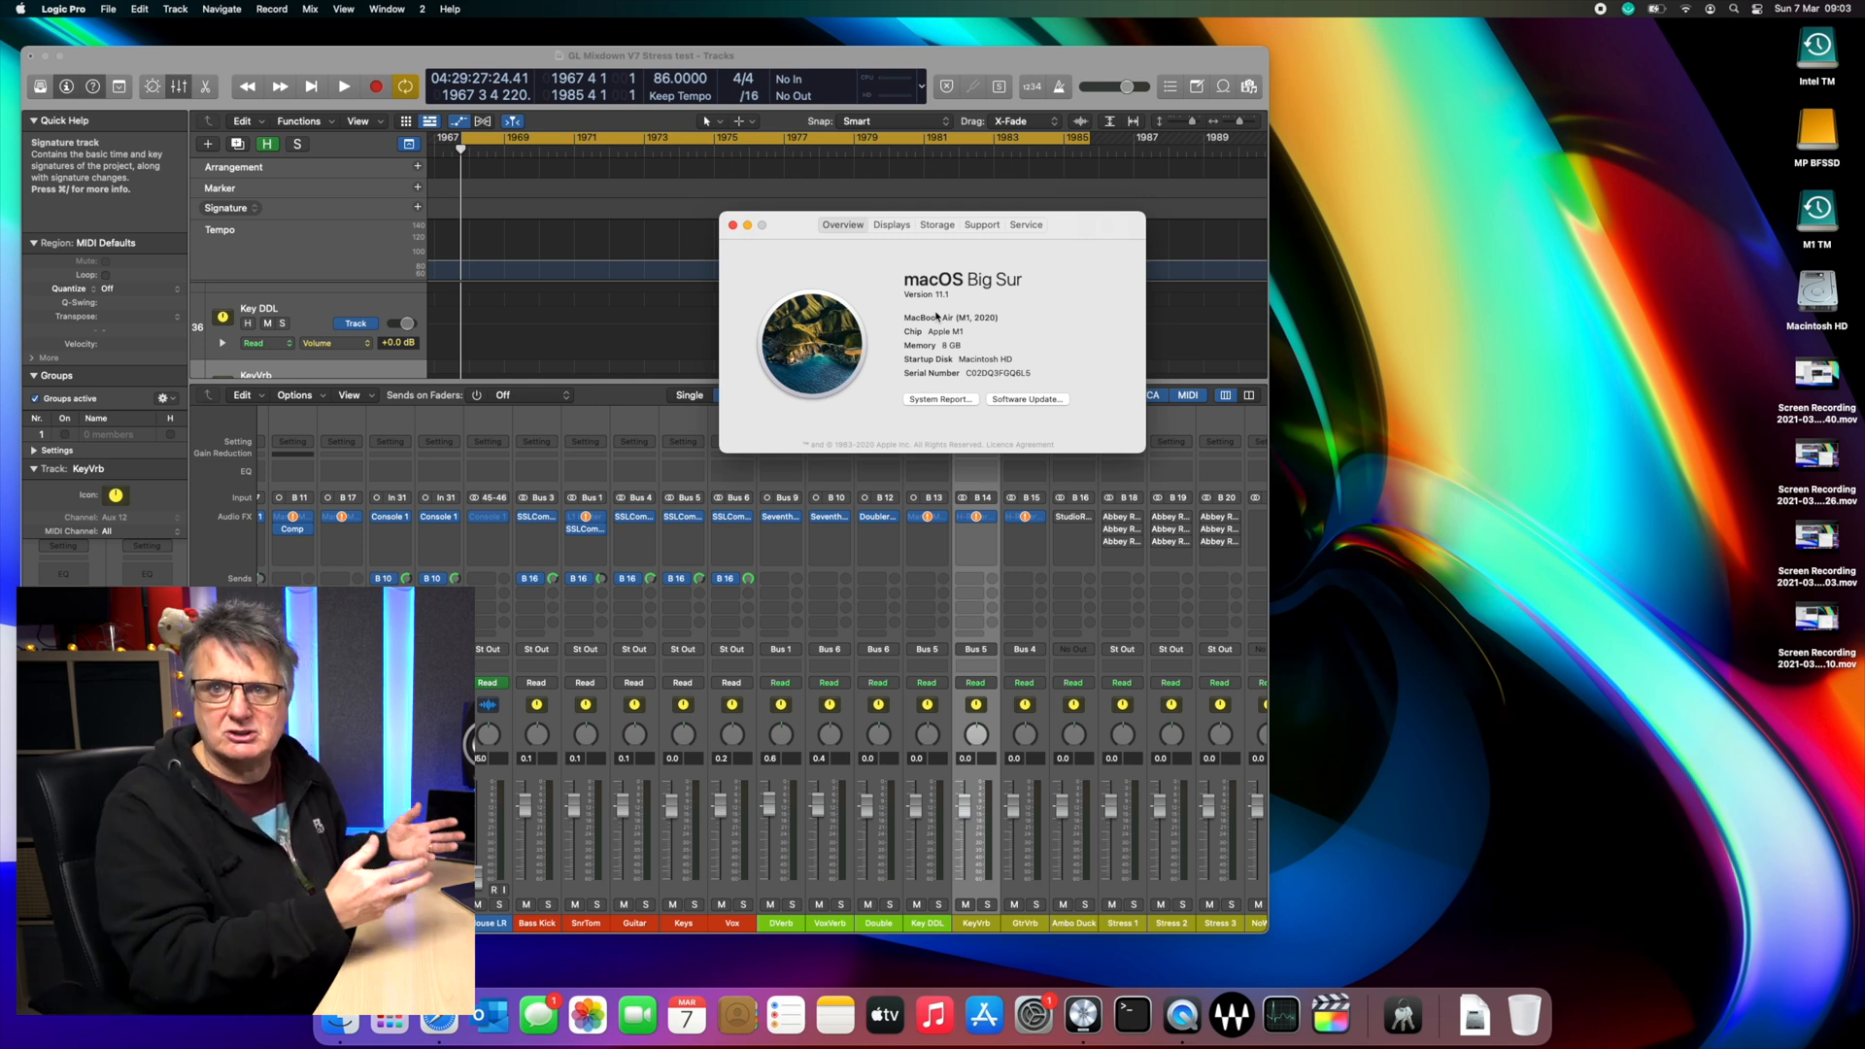
Step: Show the About Logic Pro window to read the installed version
click(64, 9)
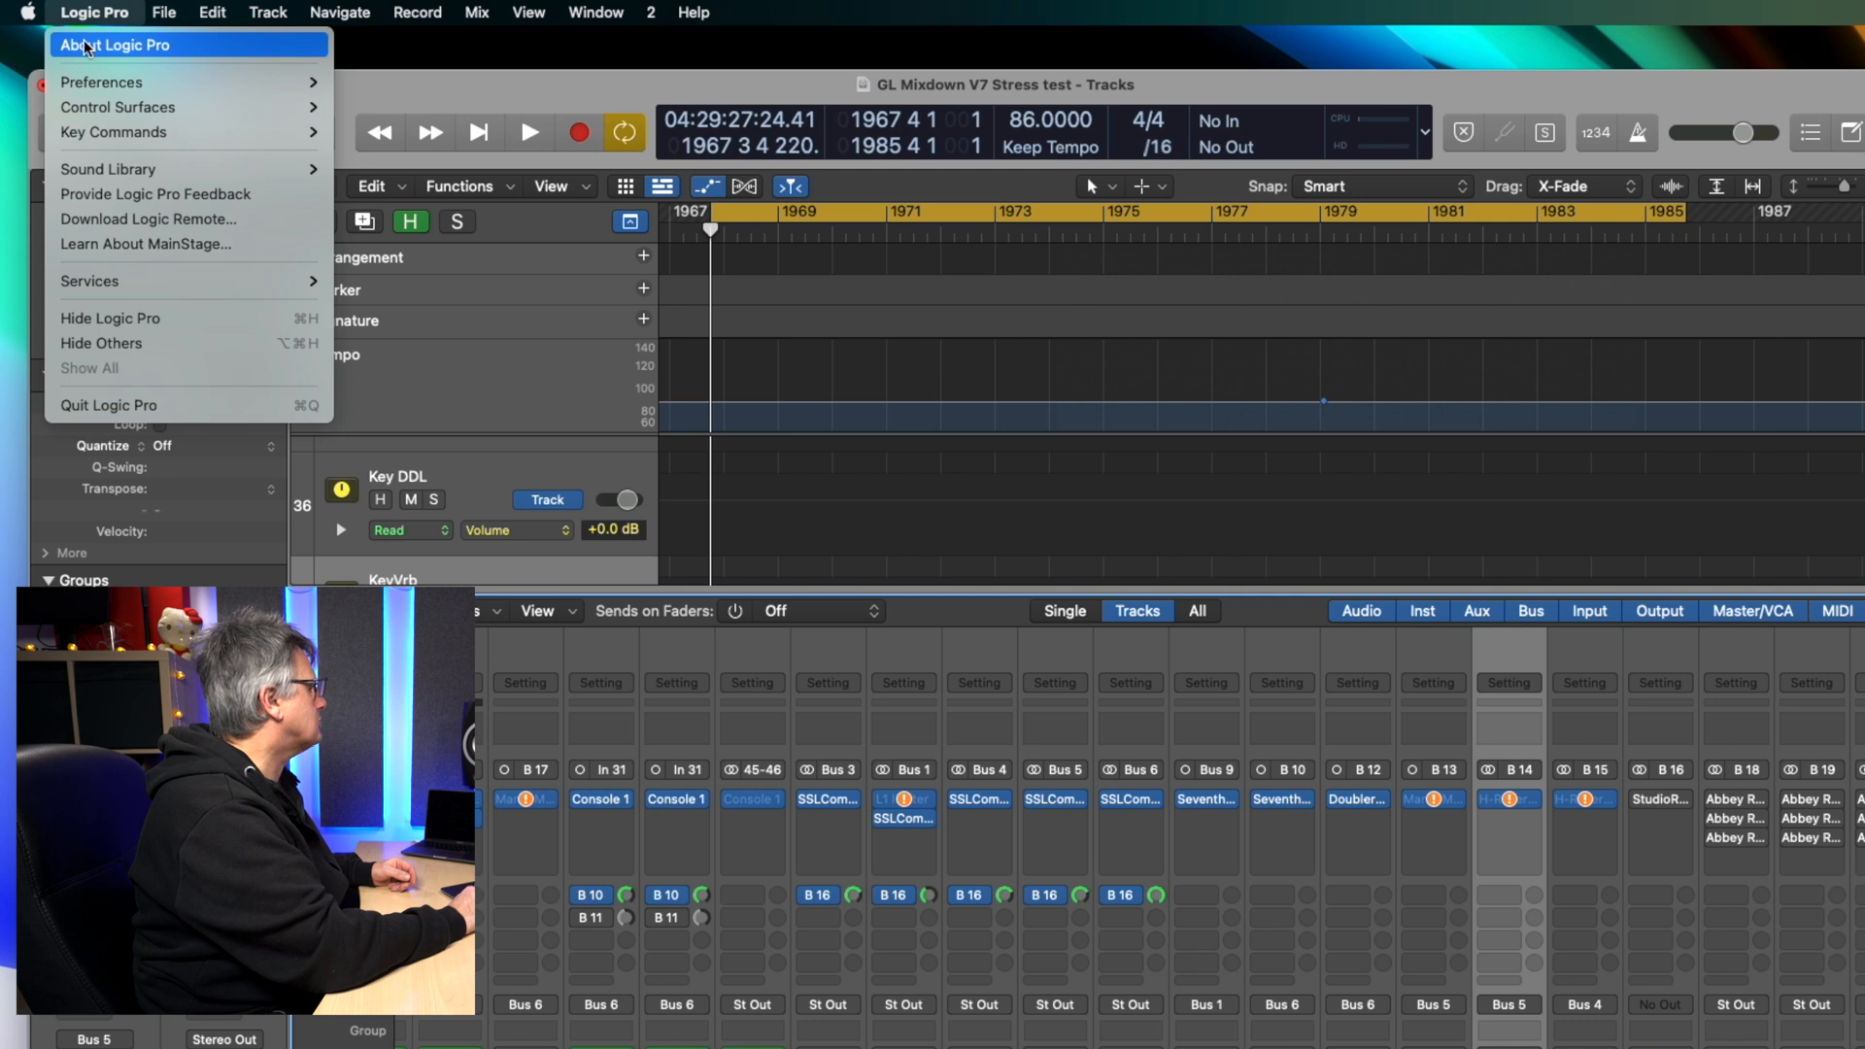
click(115, 44)
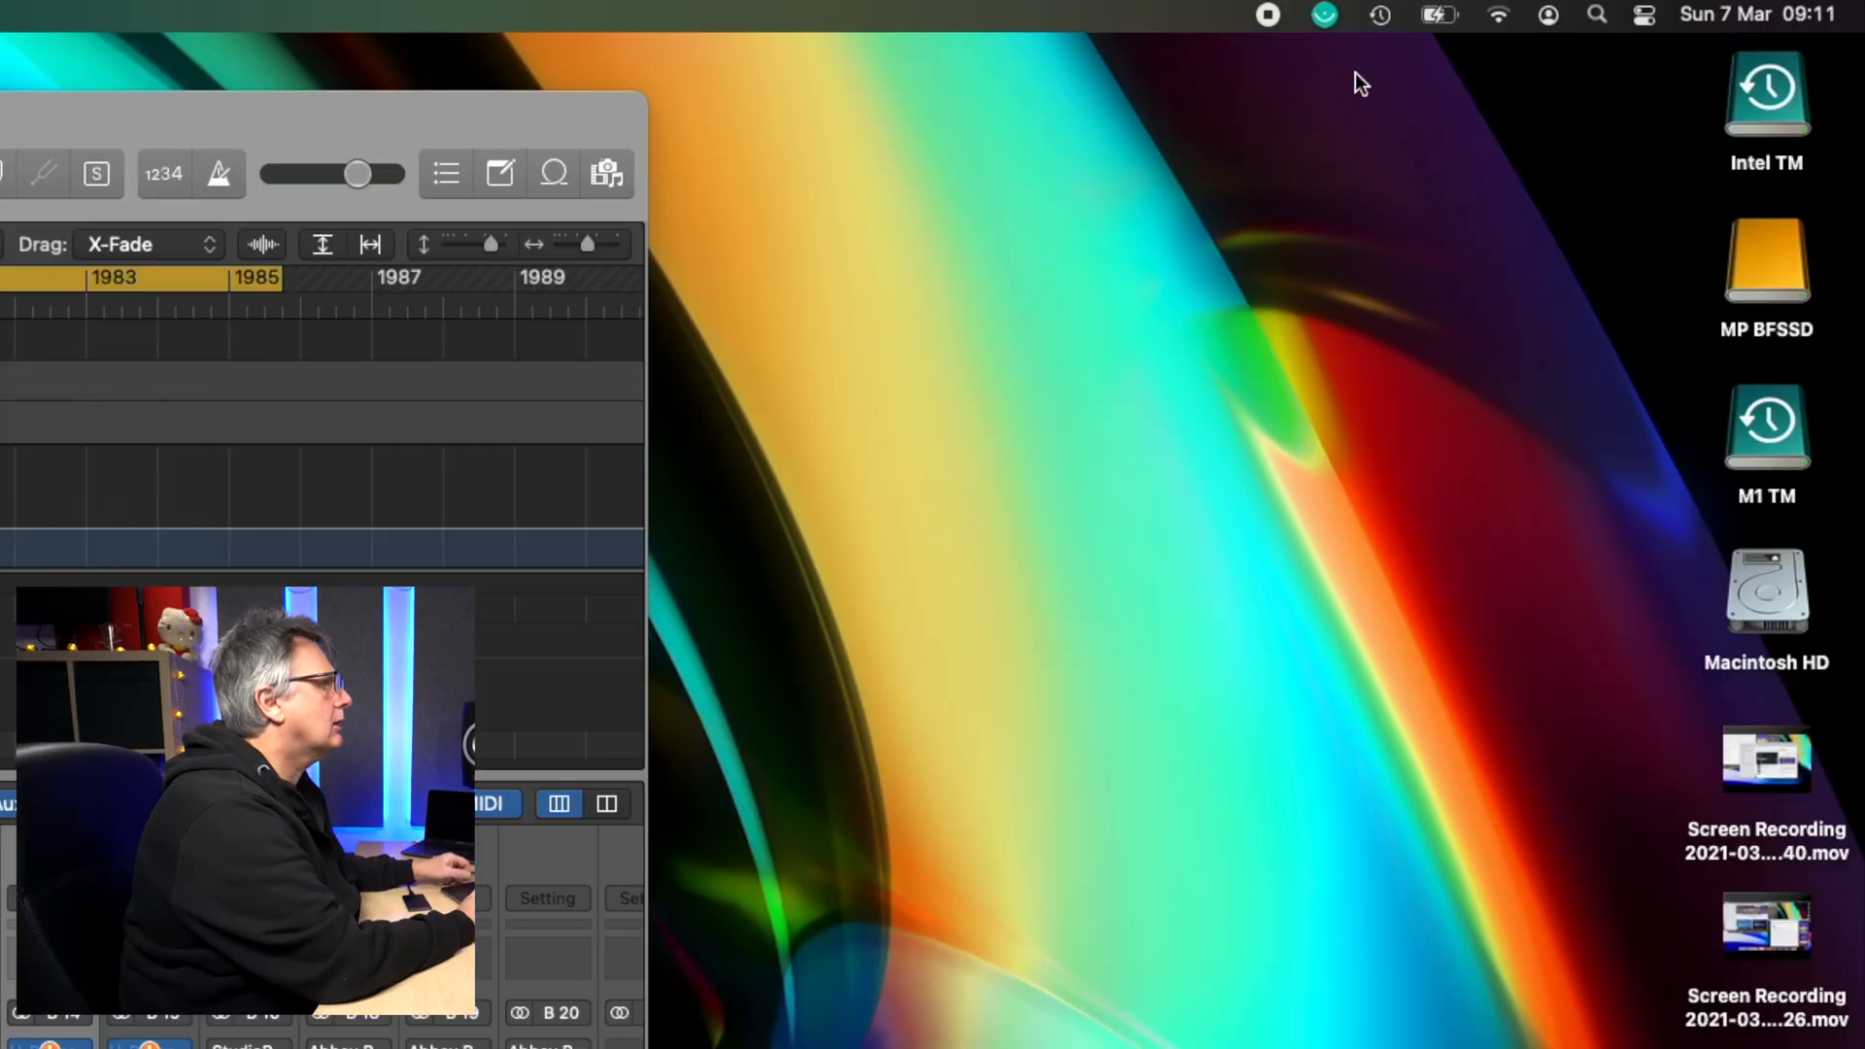
Step: Open the Time Machine menu to see the latest backup to Little Big Disk
click(1379, 15)
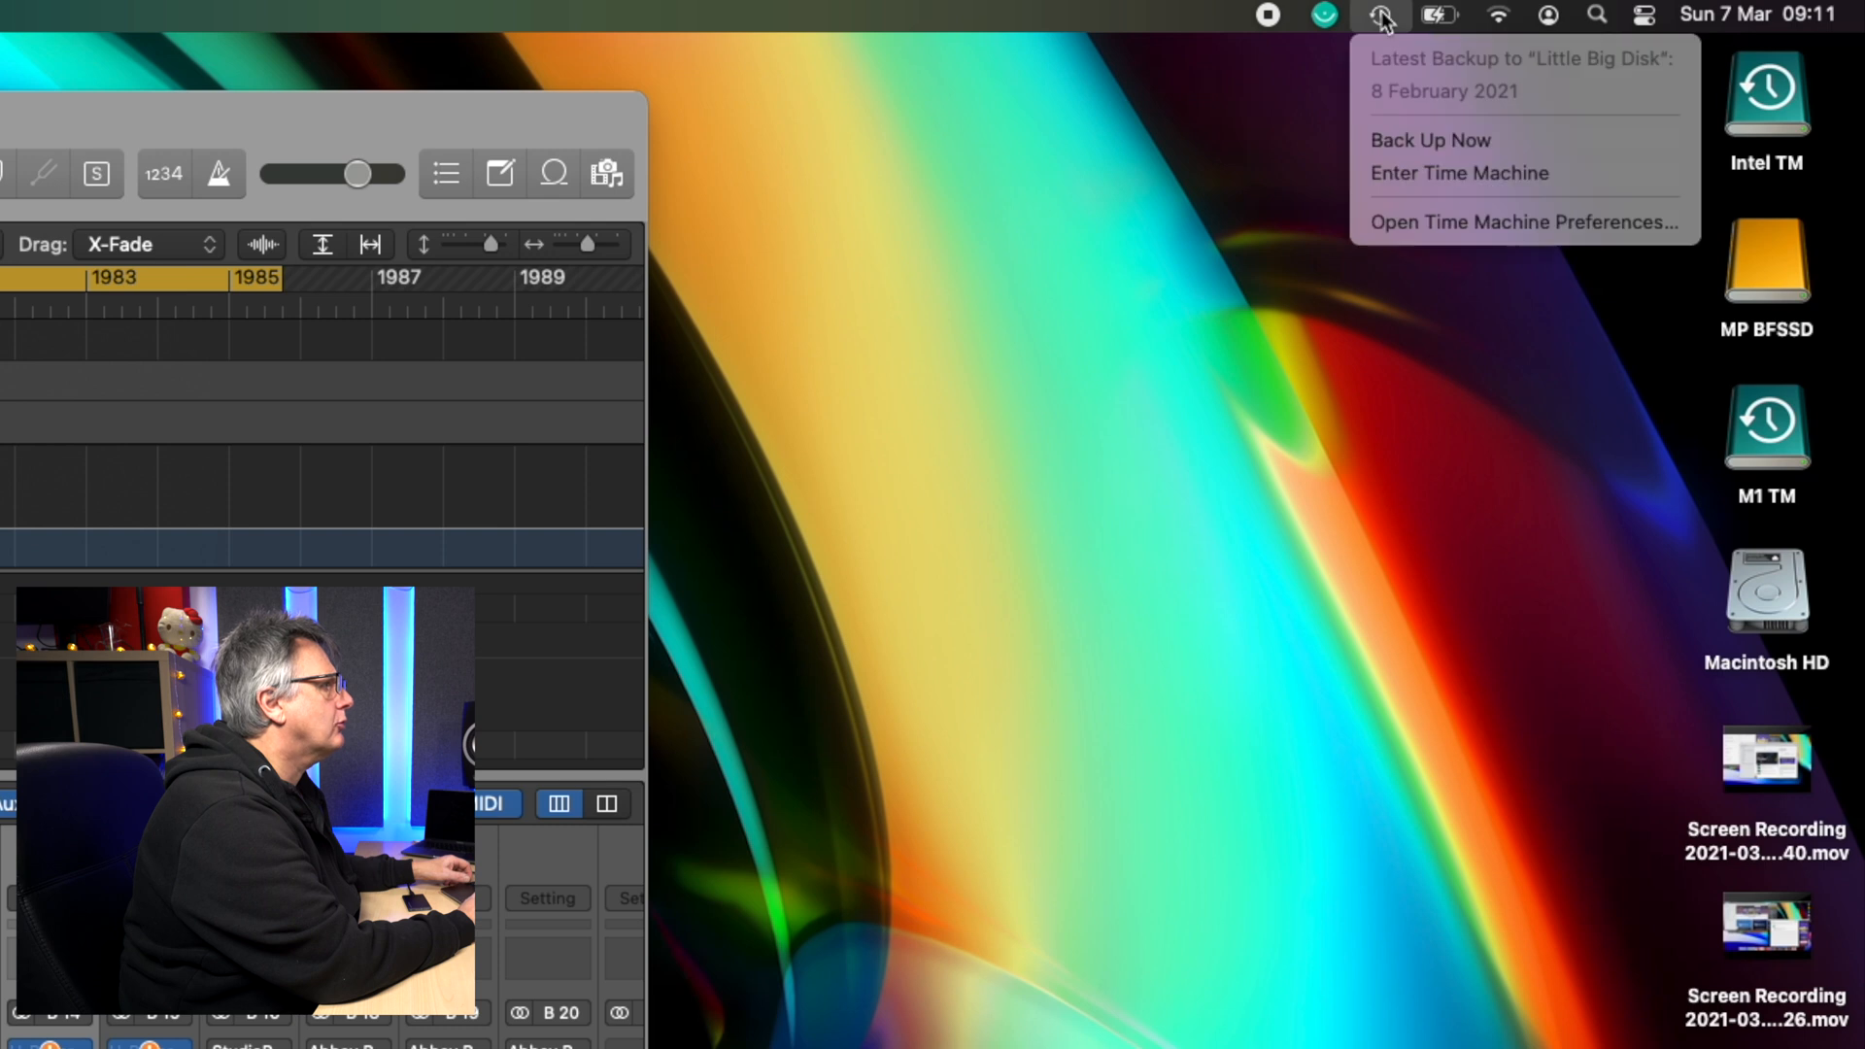
mouse_move(1432, 139)
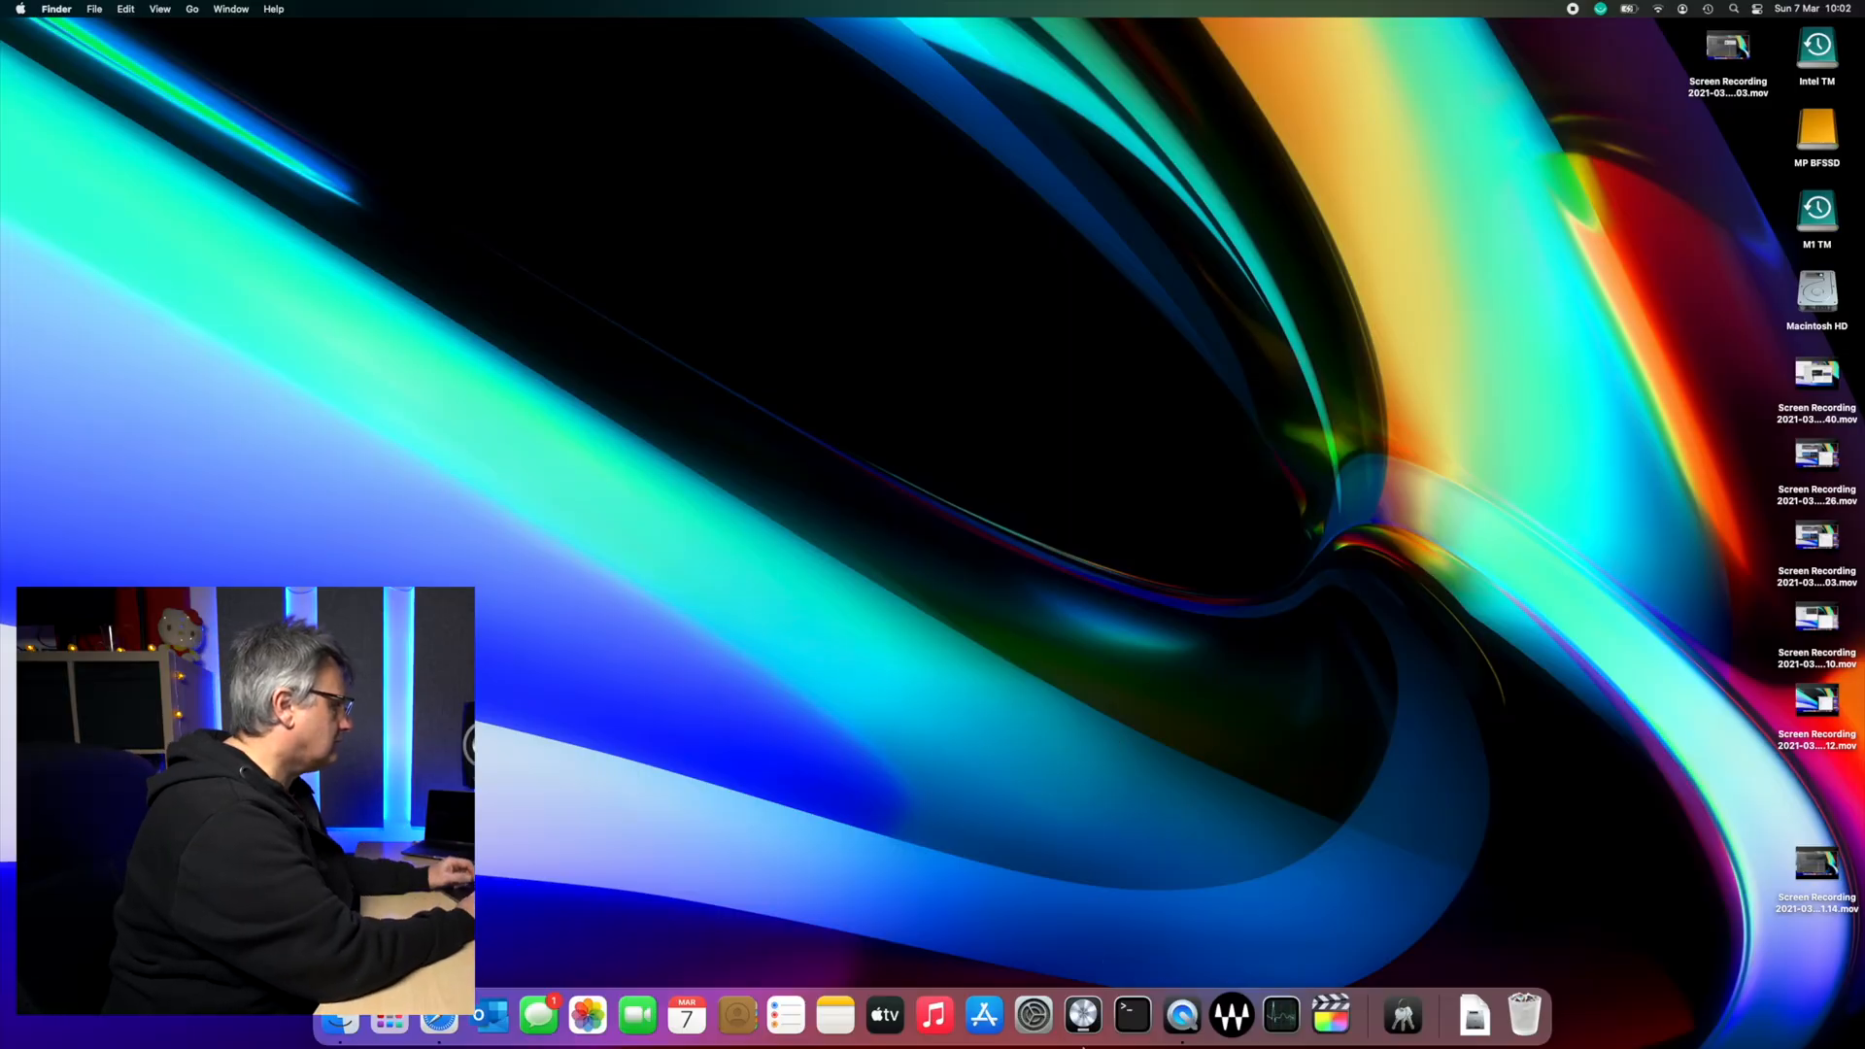
Step: Relaunch Logic Pro, skip the missing plug-ins alert, close without saving, and open Finder
click(1081, 1014)
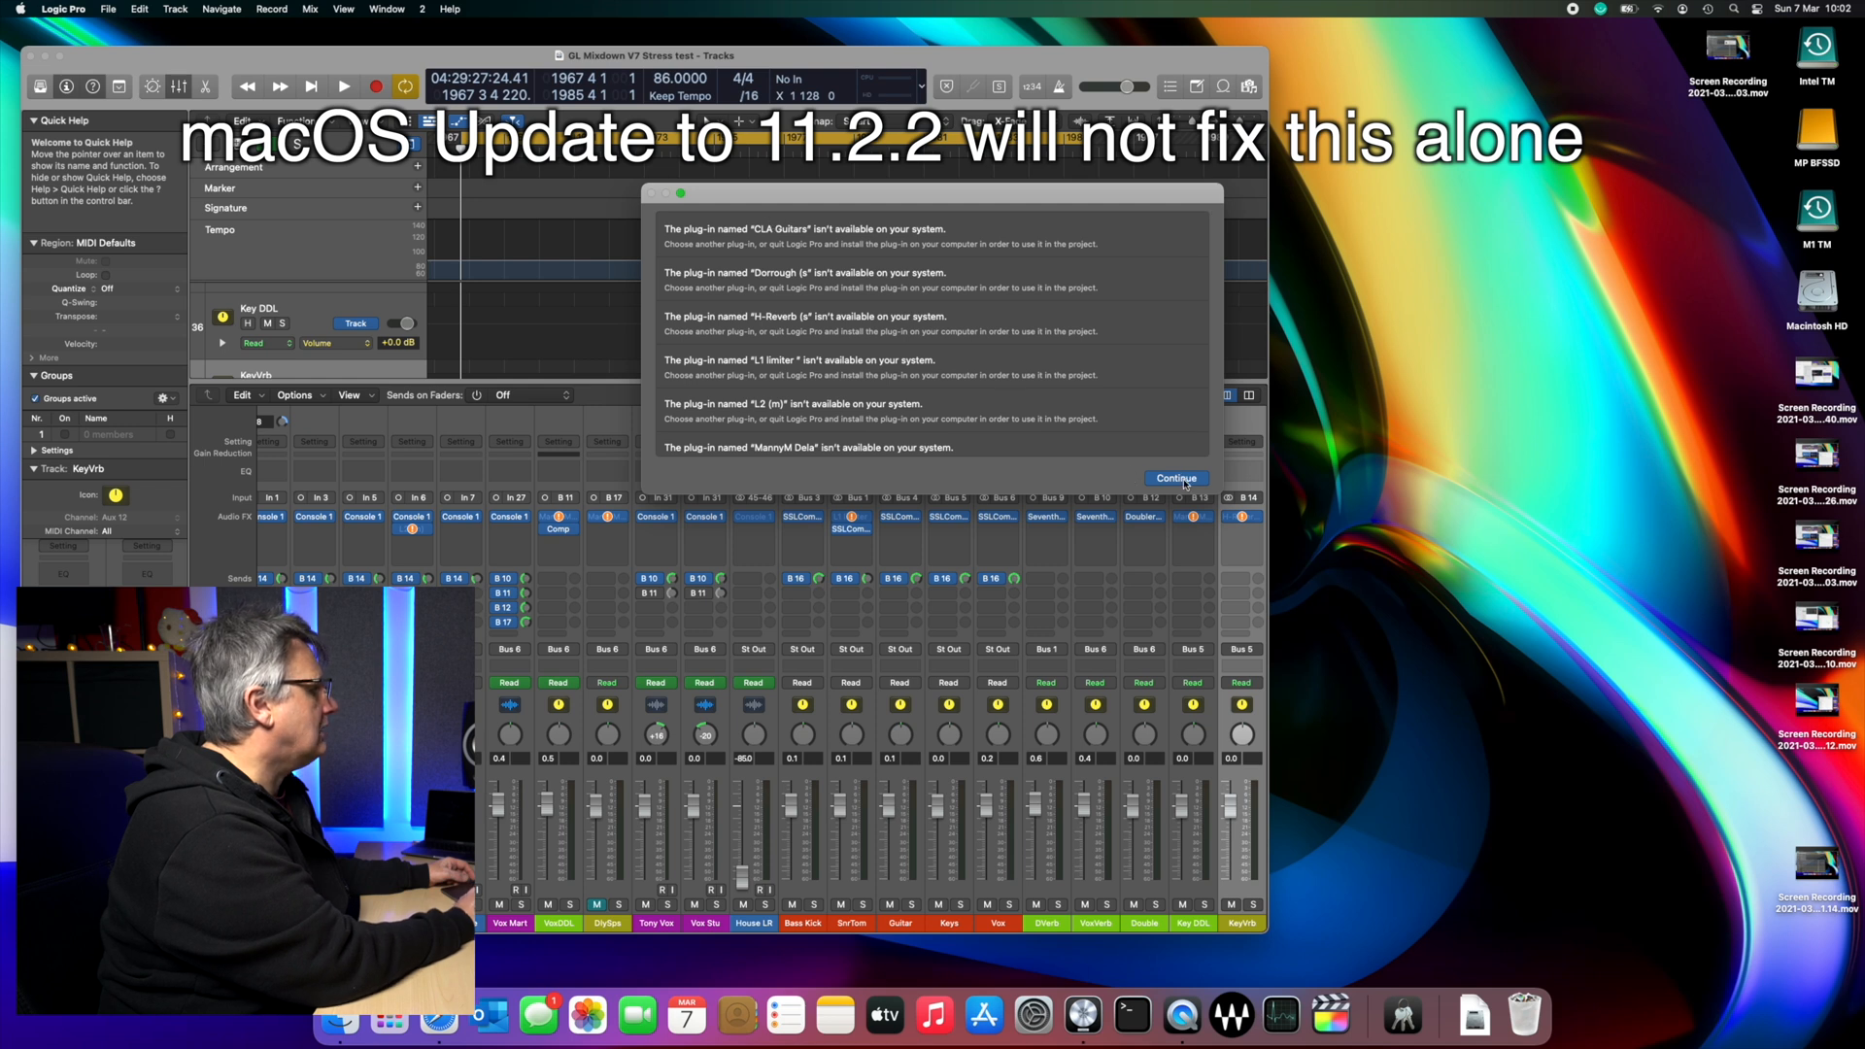
click(1175, 477)
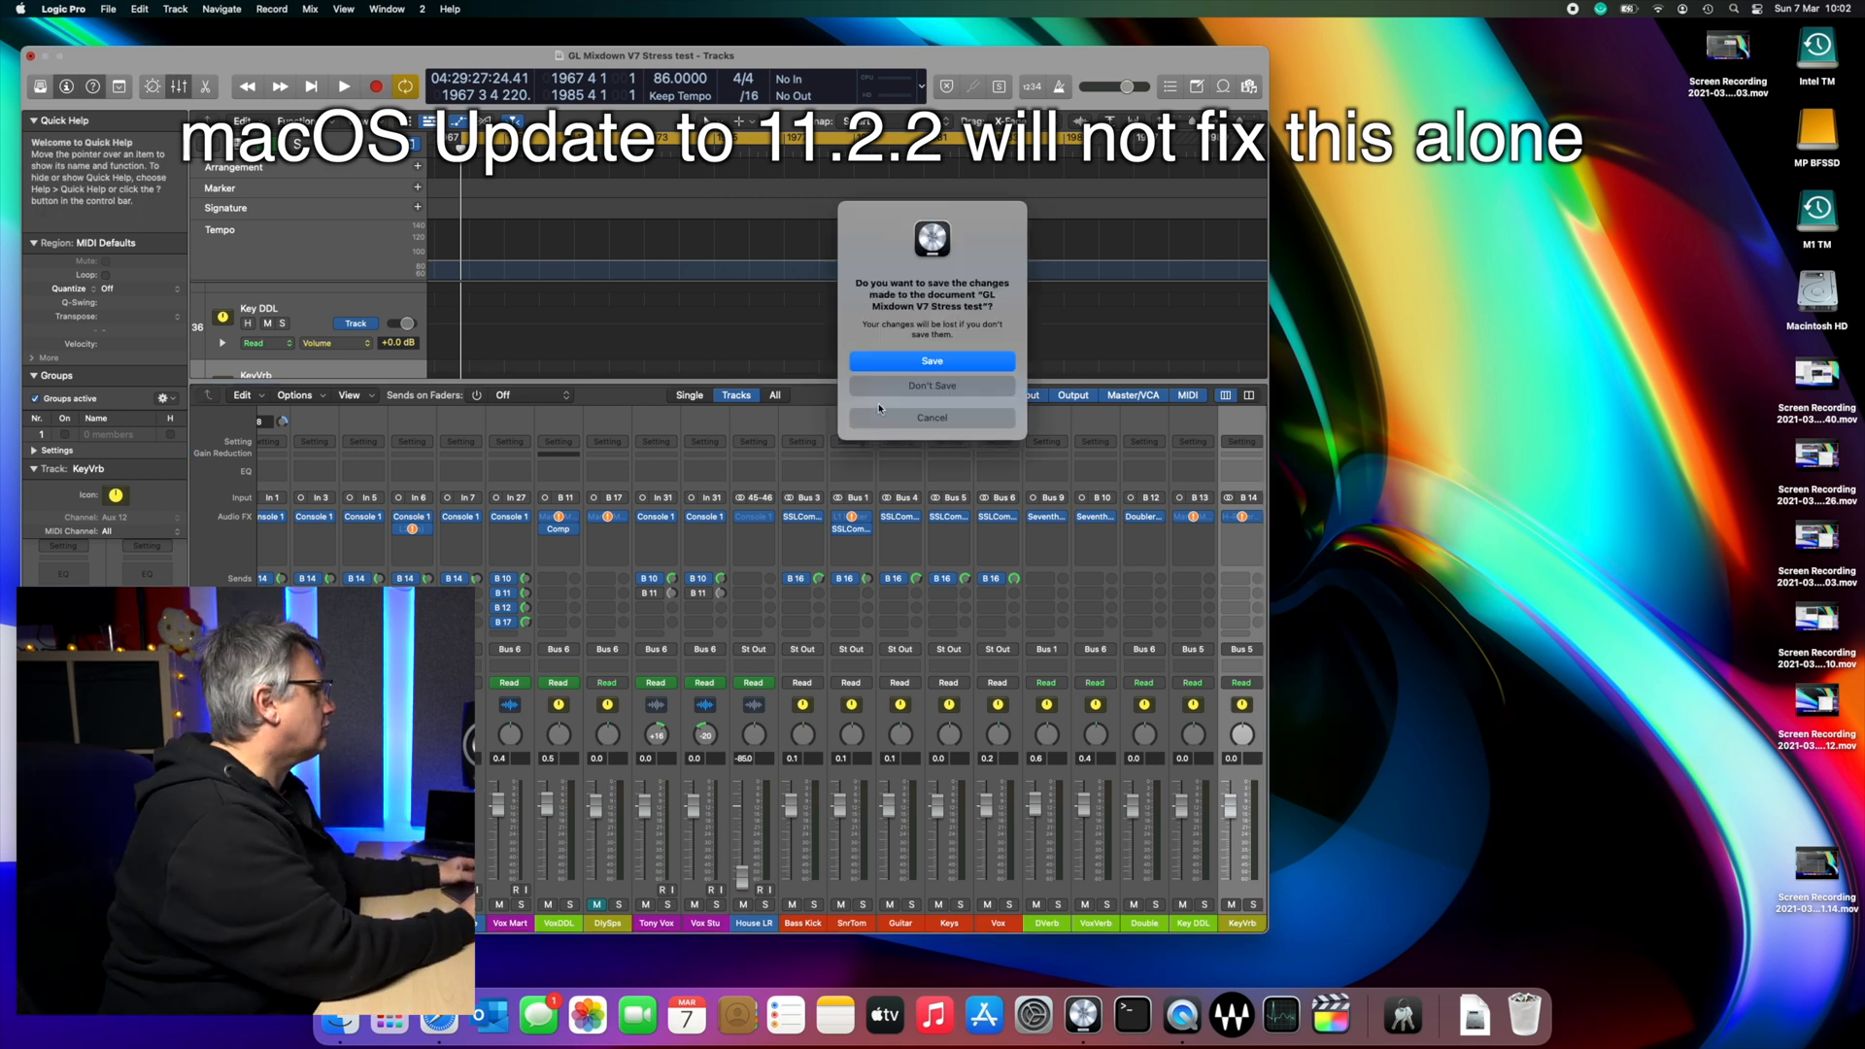
click(932, 386)
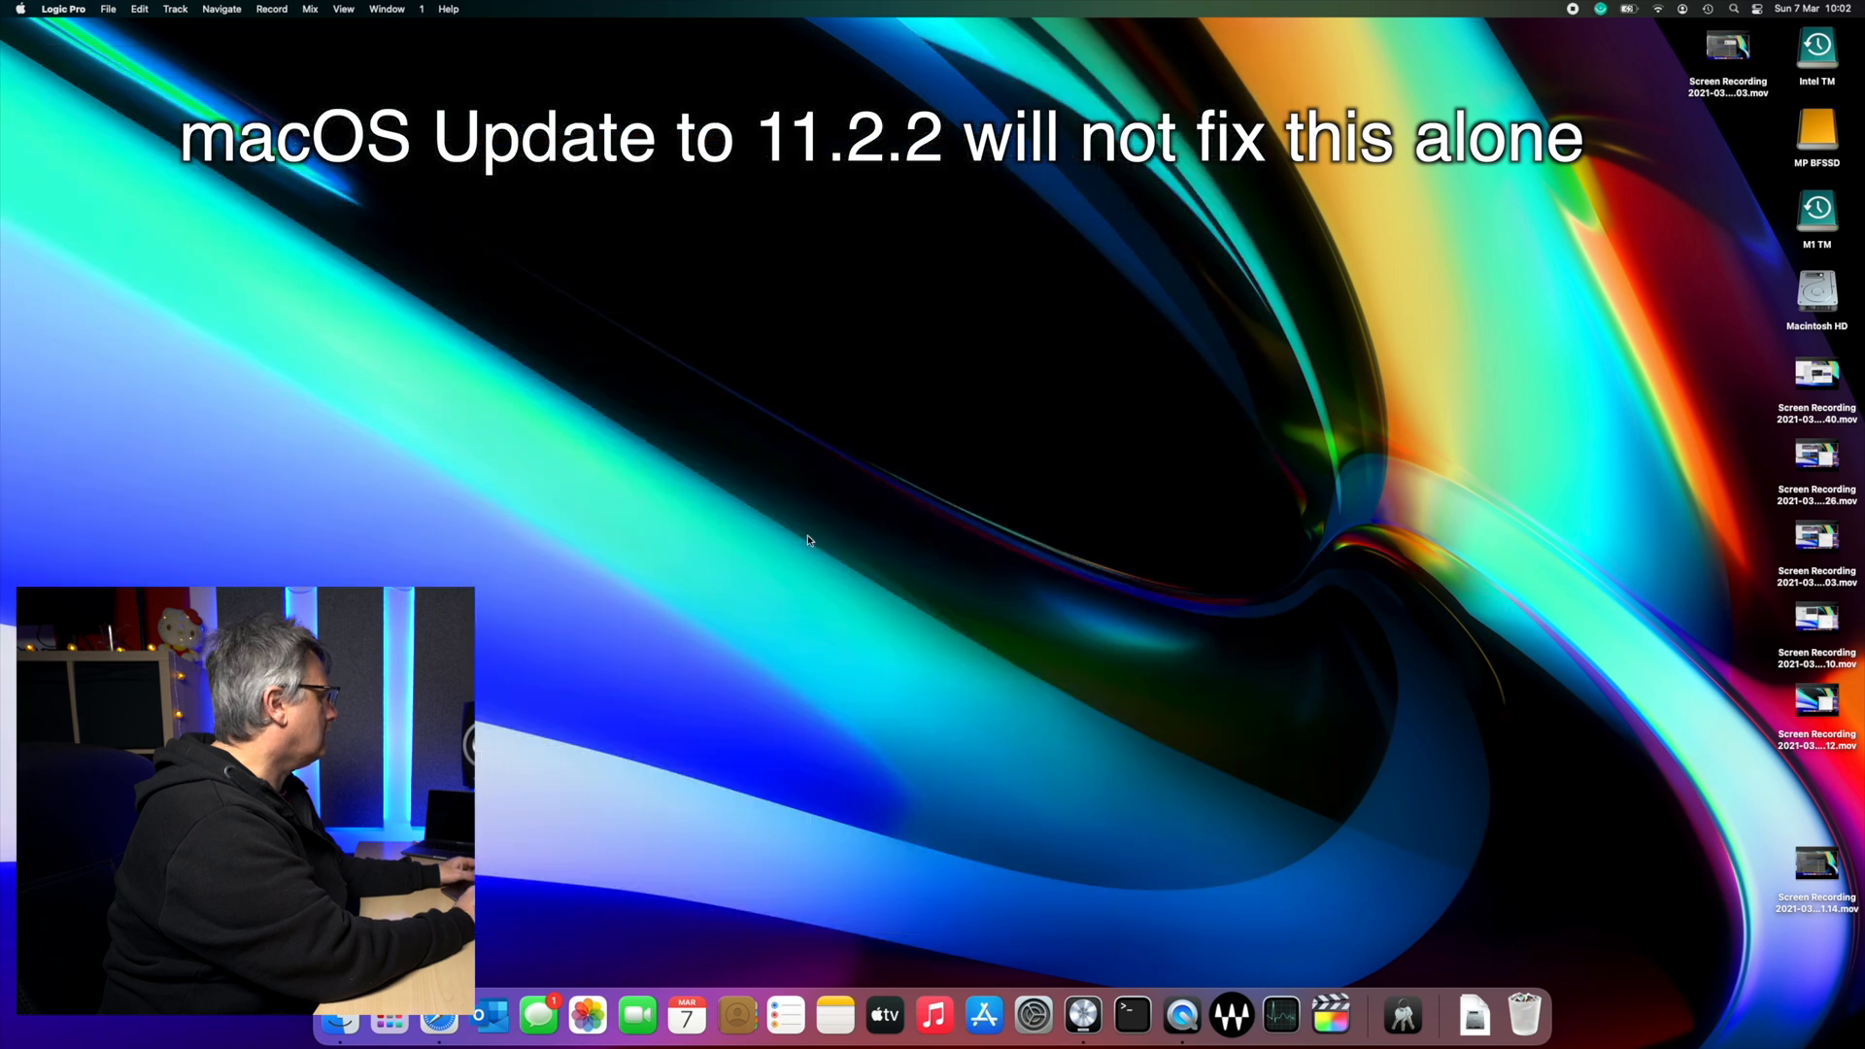
click(339, 1015)
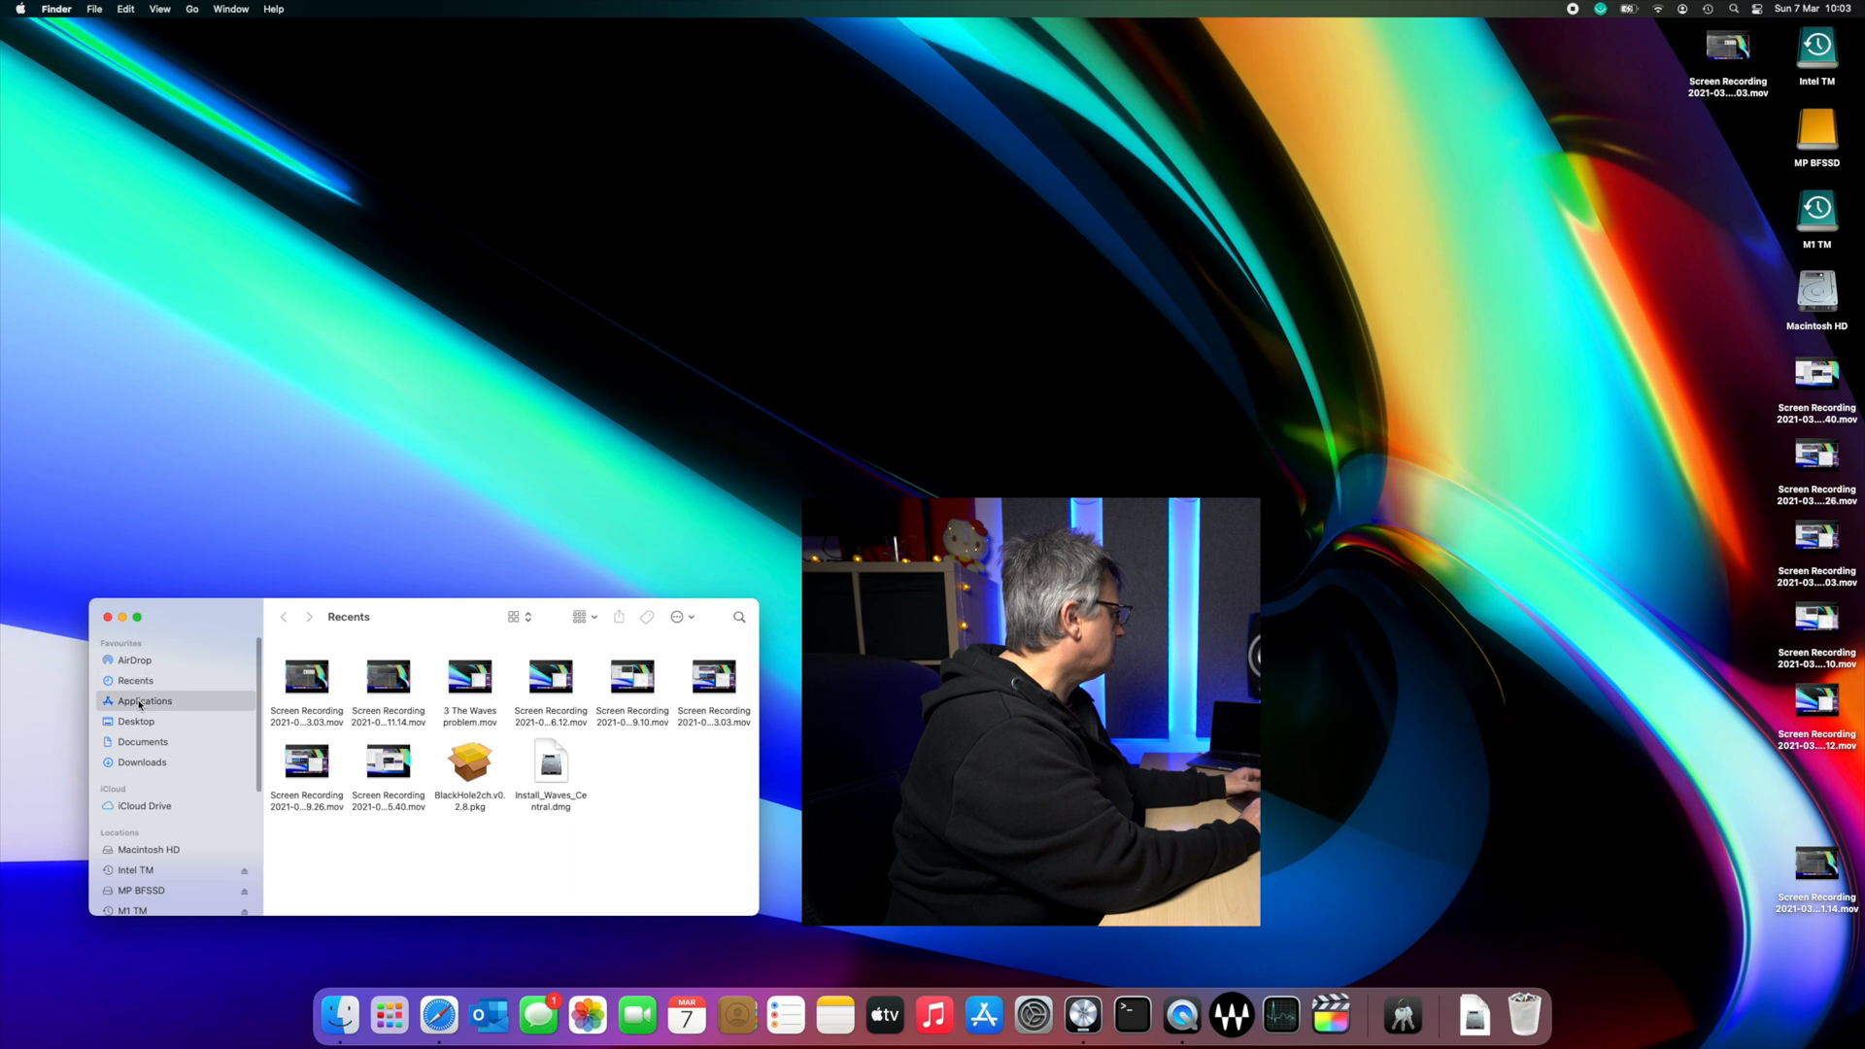
Step: Bring up Get Info for the Logic Pro app in Finder's Applications folder
click(144, 701)
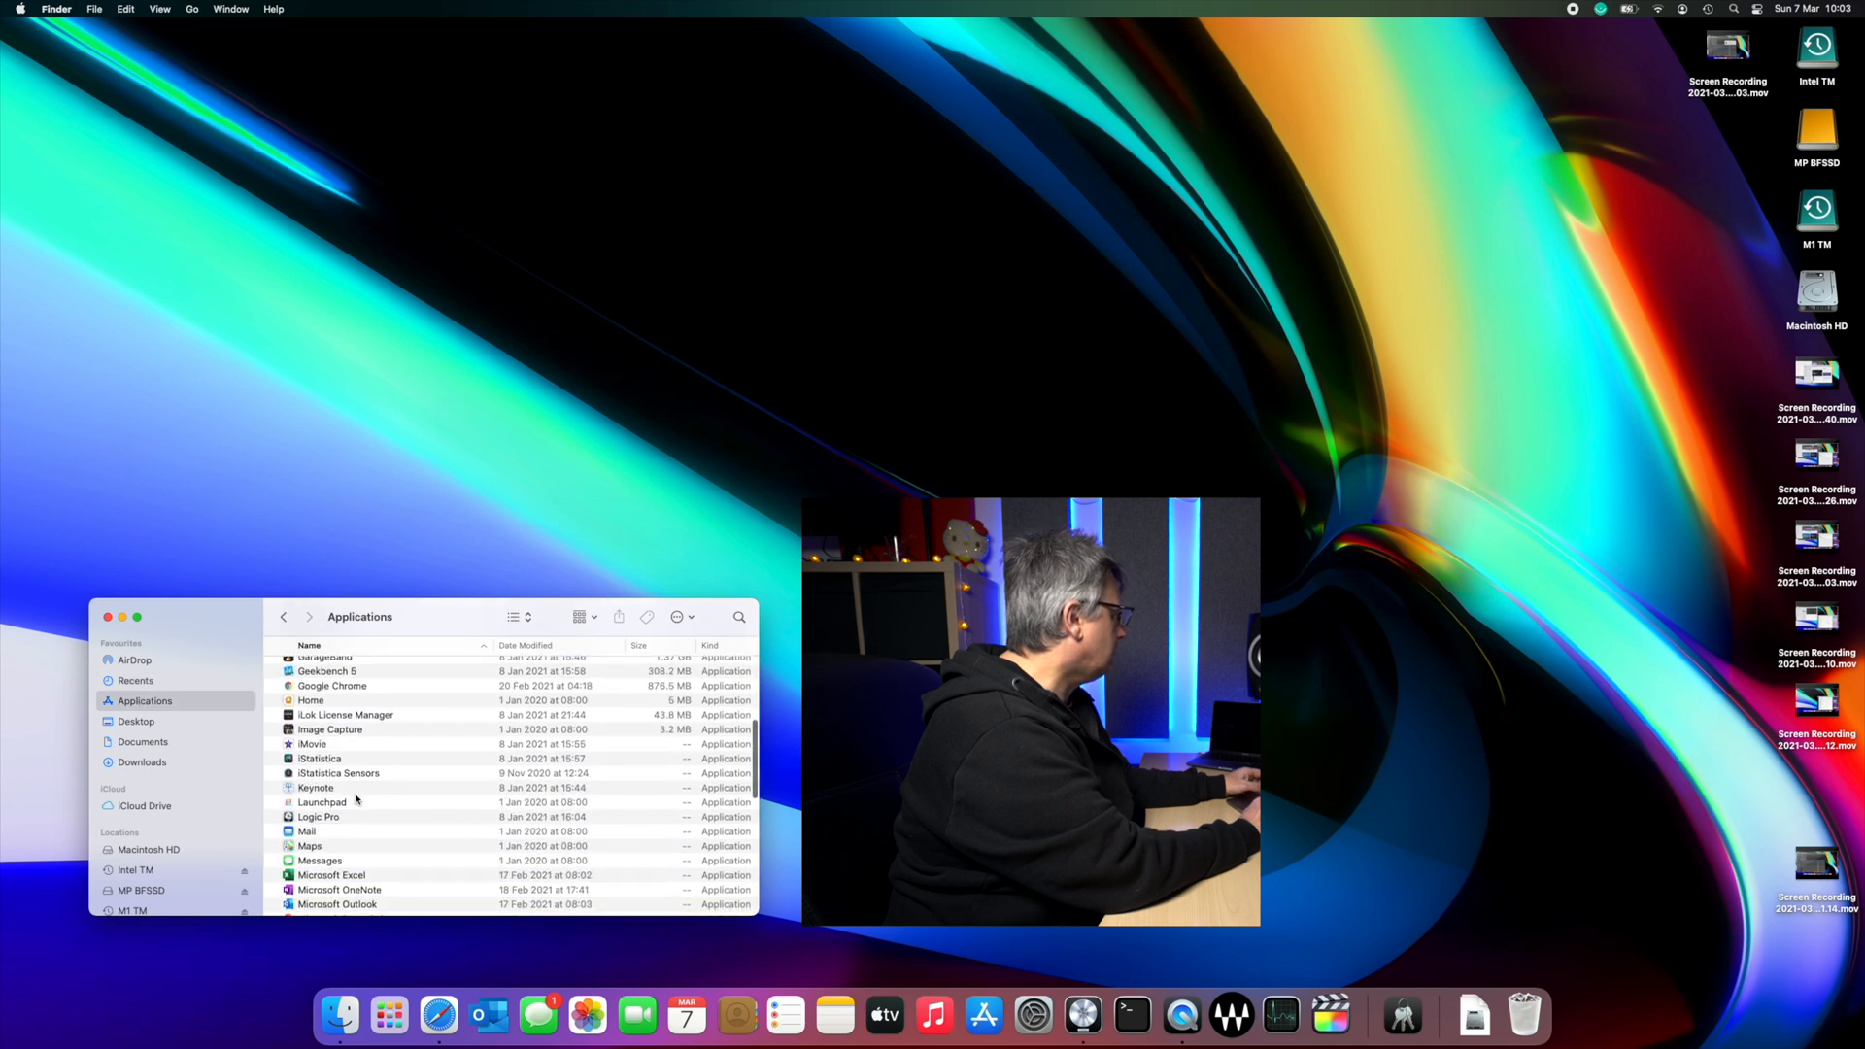
click(318, 817)
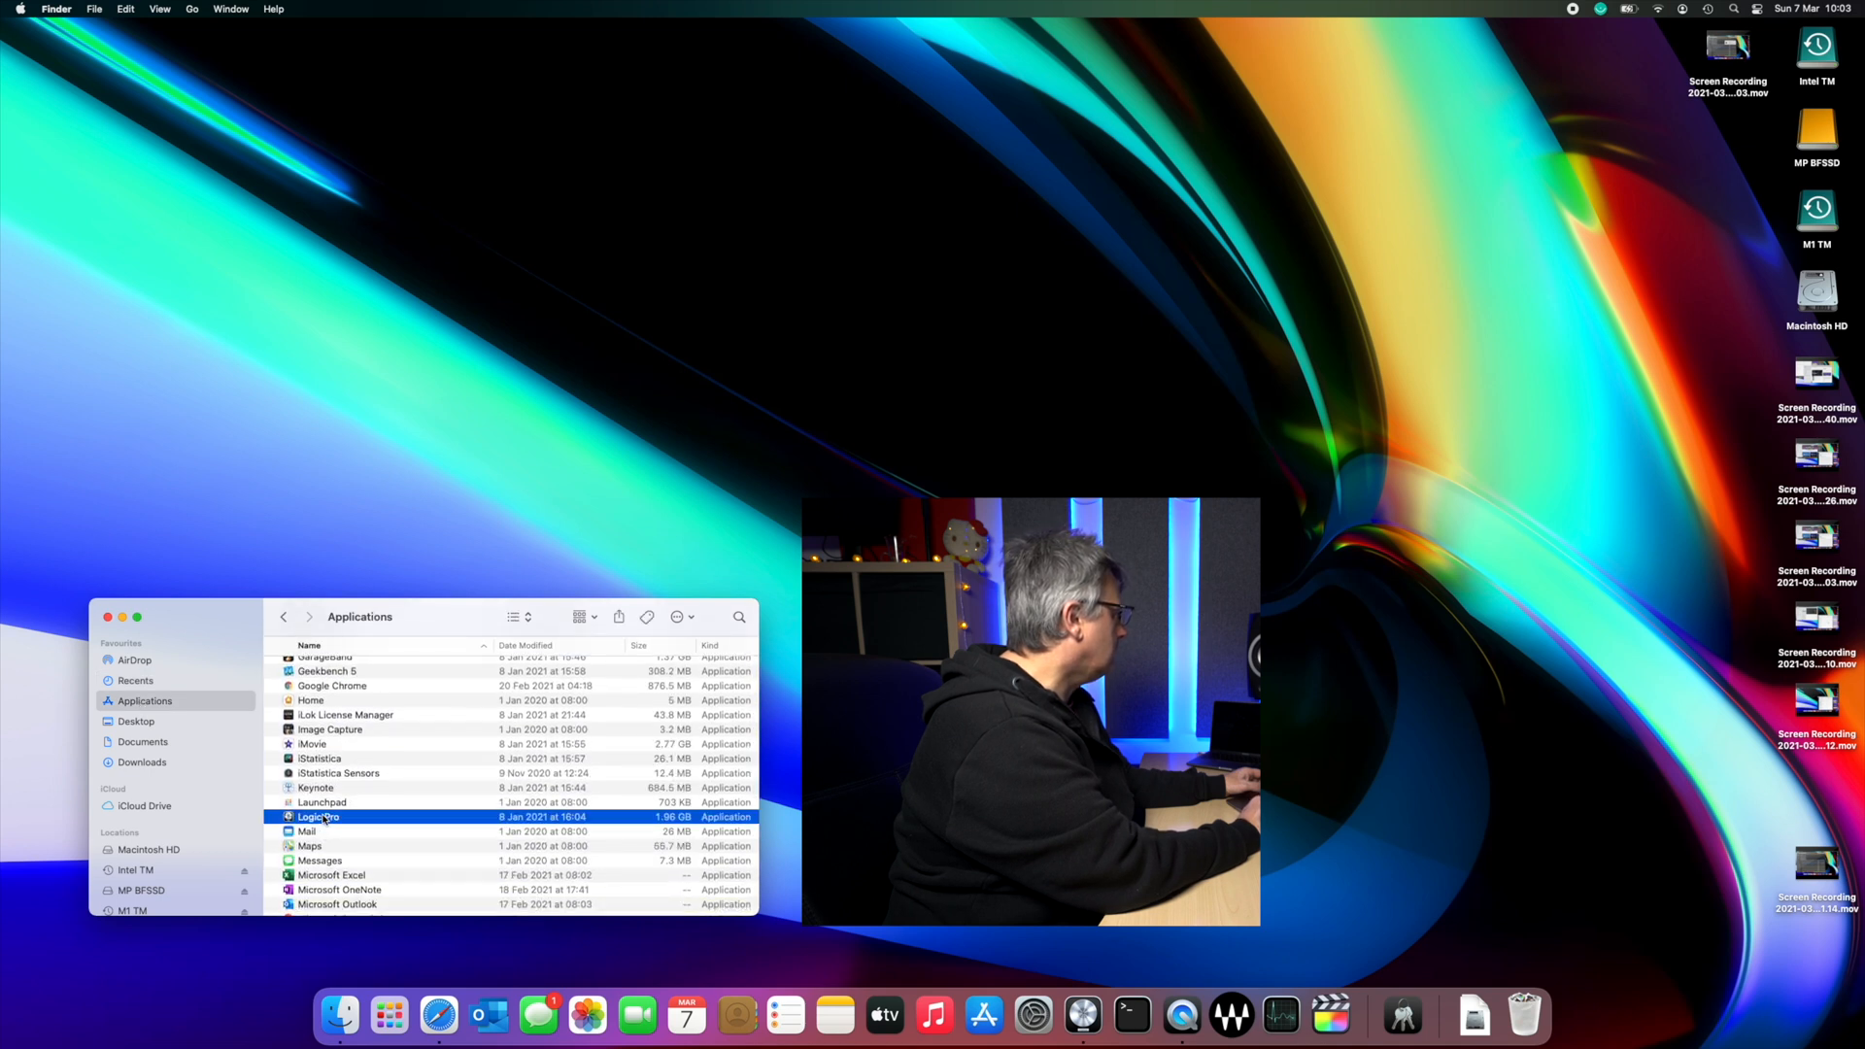
right_click(317, 817)
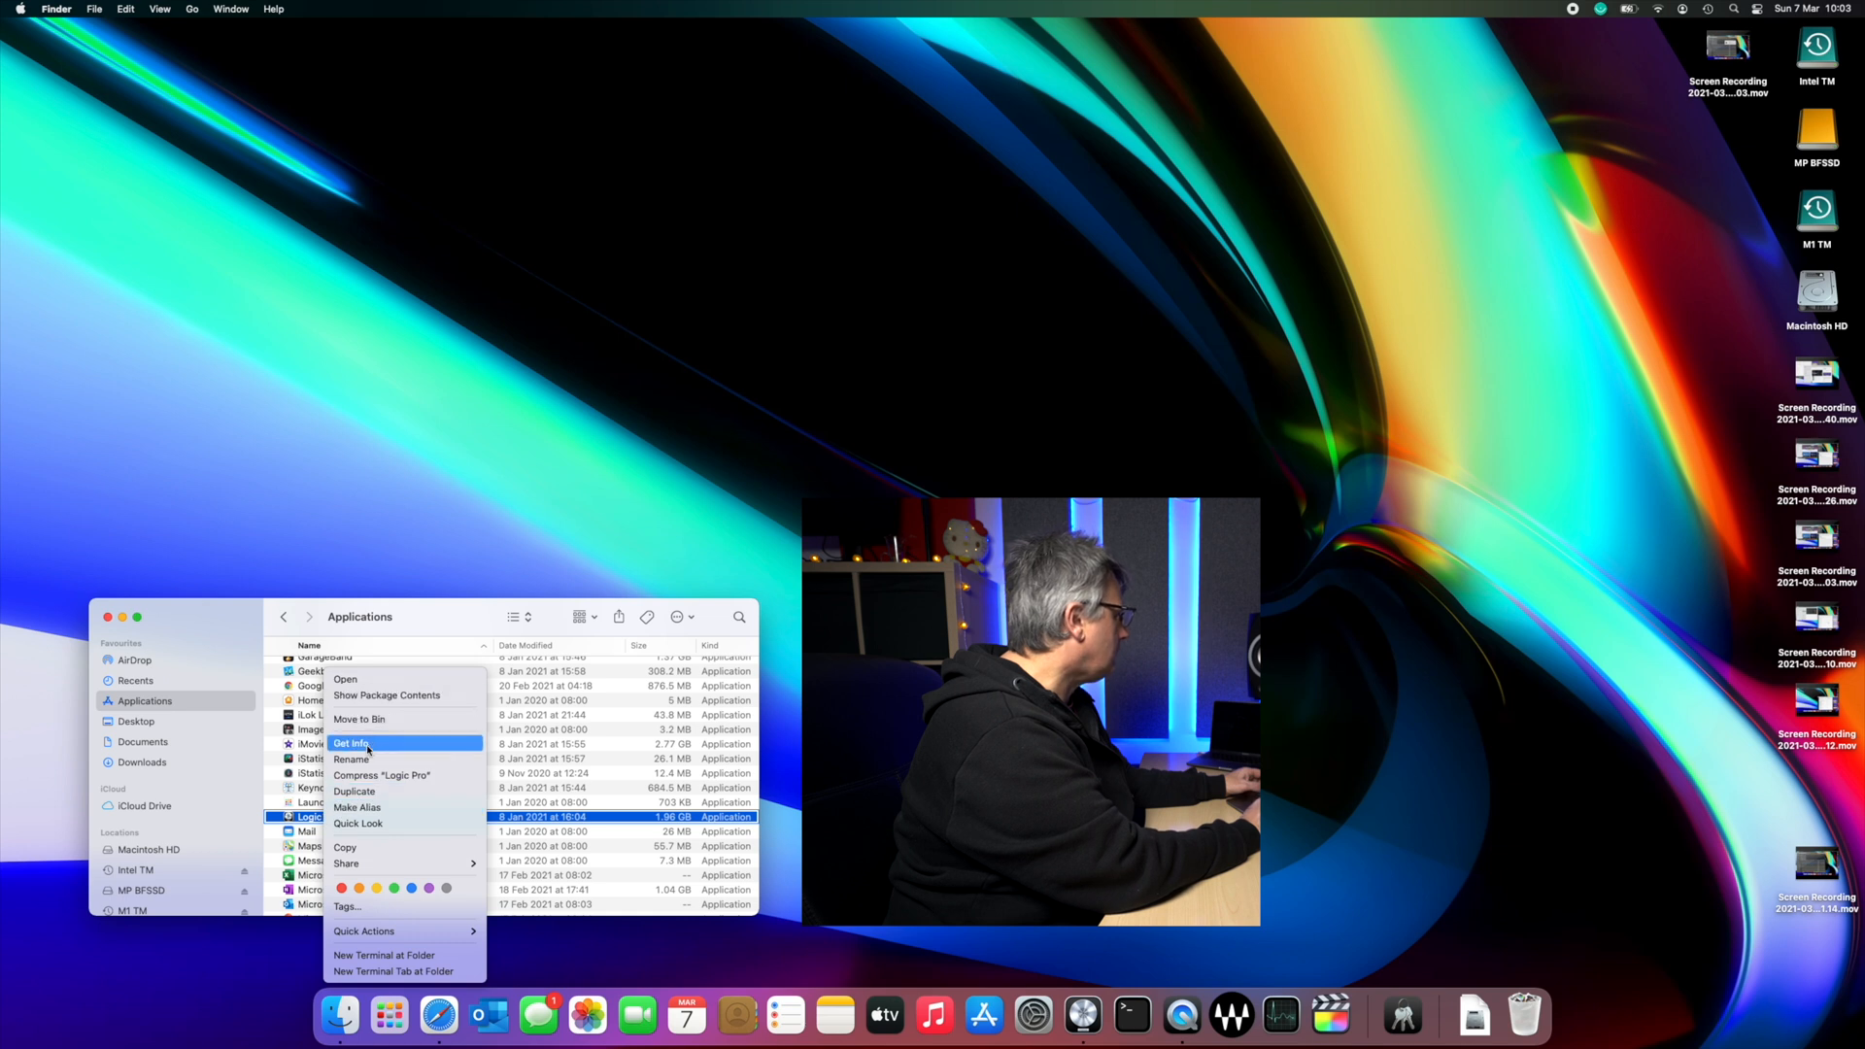
click(352, 743)
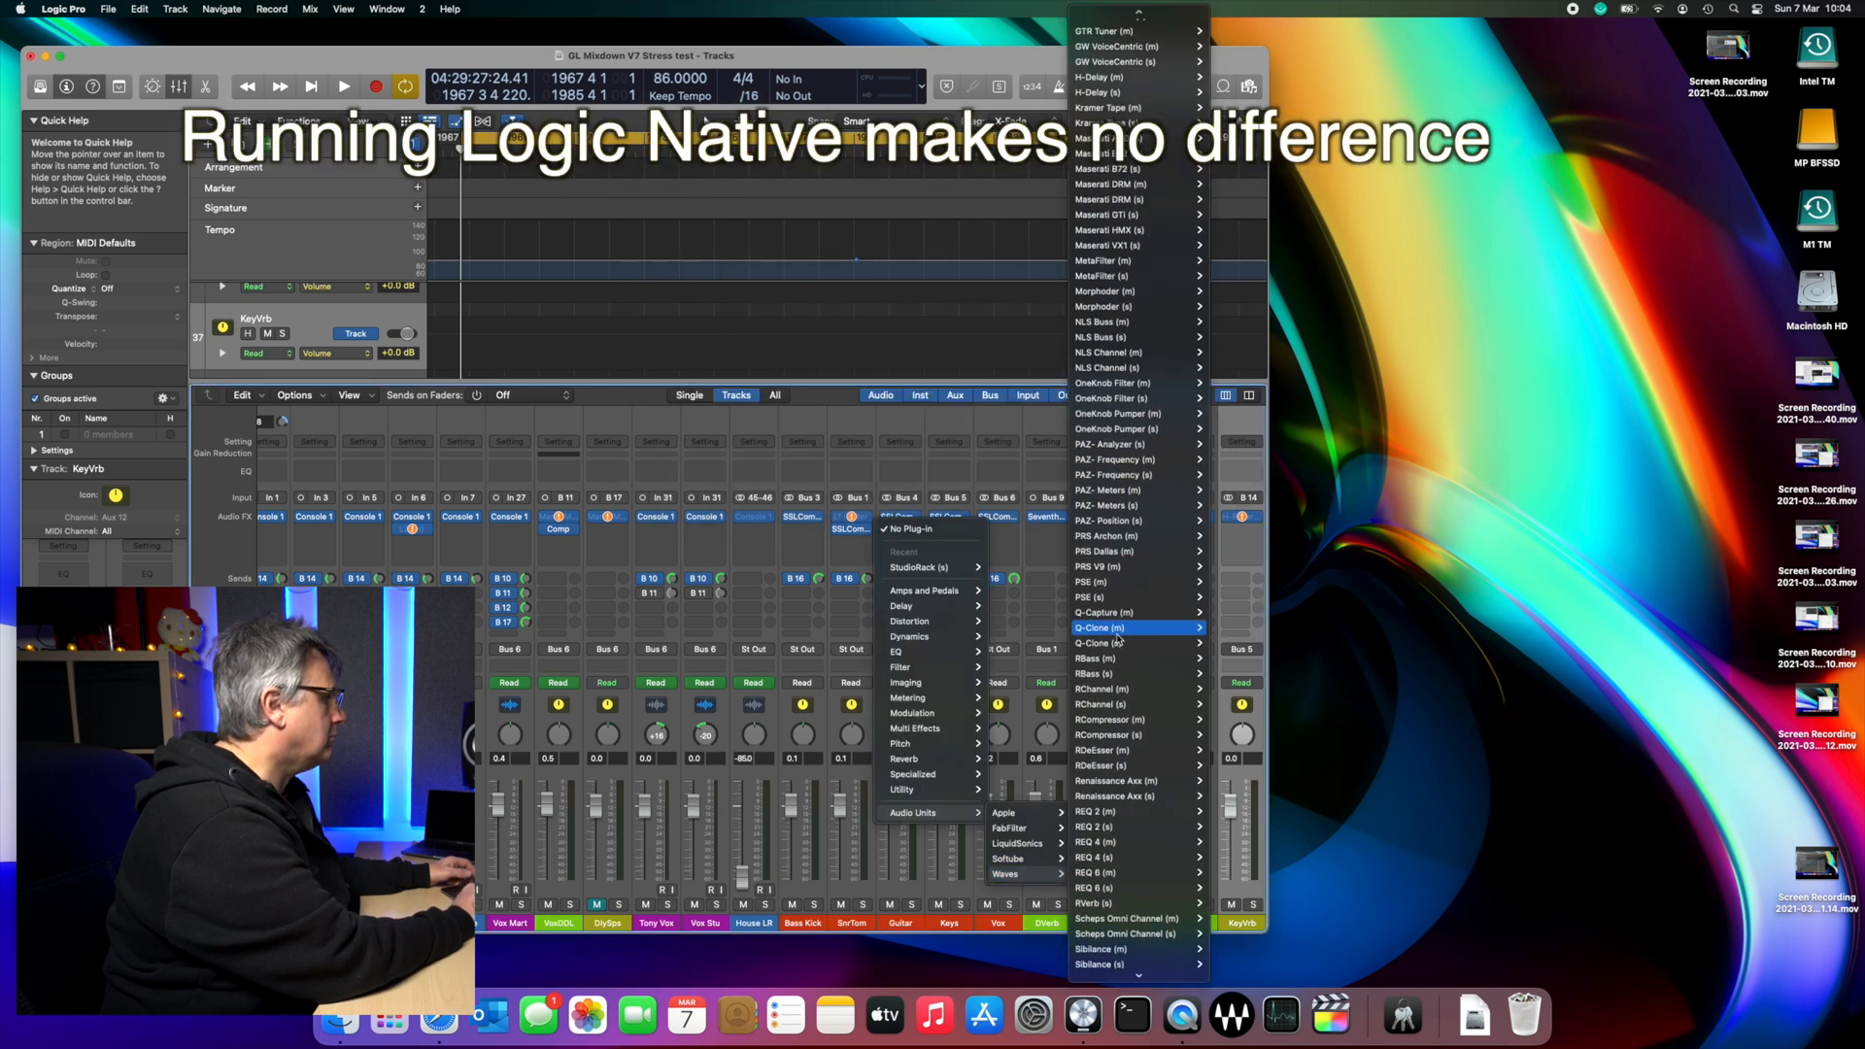
Step: Scroll the Waves plug-in list, then open the Guitar channel's StudioRack insert
scroll(down, 3)
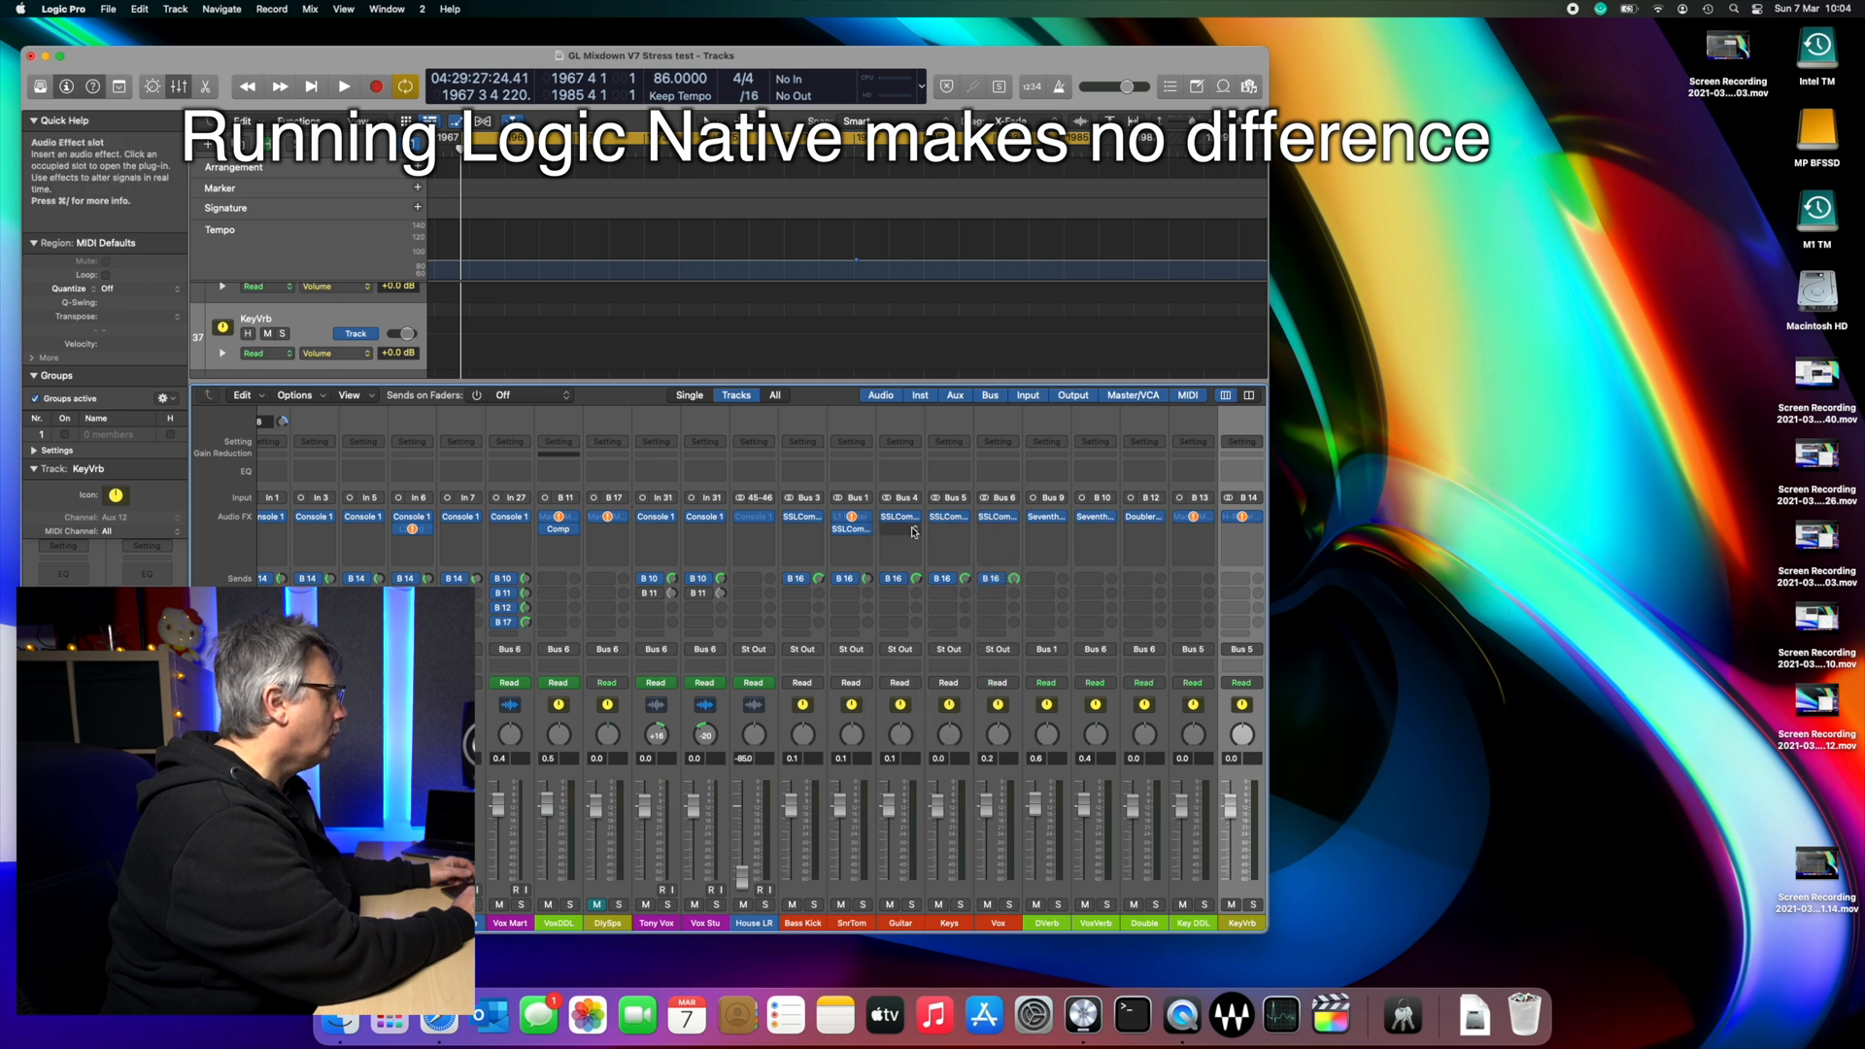
click(901, 516)
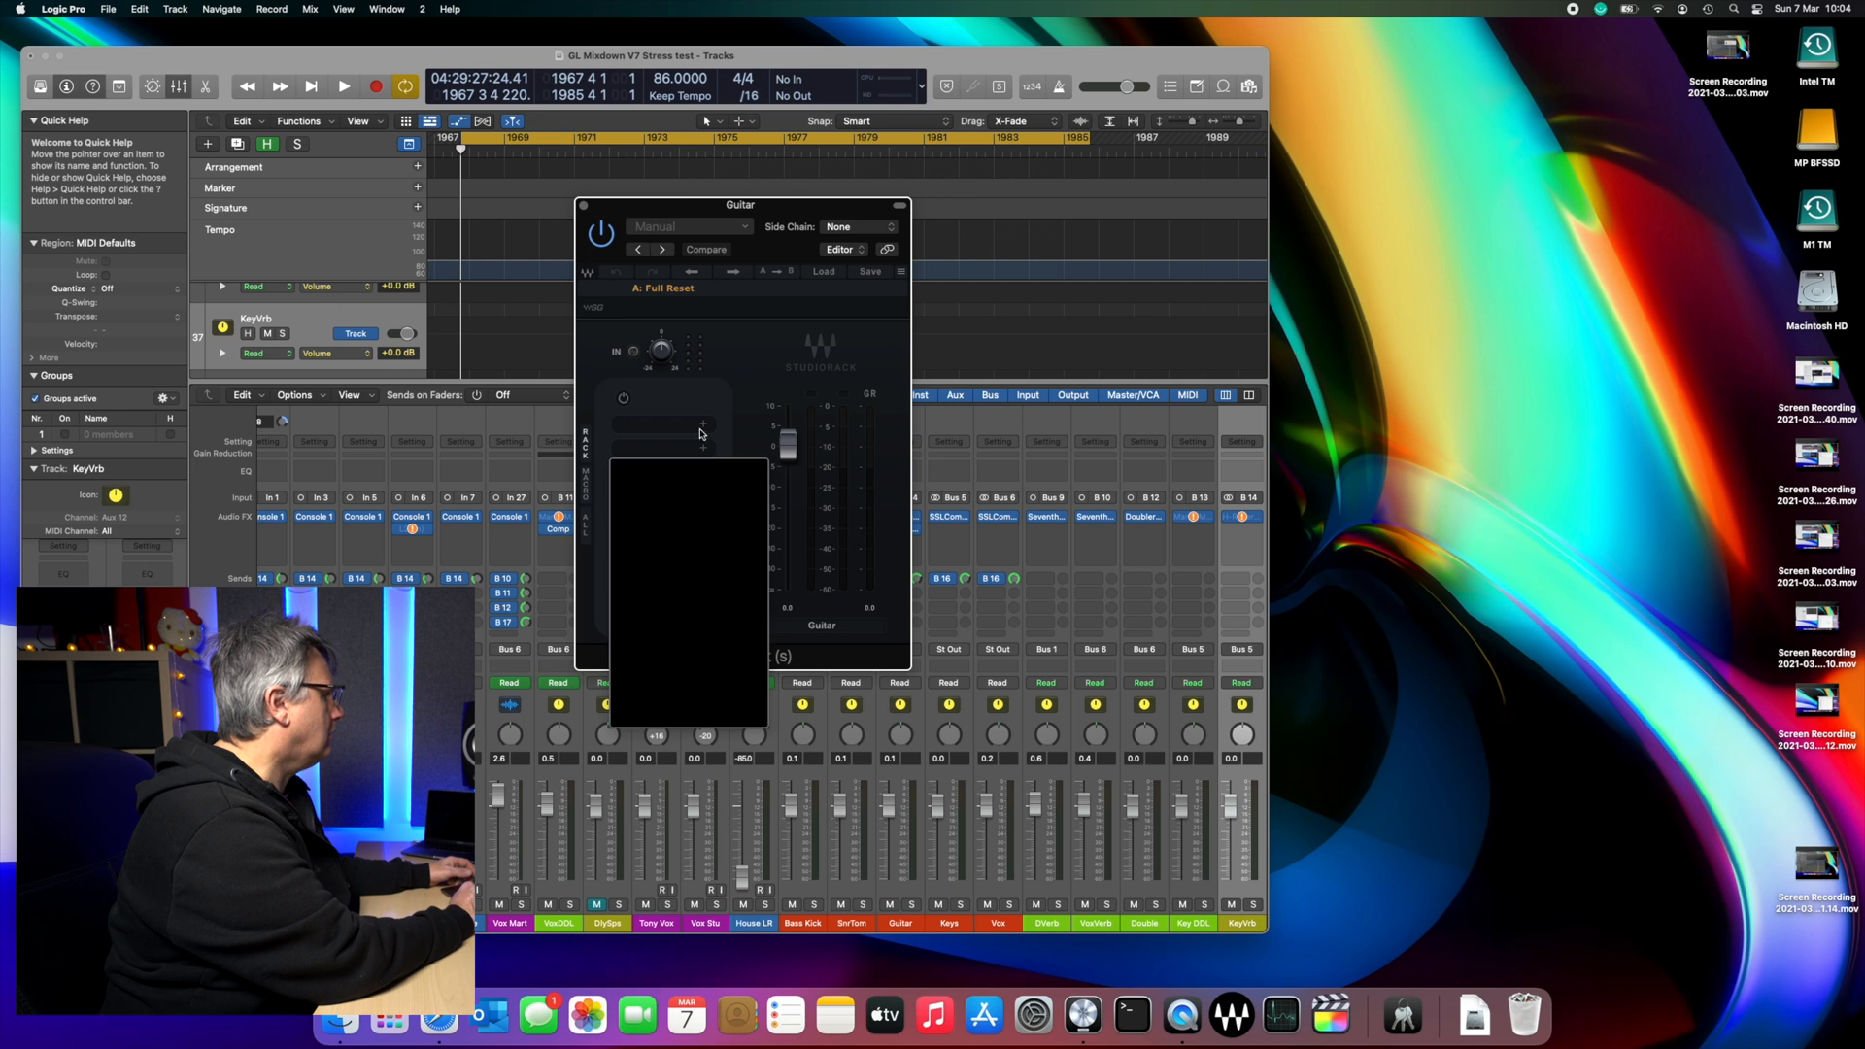
Step: Load H-Reverb into the empty first slot of the Guitar StudioRack and close the rack
click(687, 425)
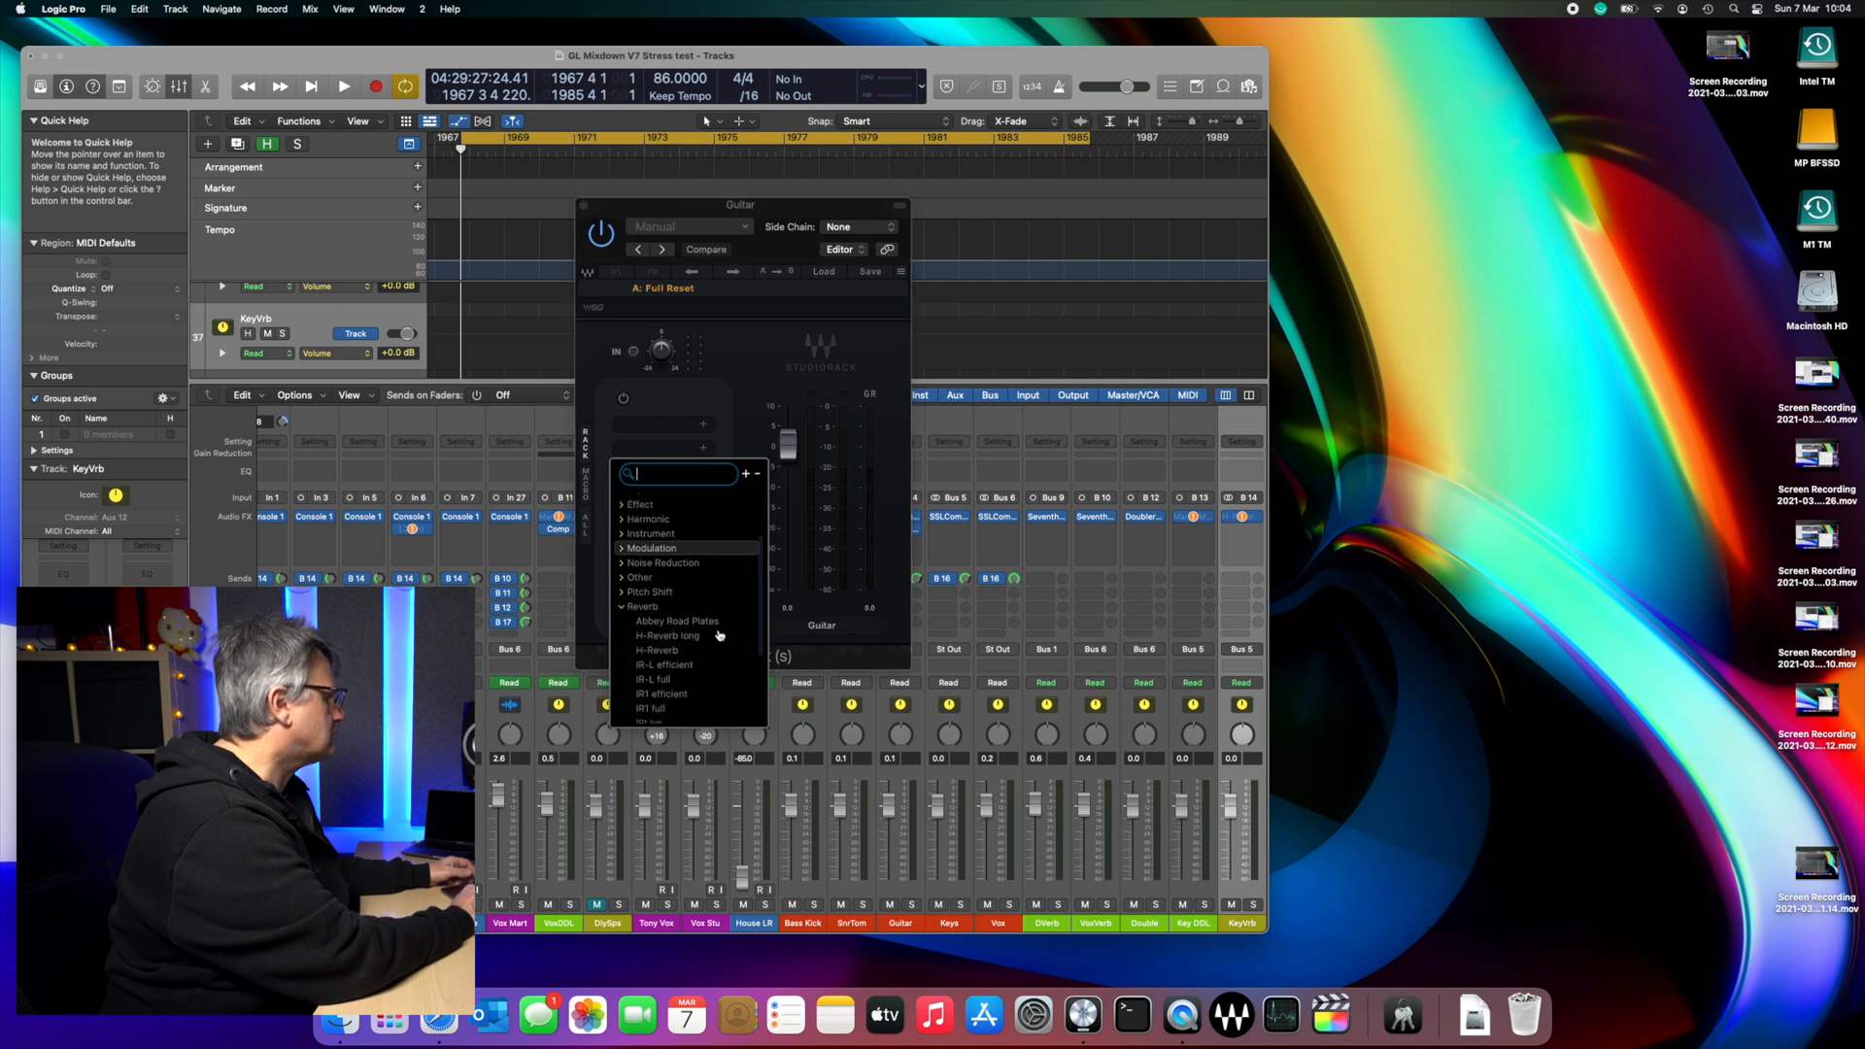
click(656, 651)
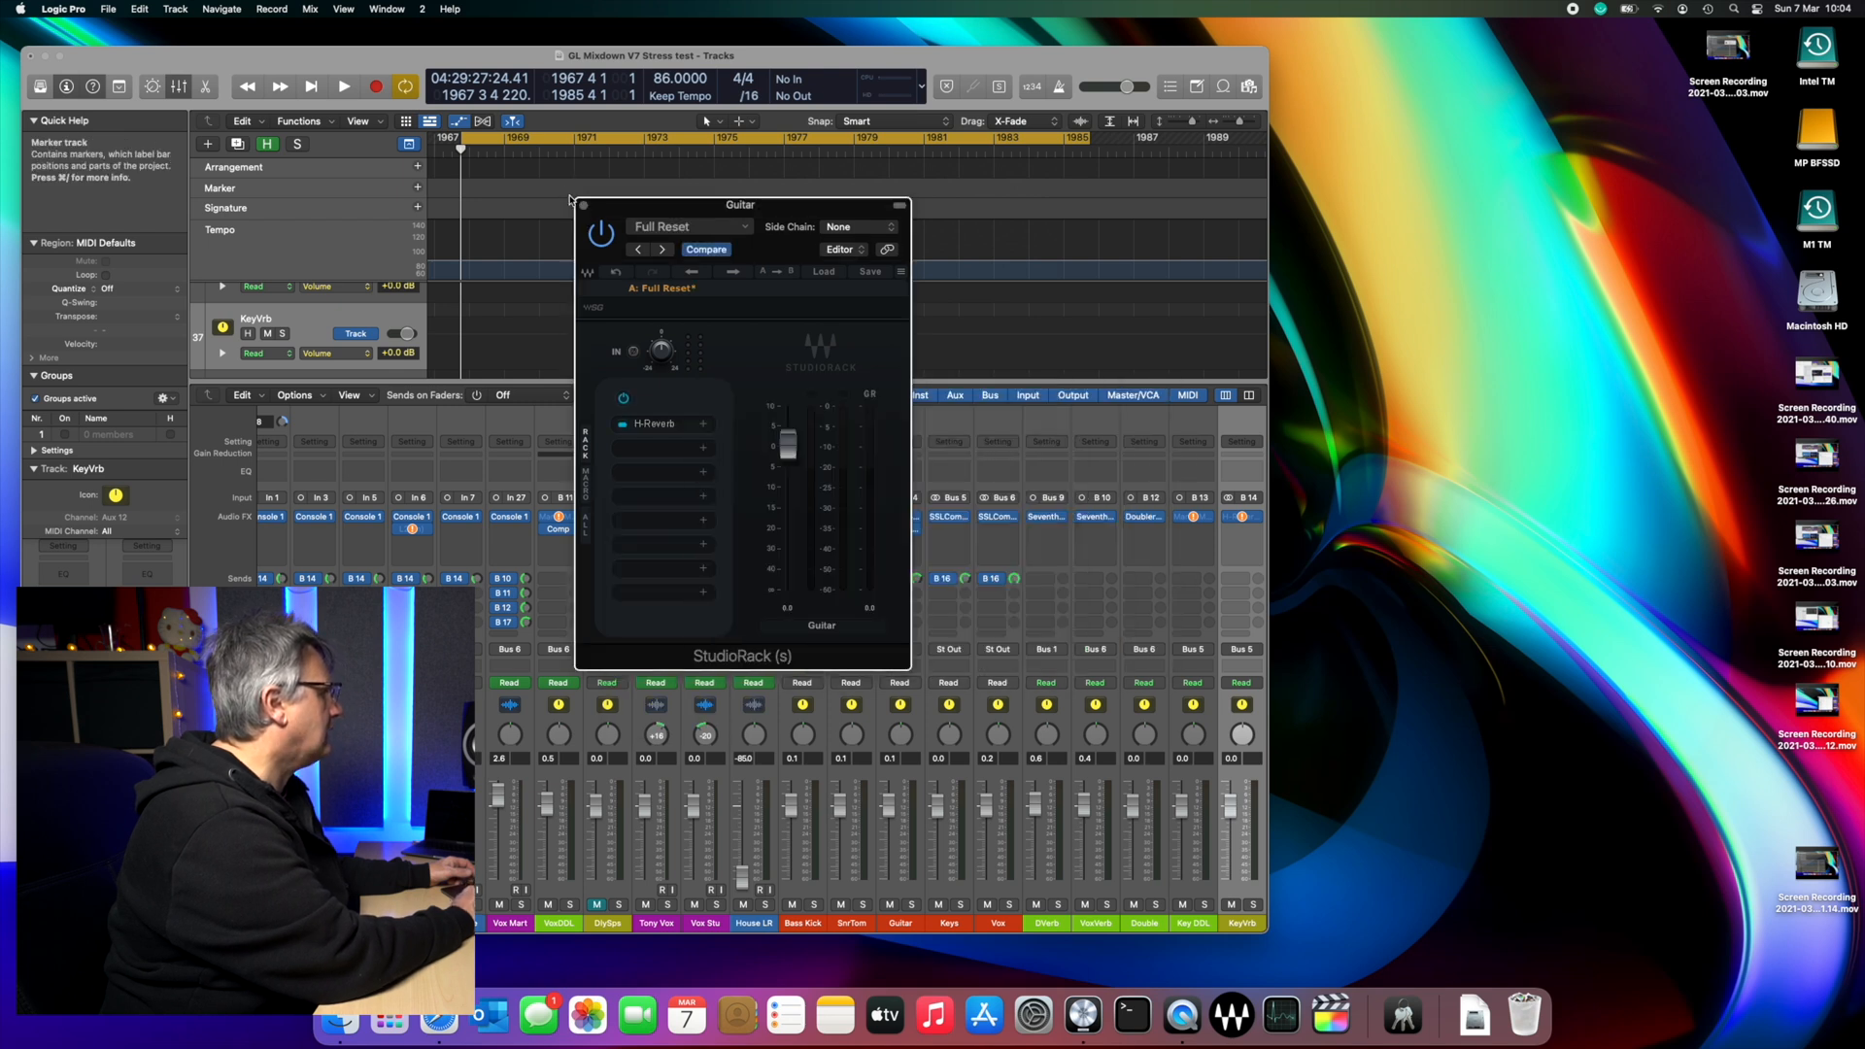
click(584, 205)
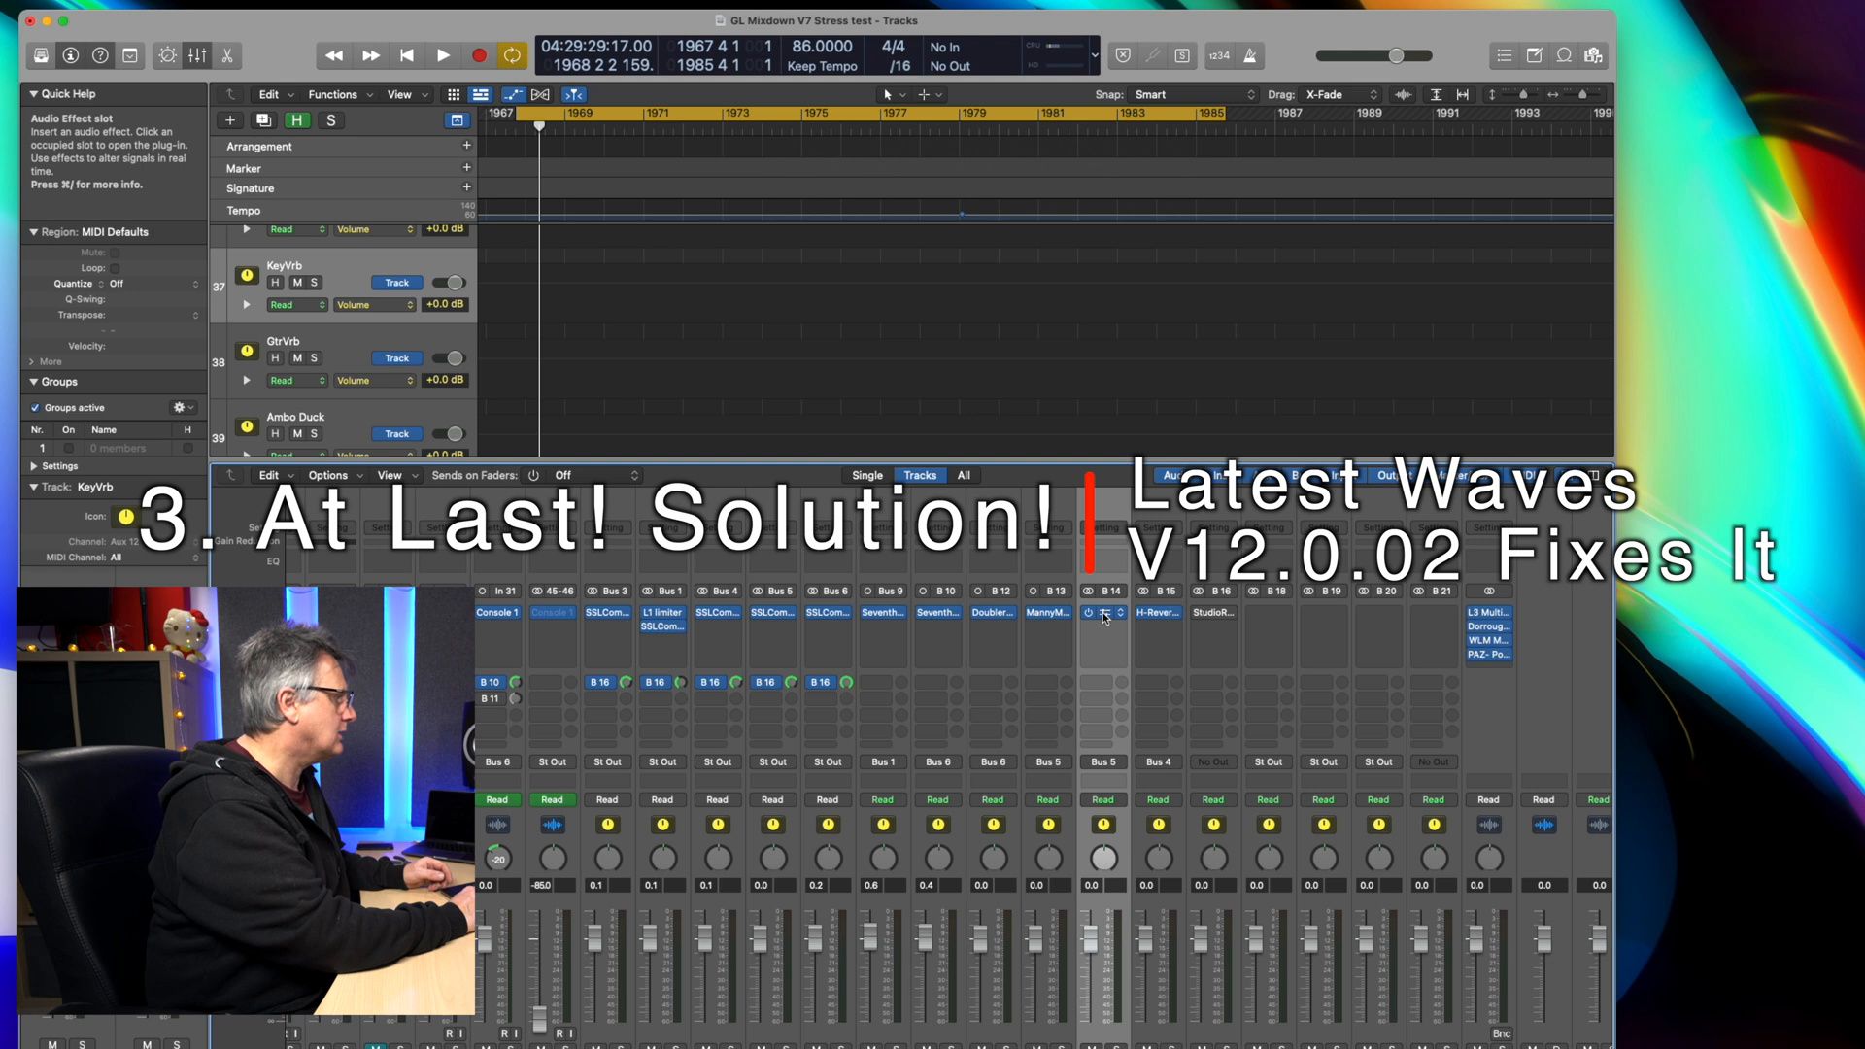
Step: Insert Waves Dorrough (s) Stereo into an empty Audio FX slot on Stress 1
click(1103, 613)
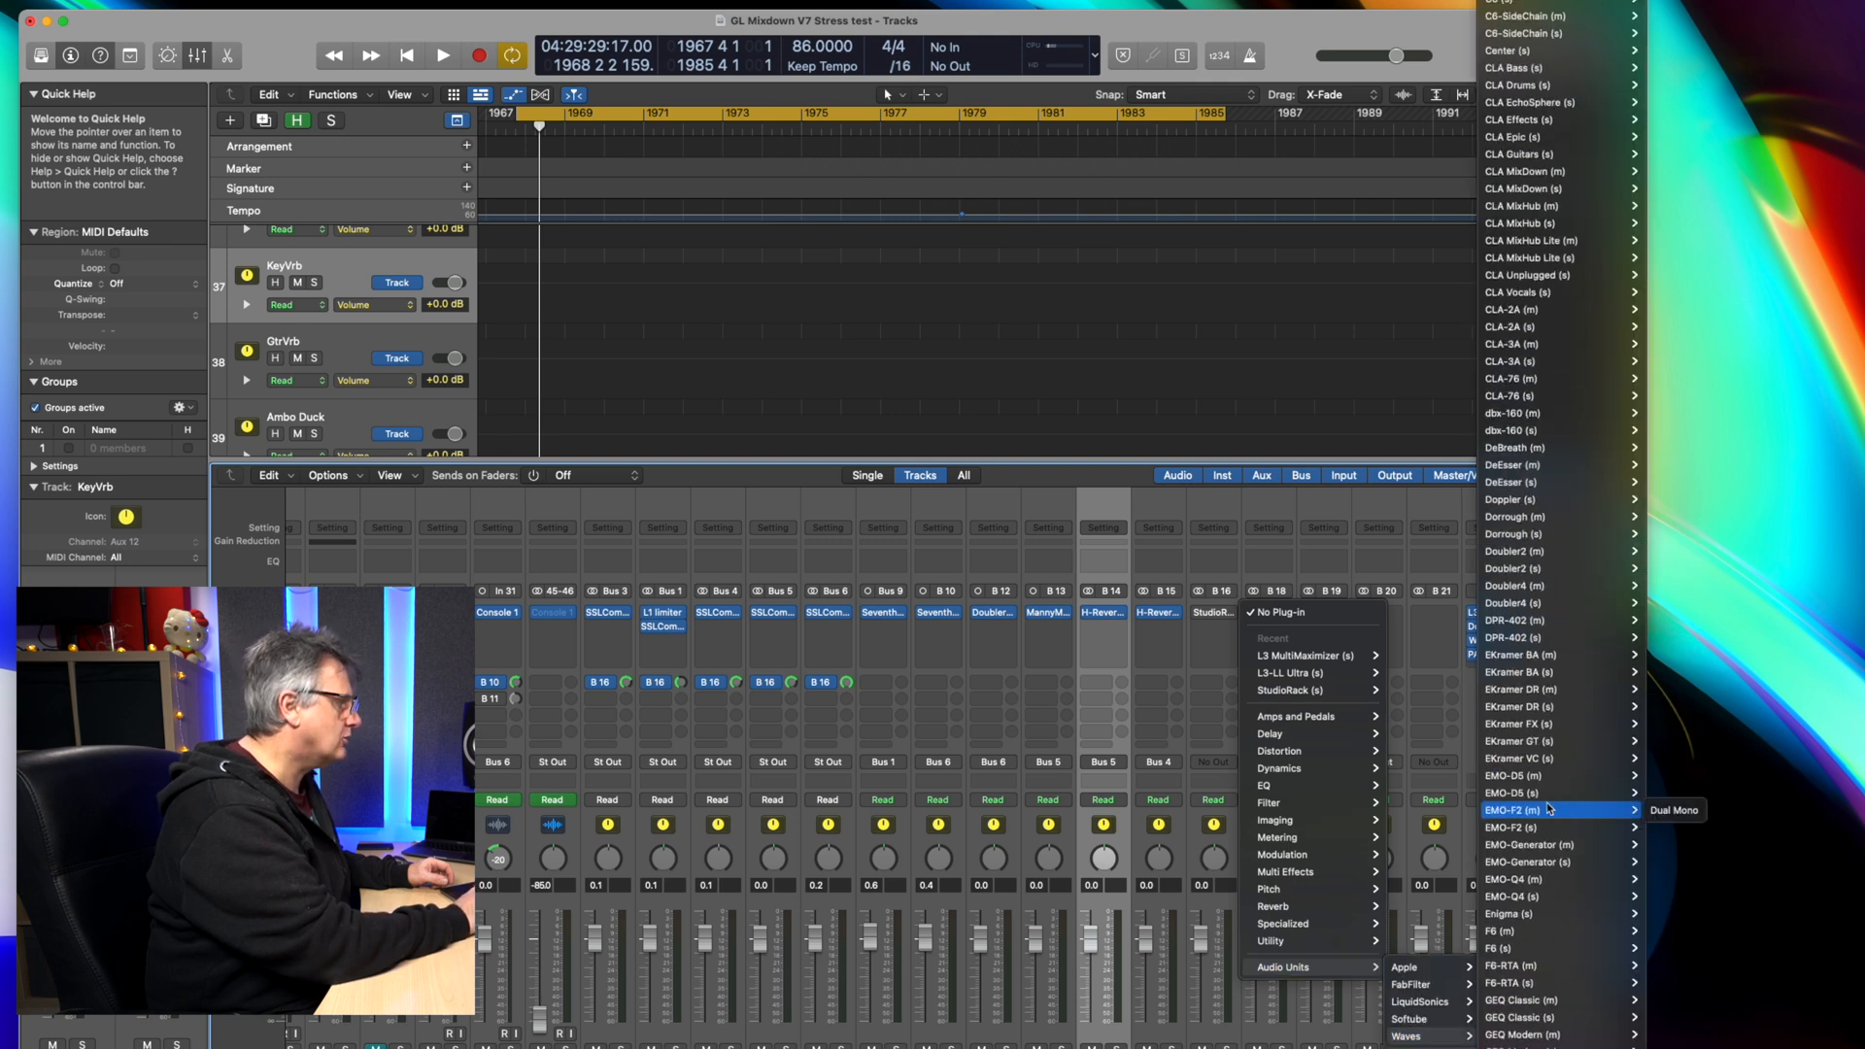
scroll(down, 3)
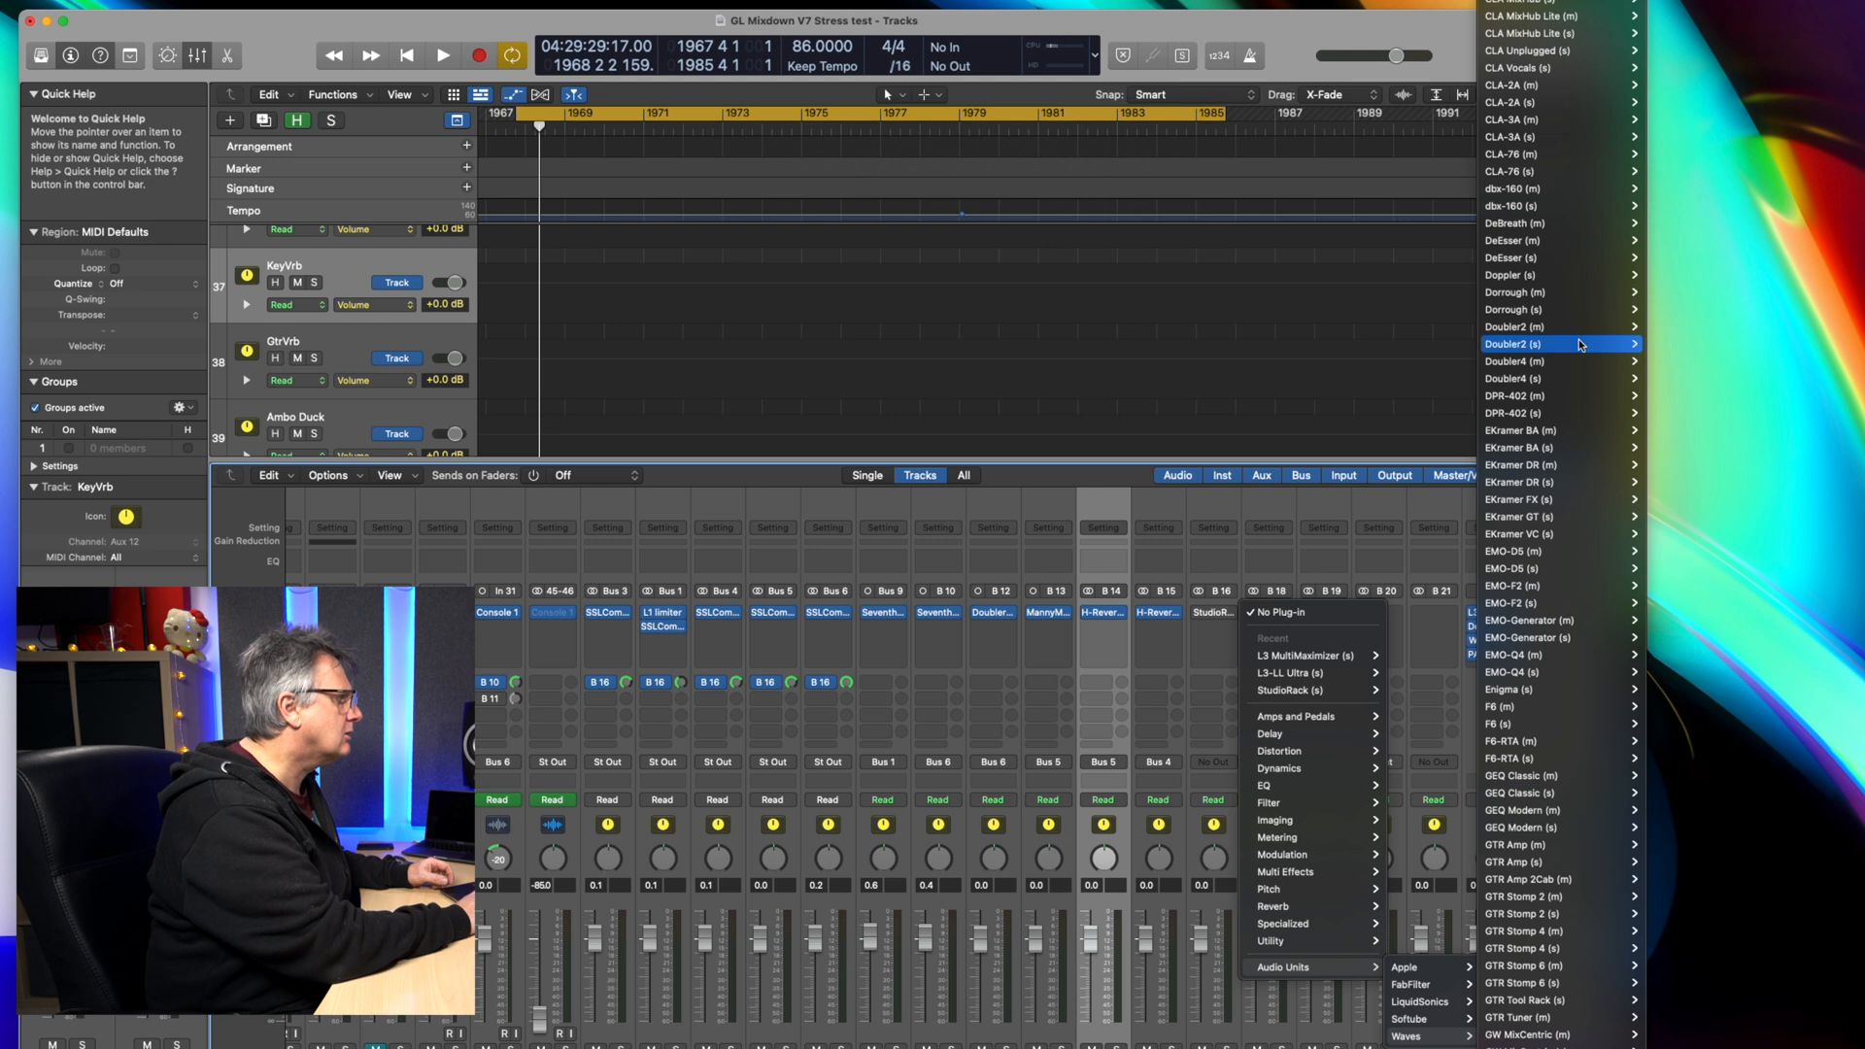
mouse_move(1562, 309)
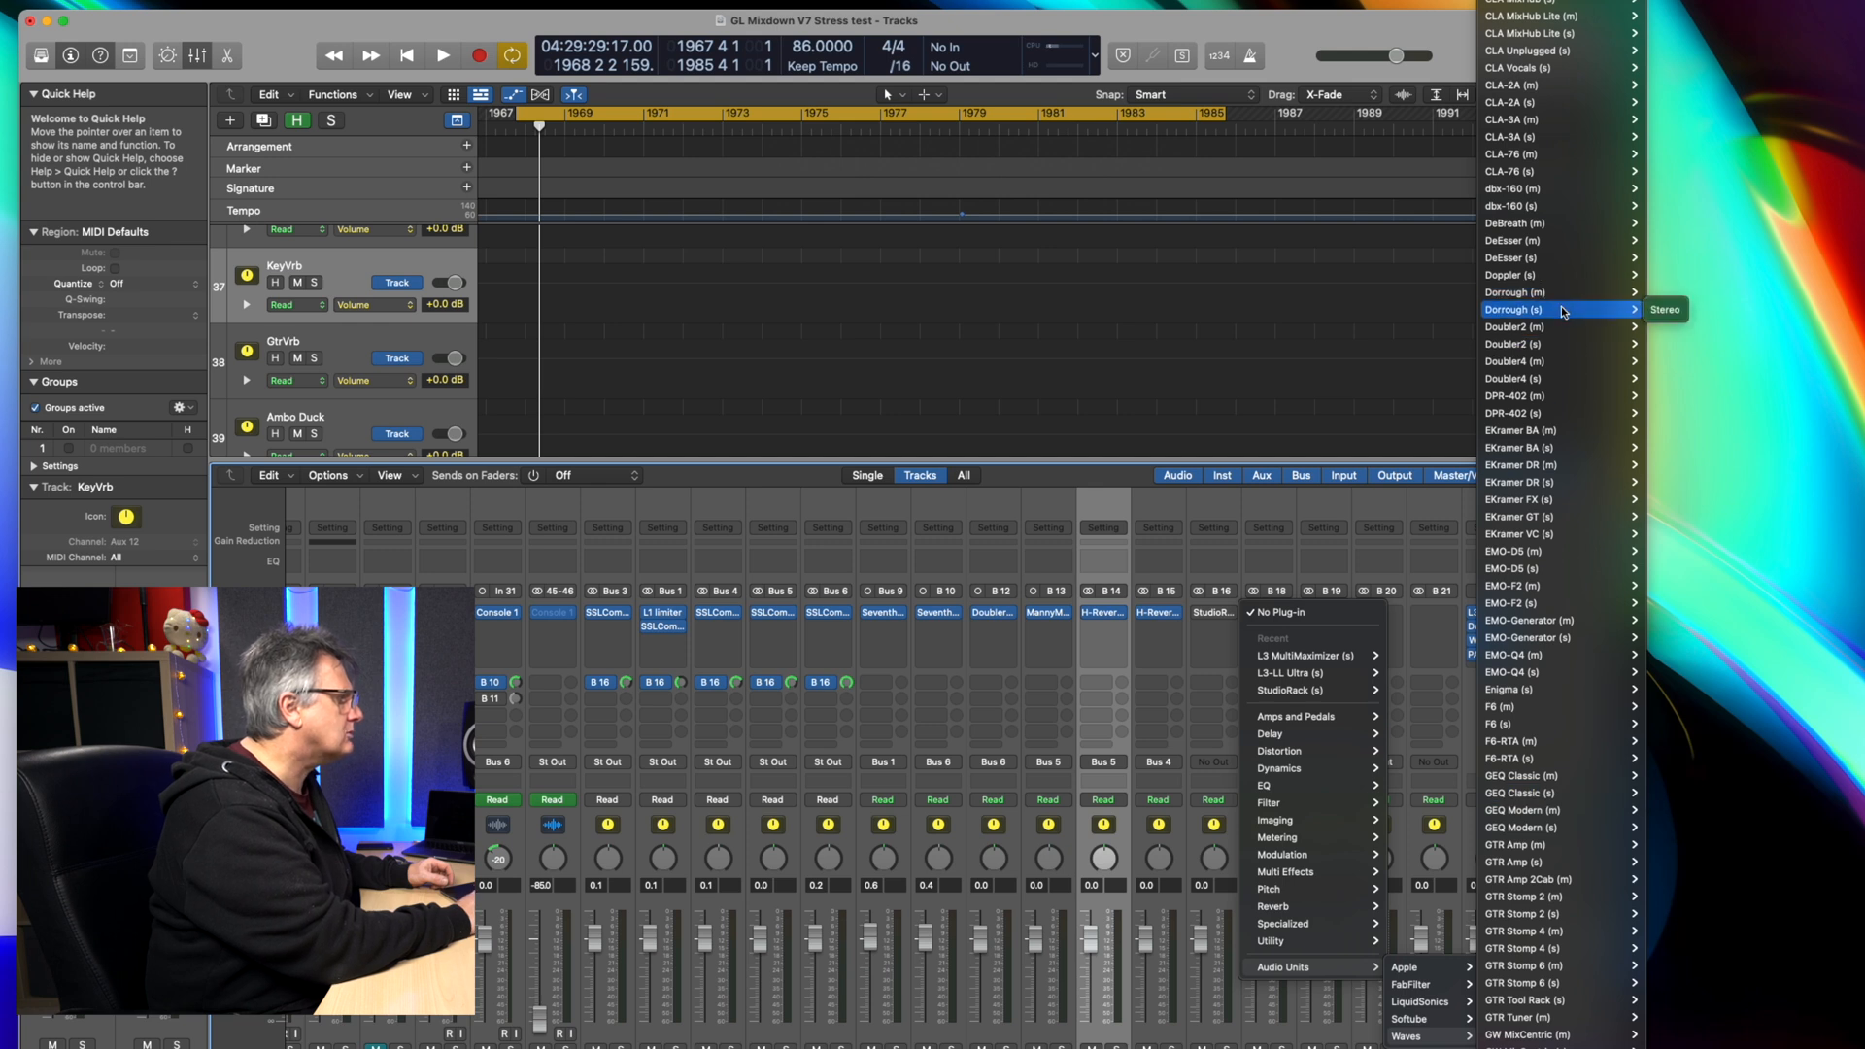
click(1514, 309)
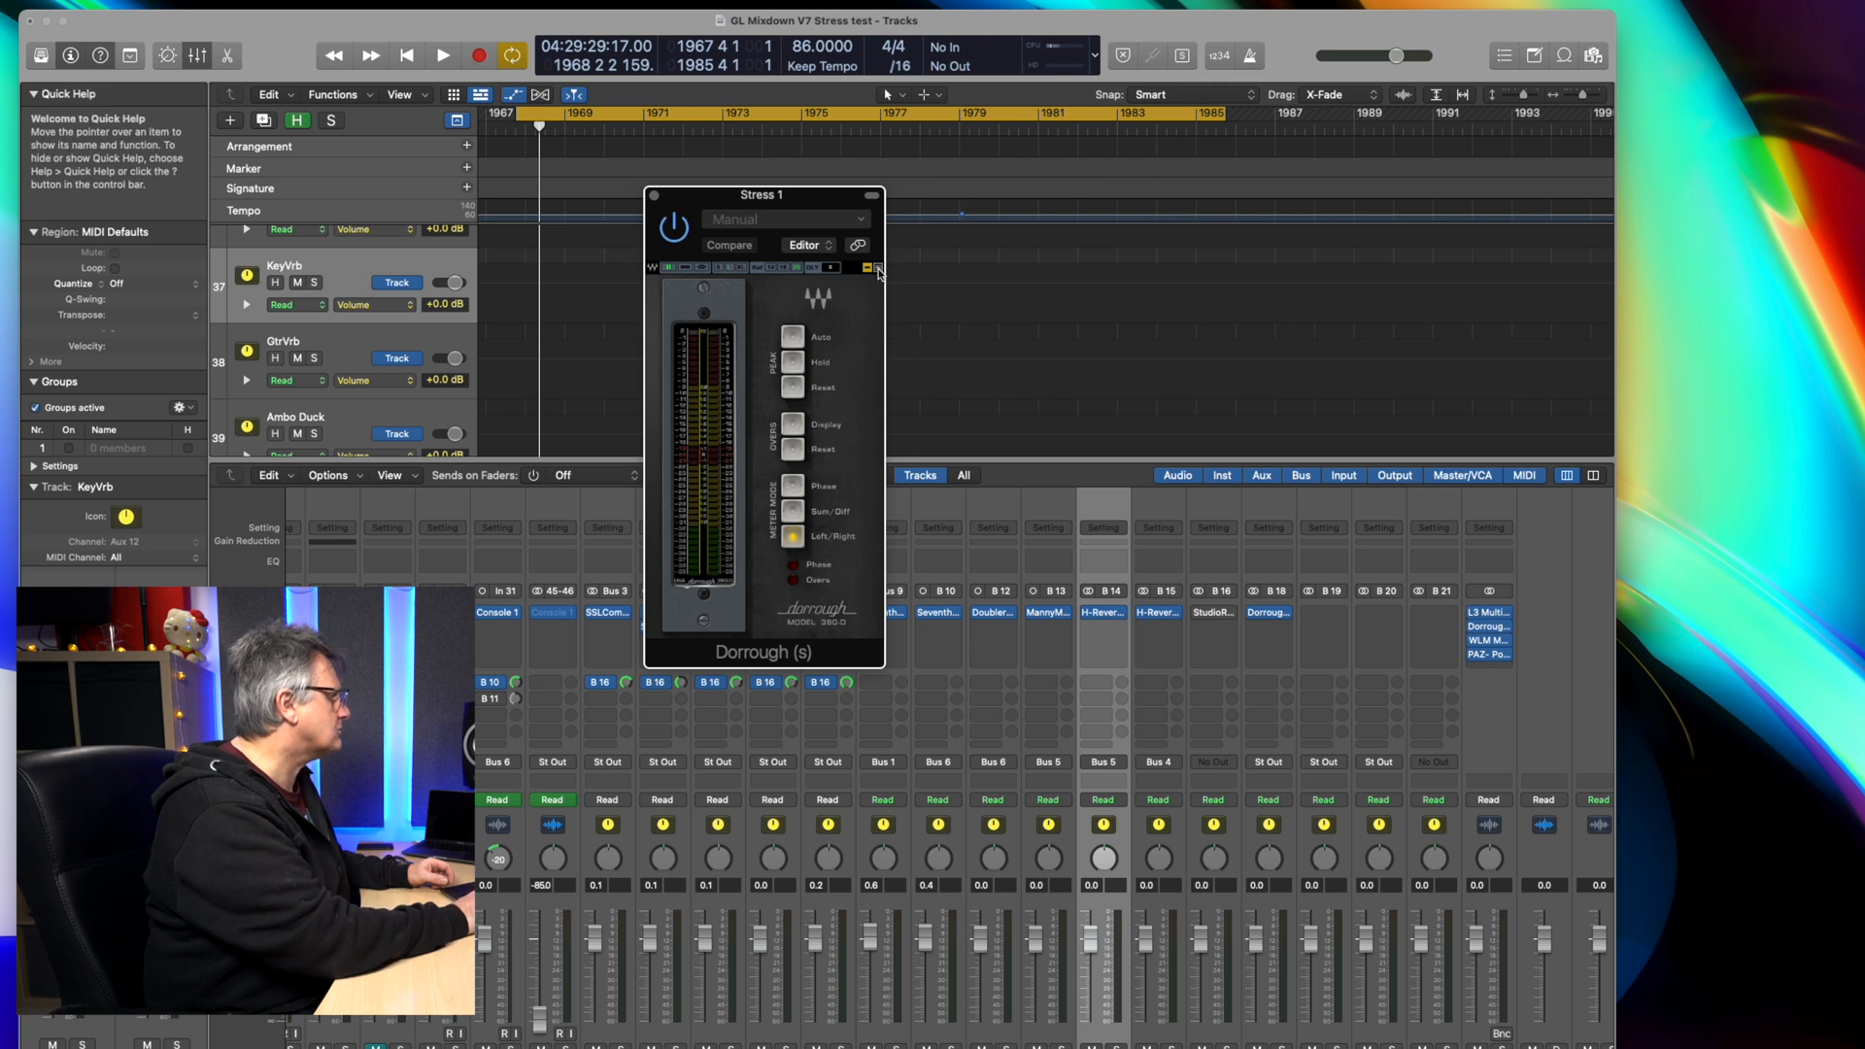
Step: Open the Guitar channel's SSLComp editor in place of the Dorrough meter
click(876, 268)
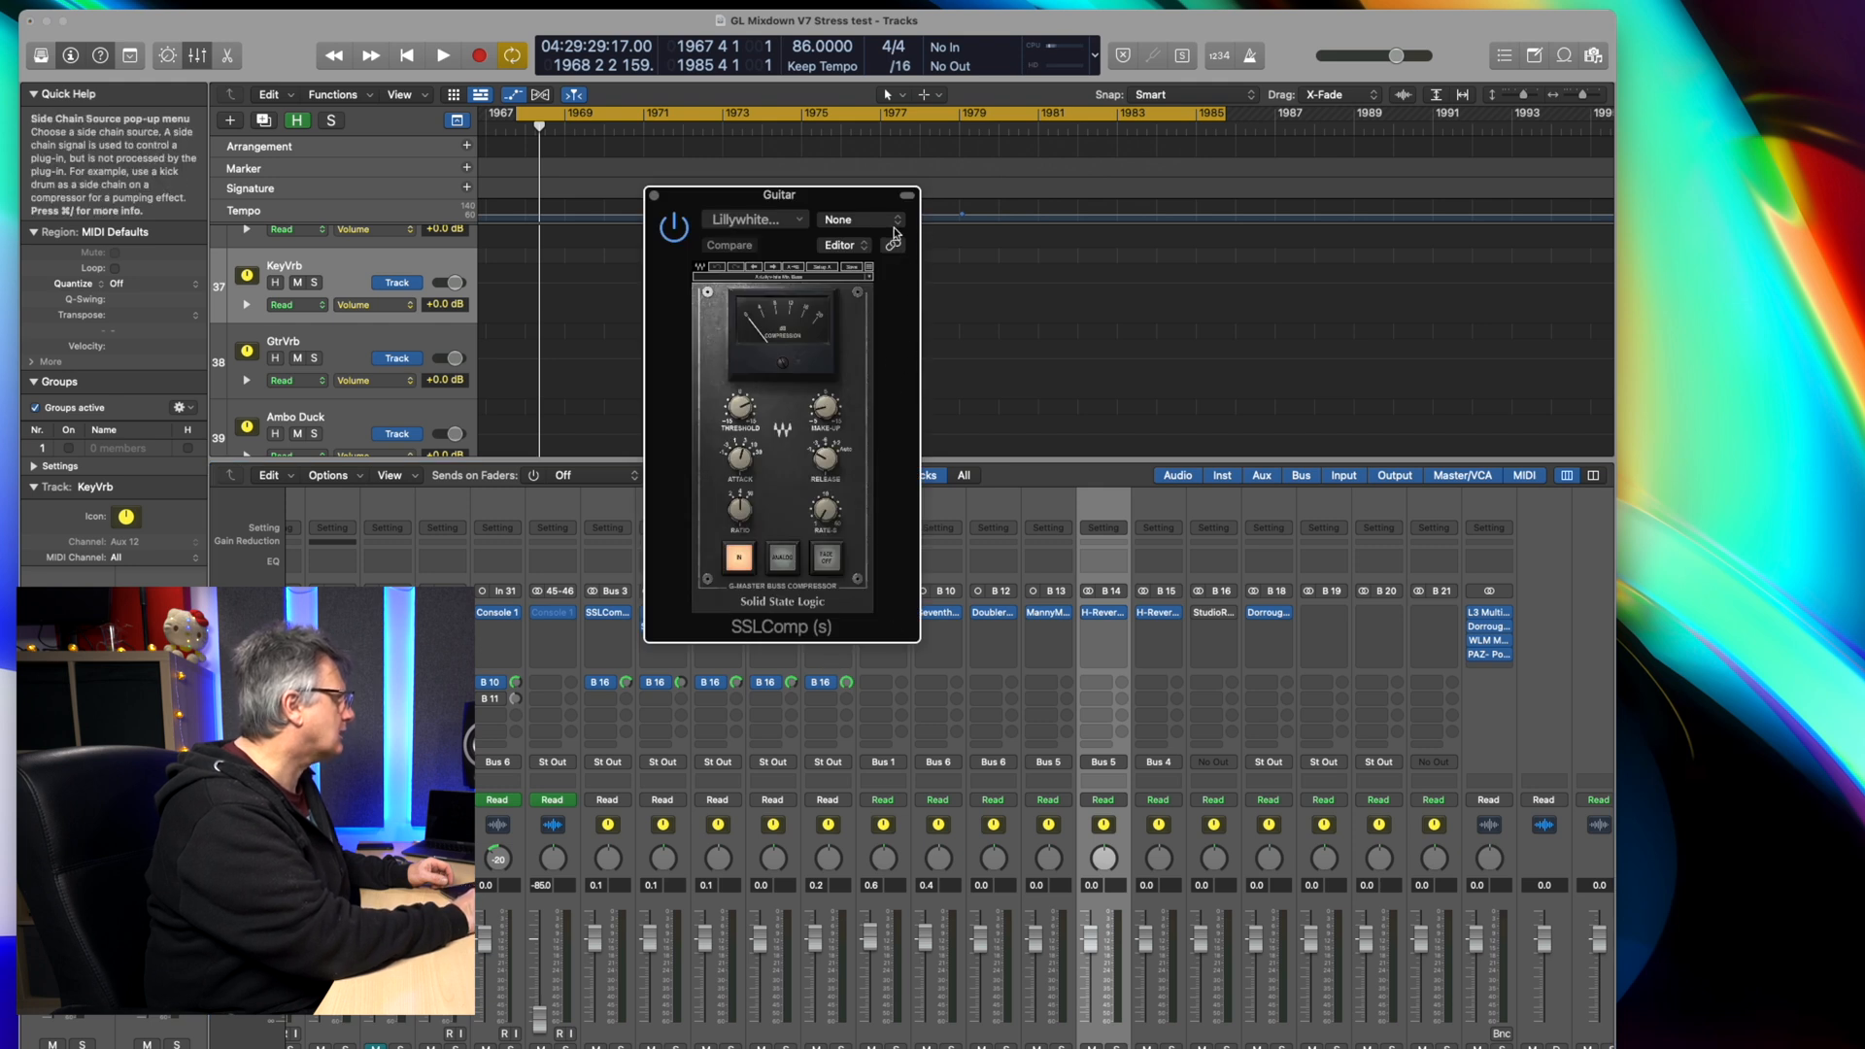
Step: Pick a different UI Size percentage from the SSLComp Waves menu
click(870, 270)
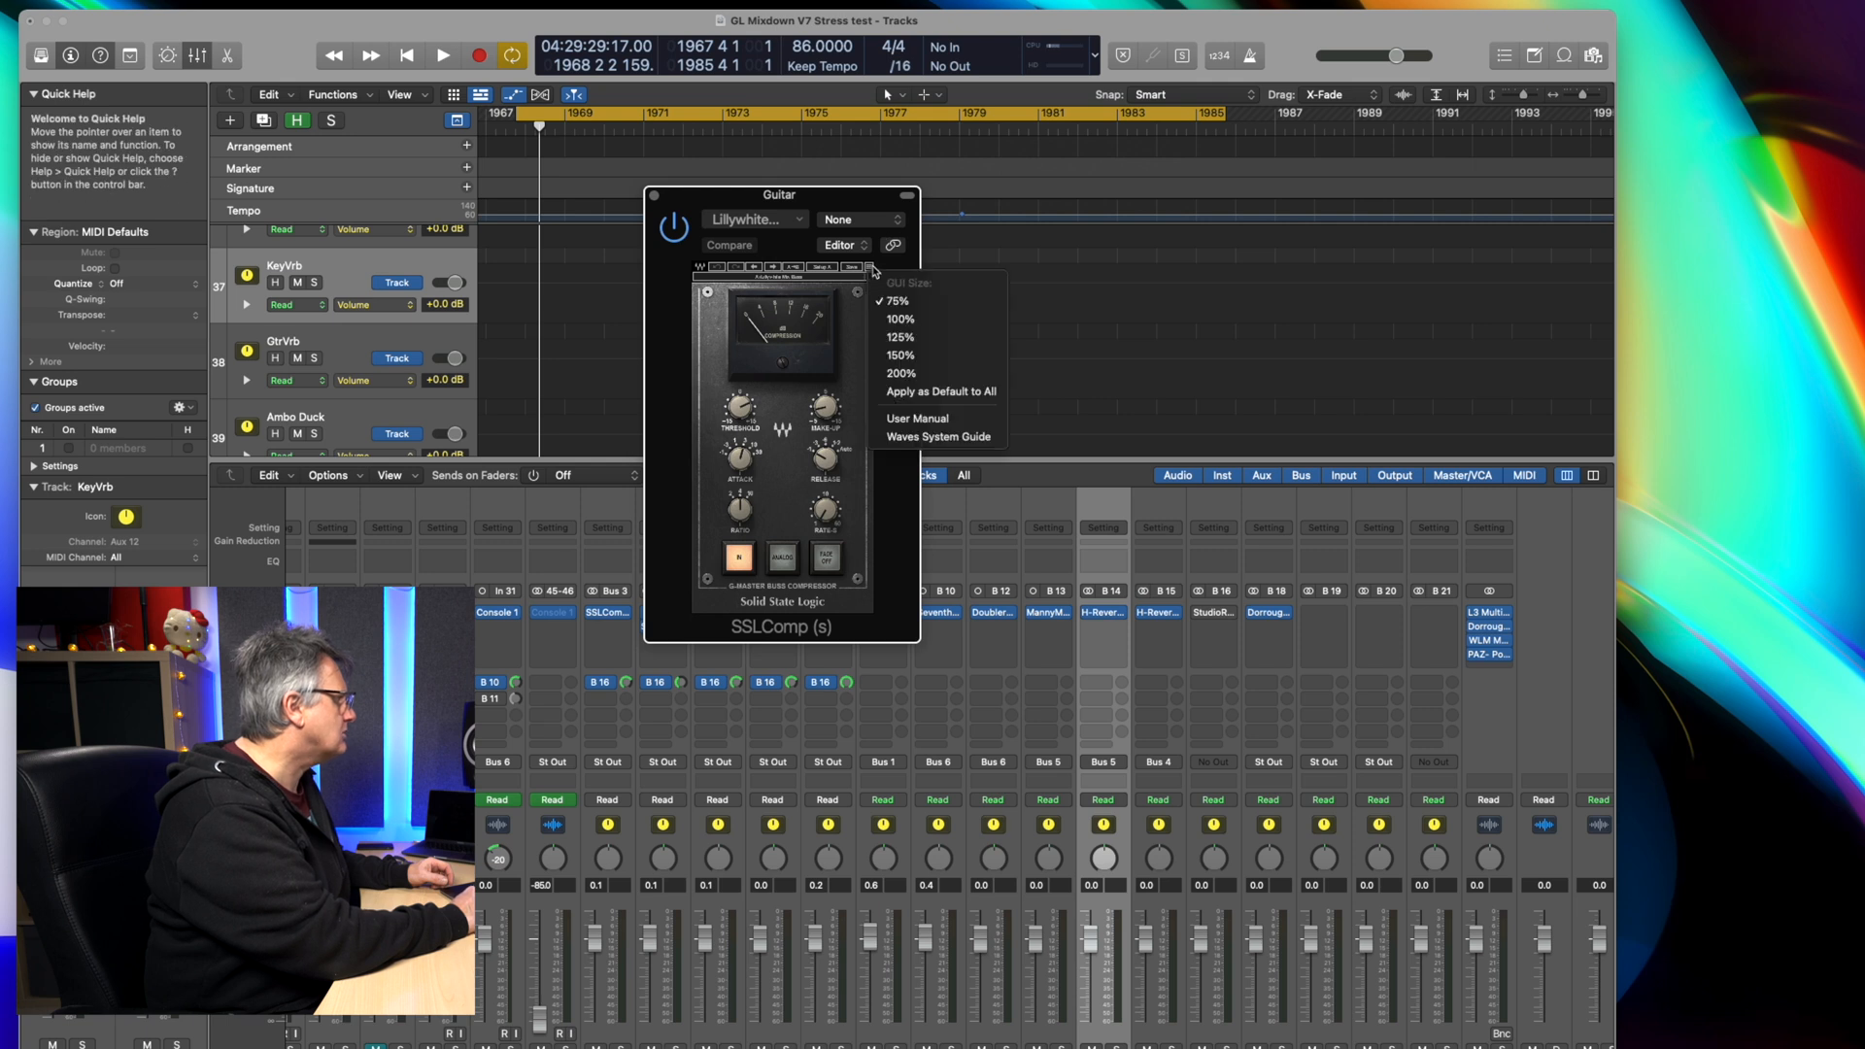
click(901, 318)
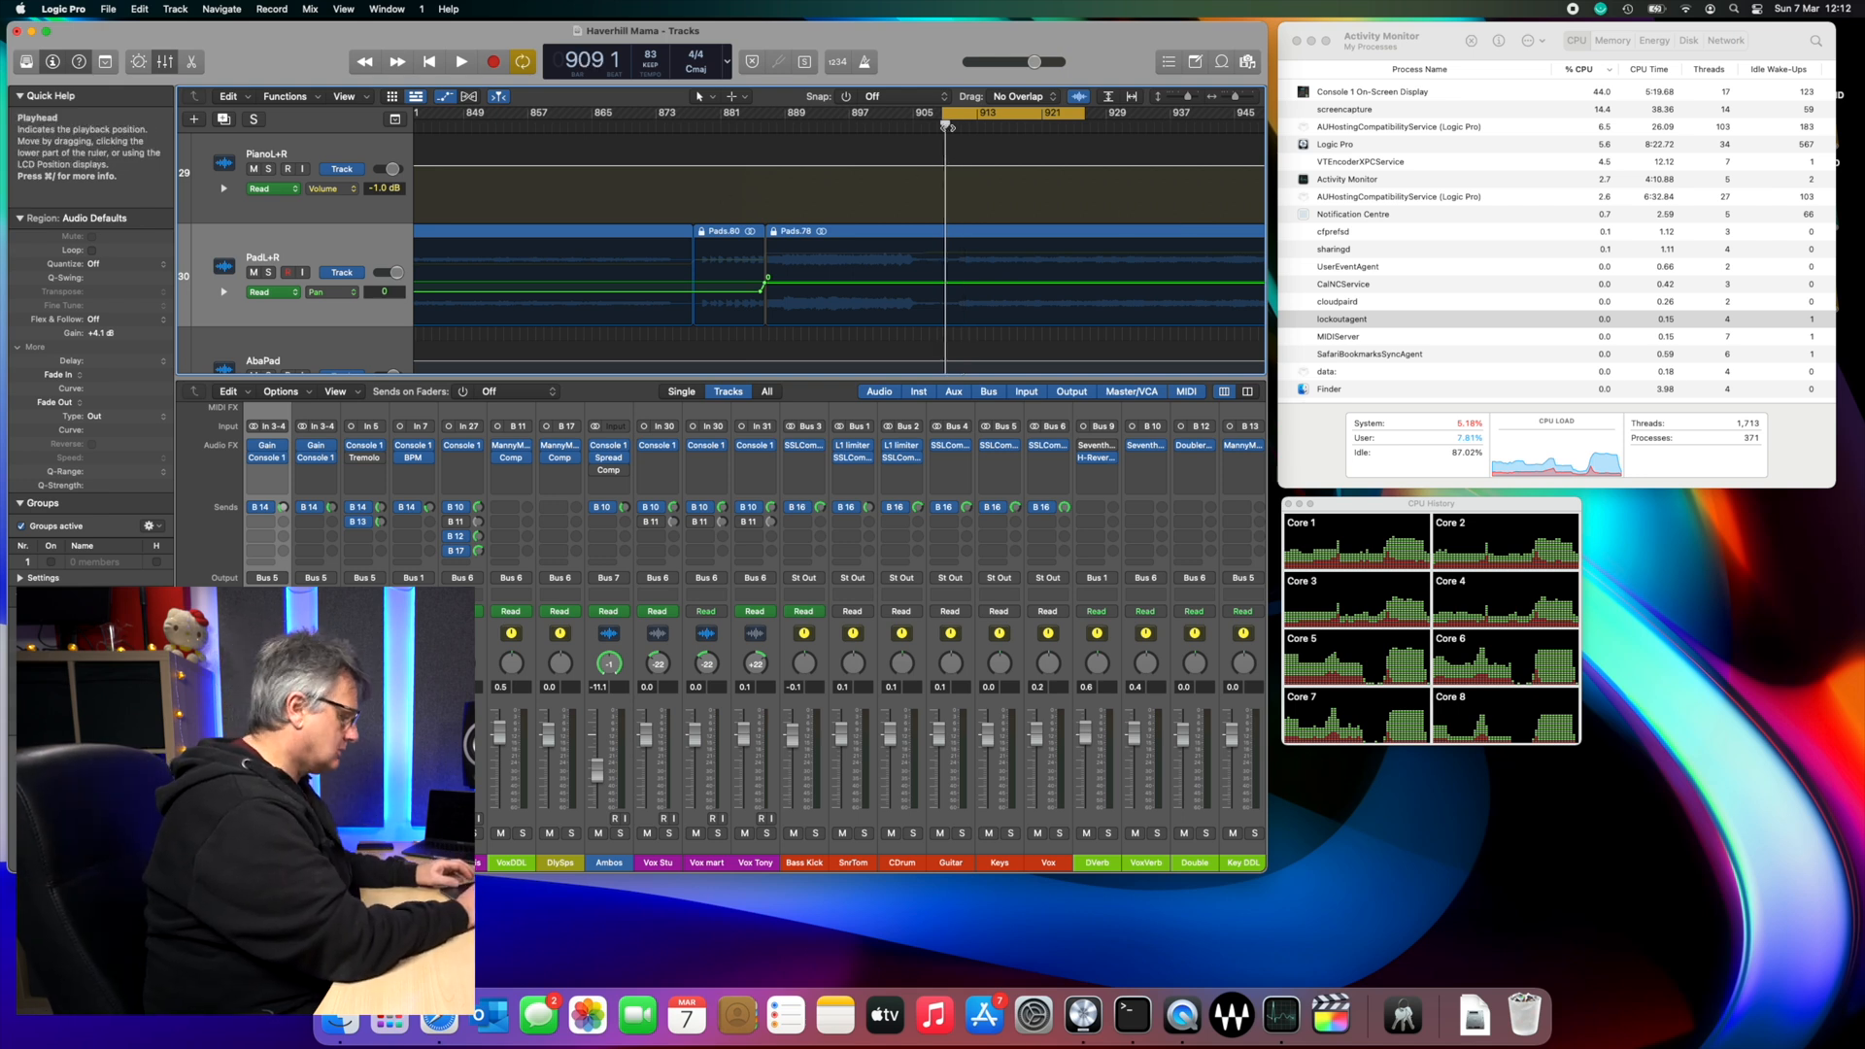
click(460, 60)
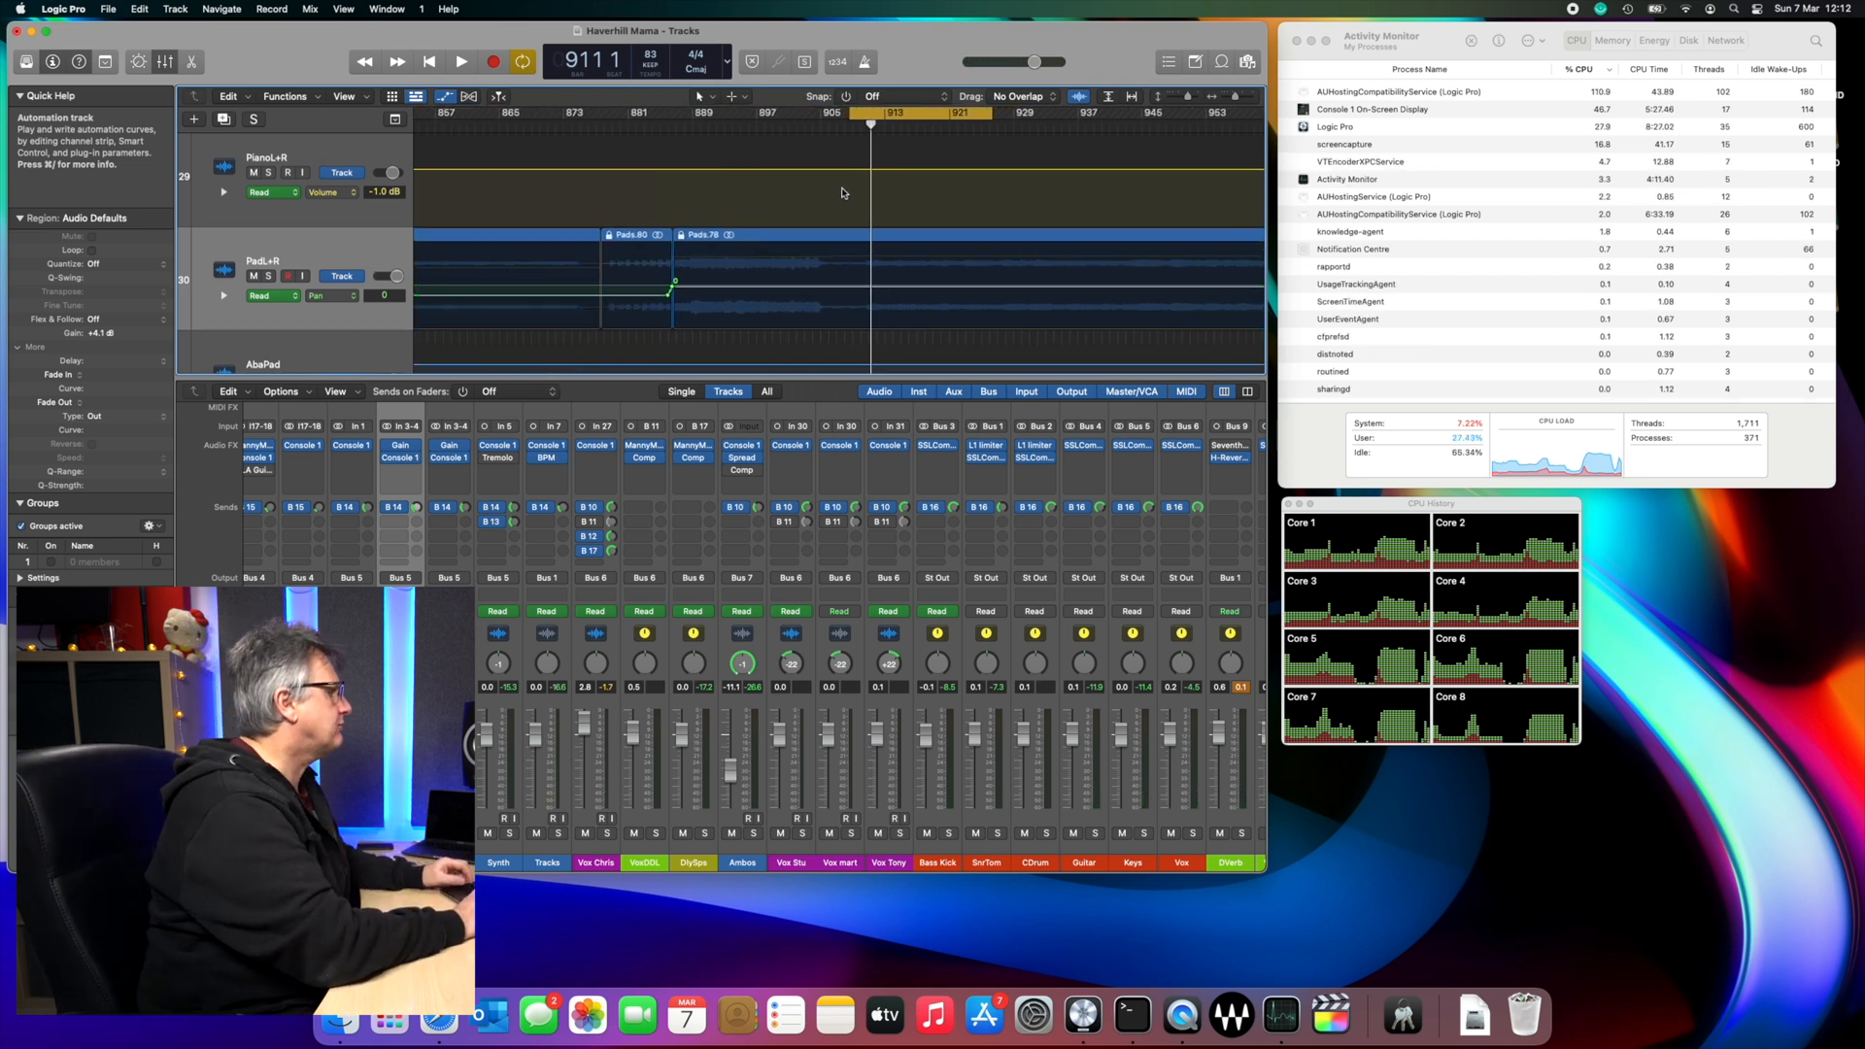
Step: Scroll the mixer right to reveal the aux, Stereo Out and Master strips
scroll(right, 3)
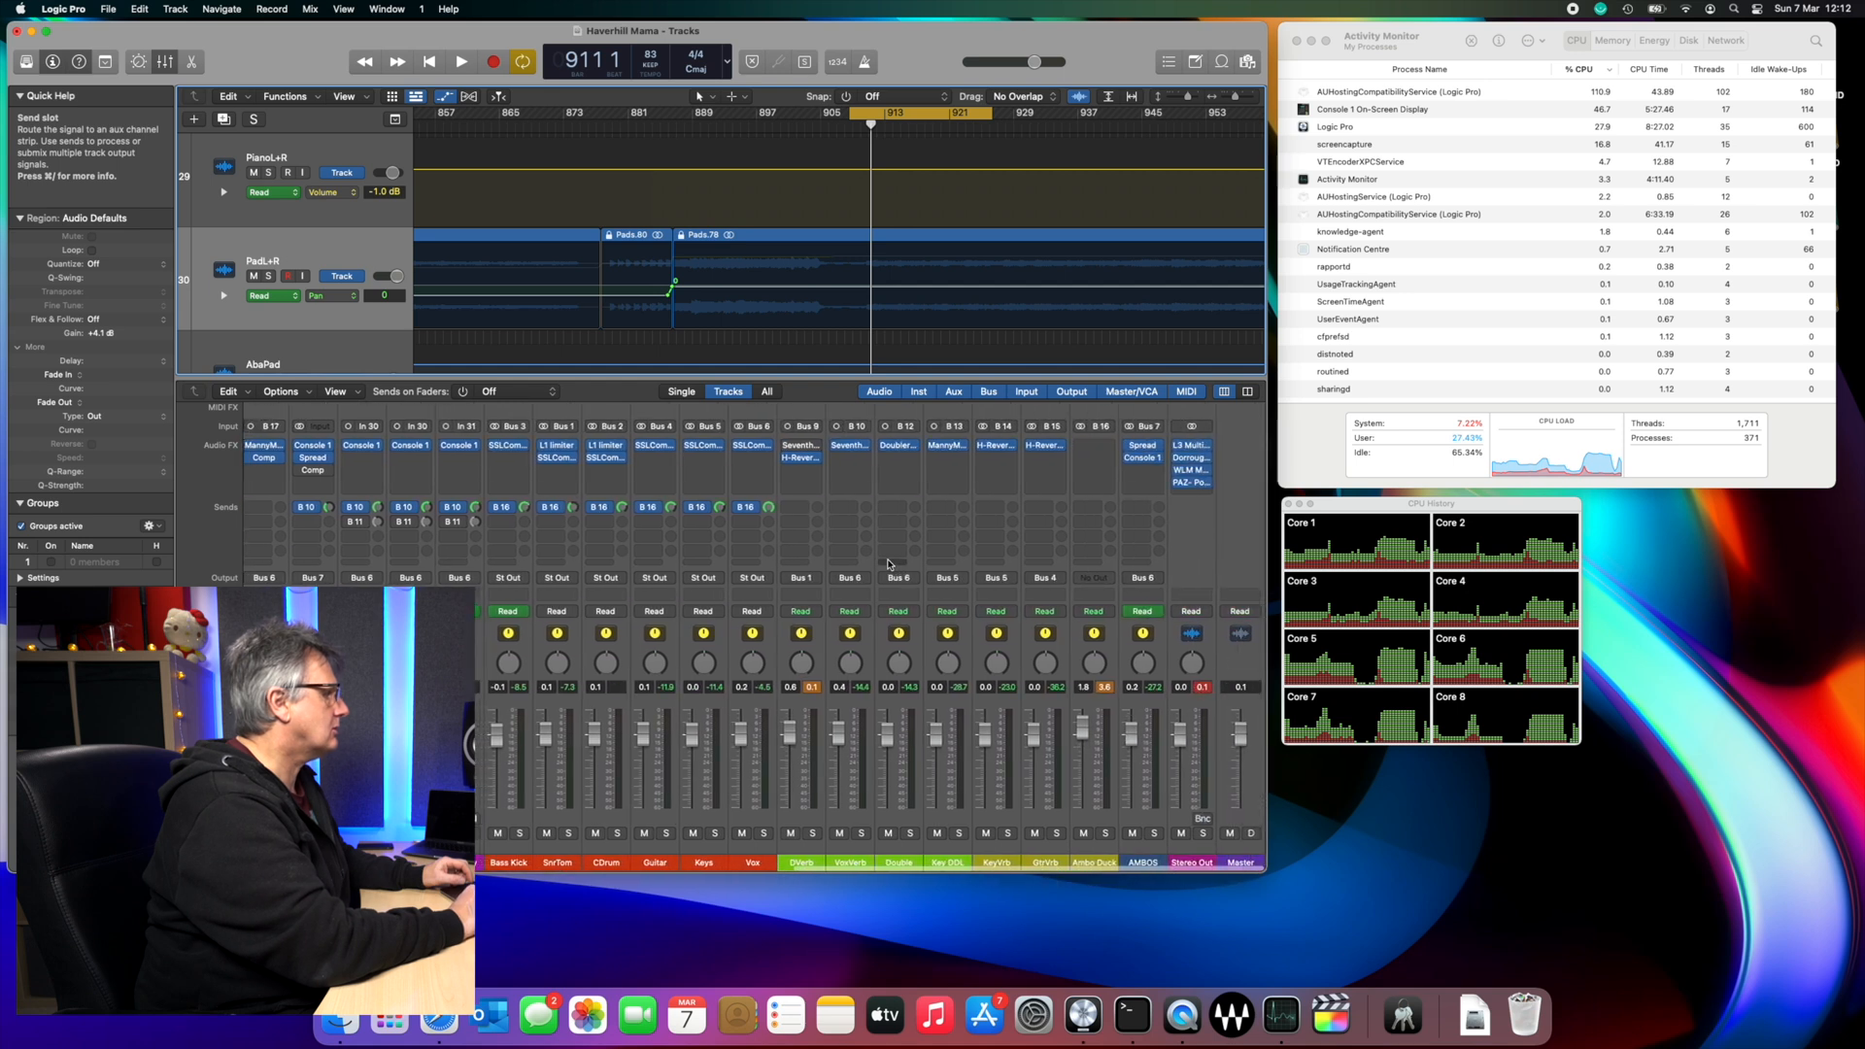